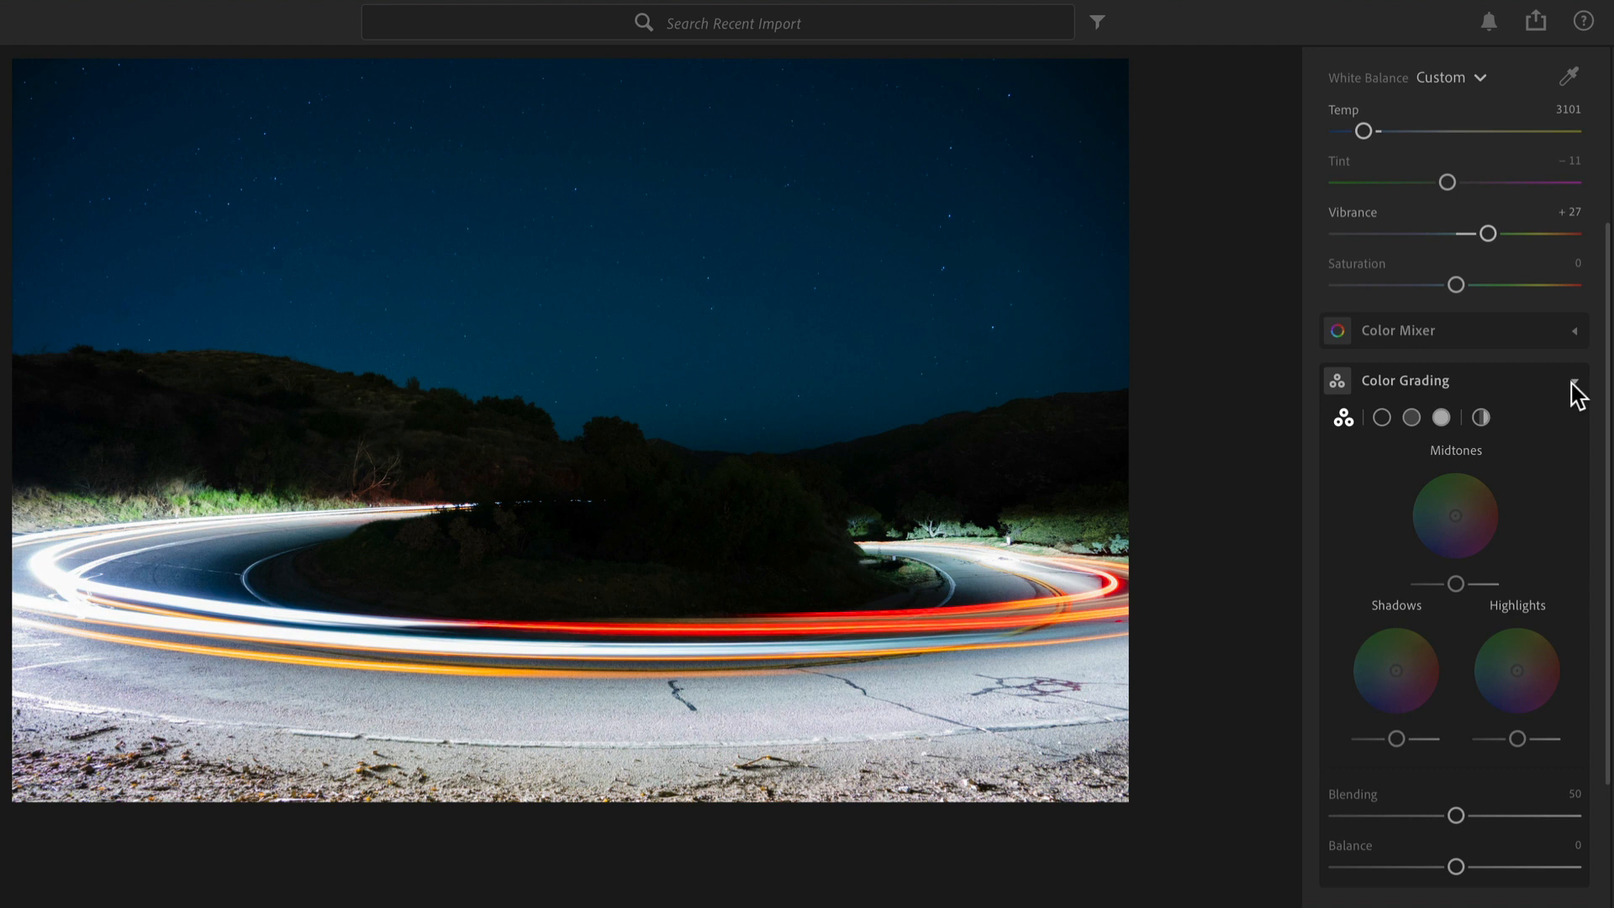
pyautogui.moveTo(1579, 391)
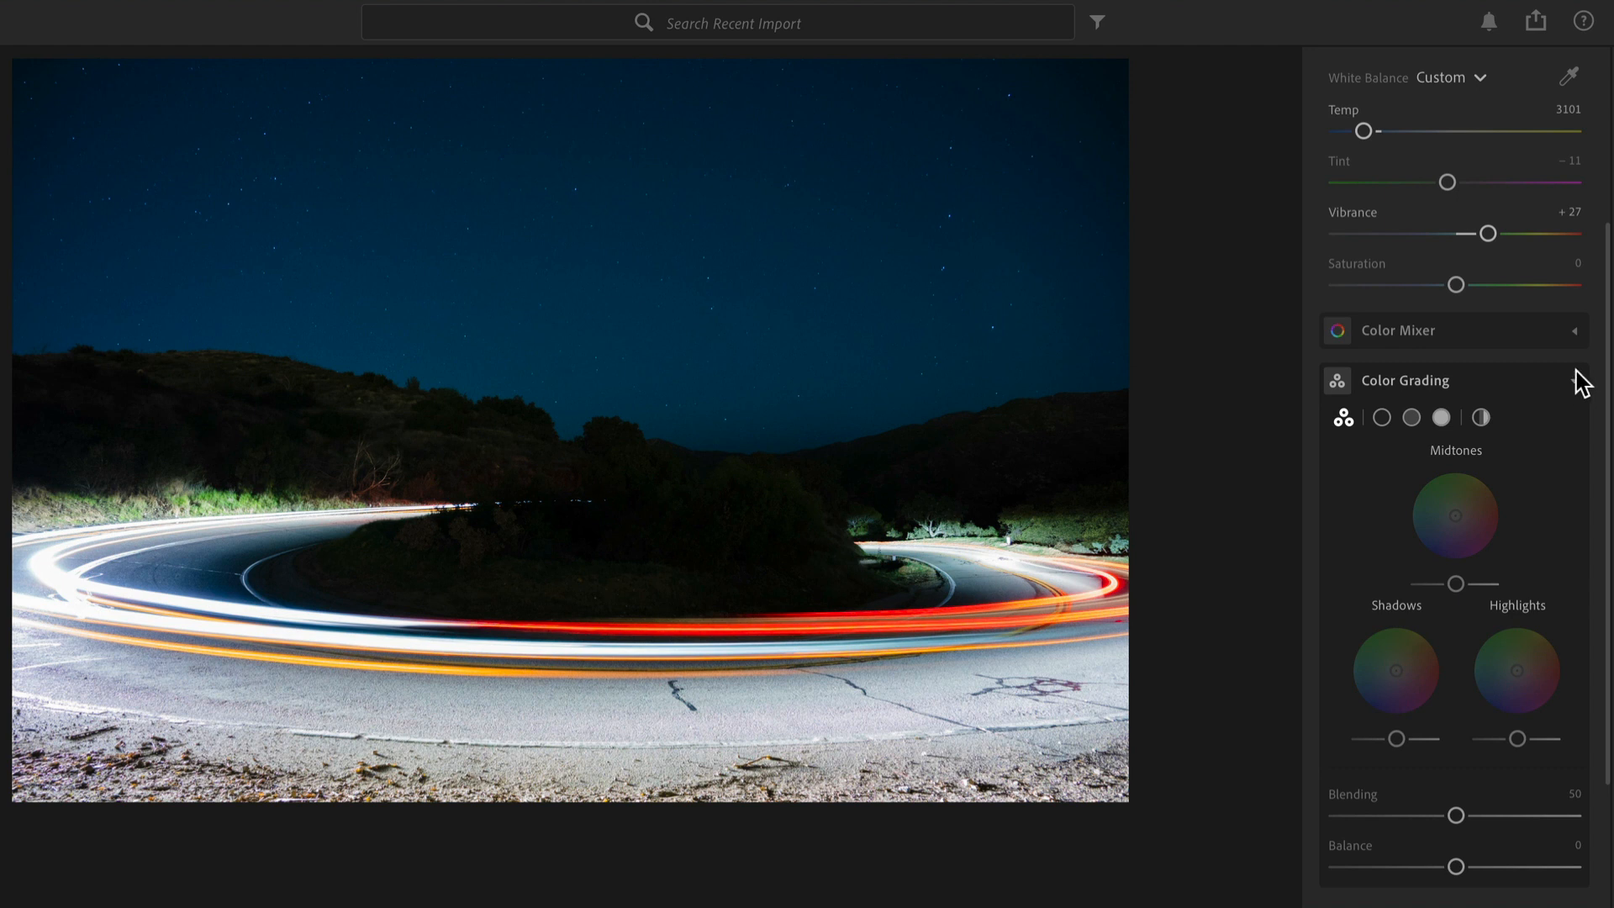
pyautogui.moveTo(1578, 343)
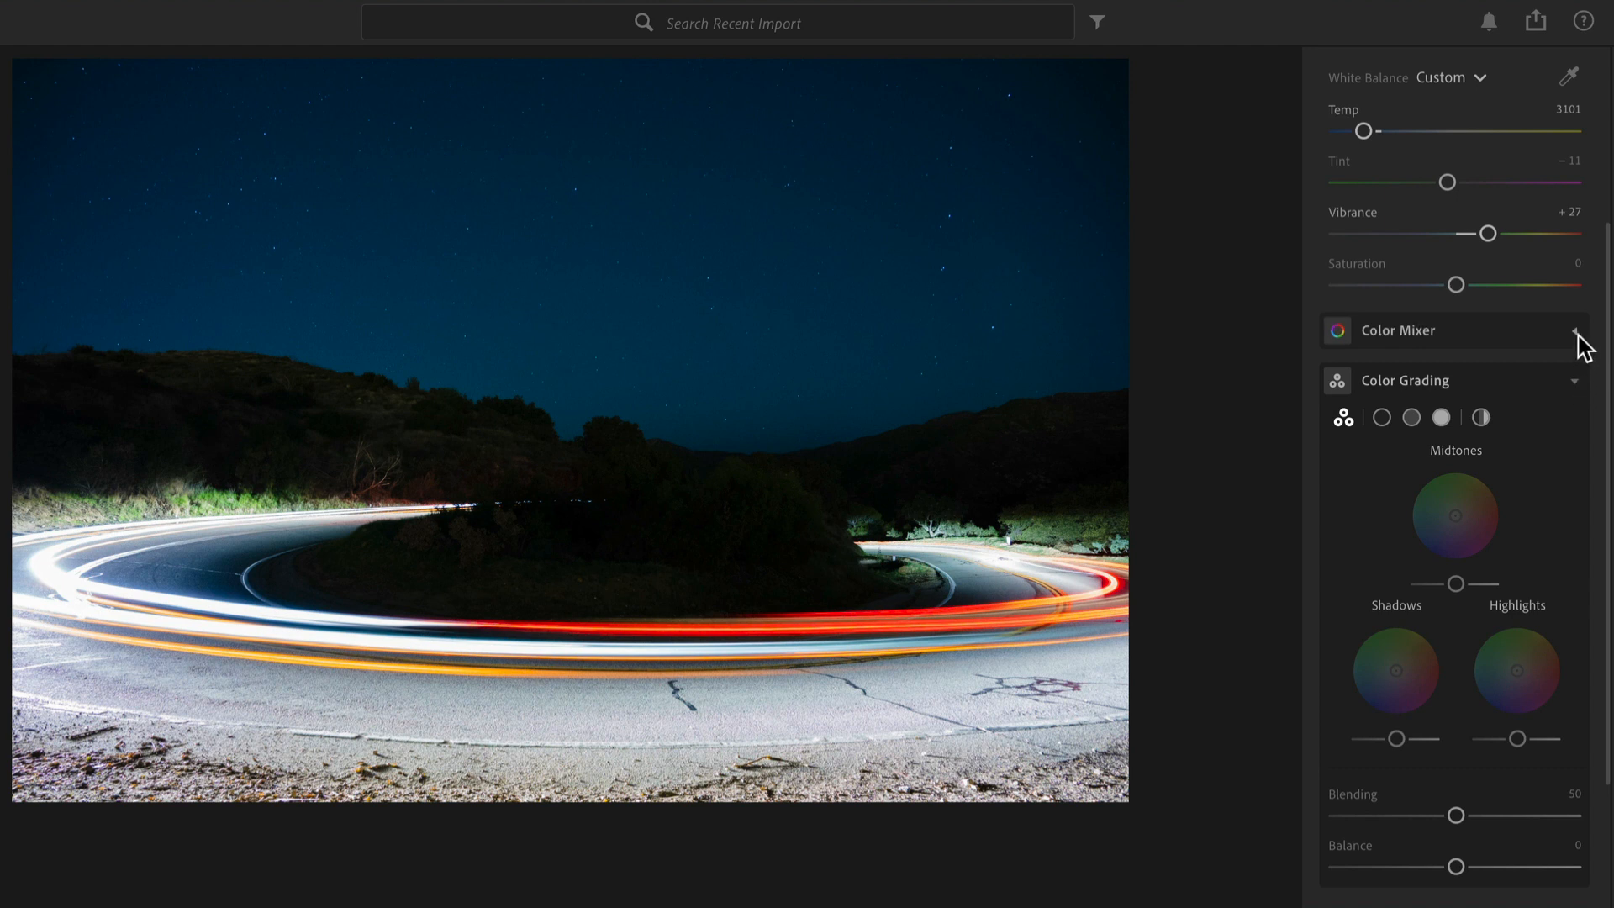
# Expand the Light adjustments and preview the photo with the Light panel toggled off.
pyautogui.click(1573, 331)
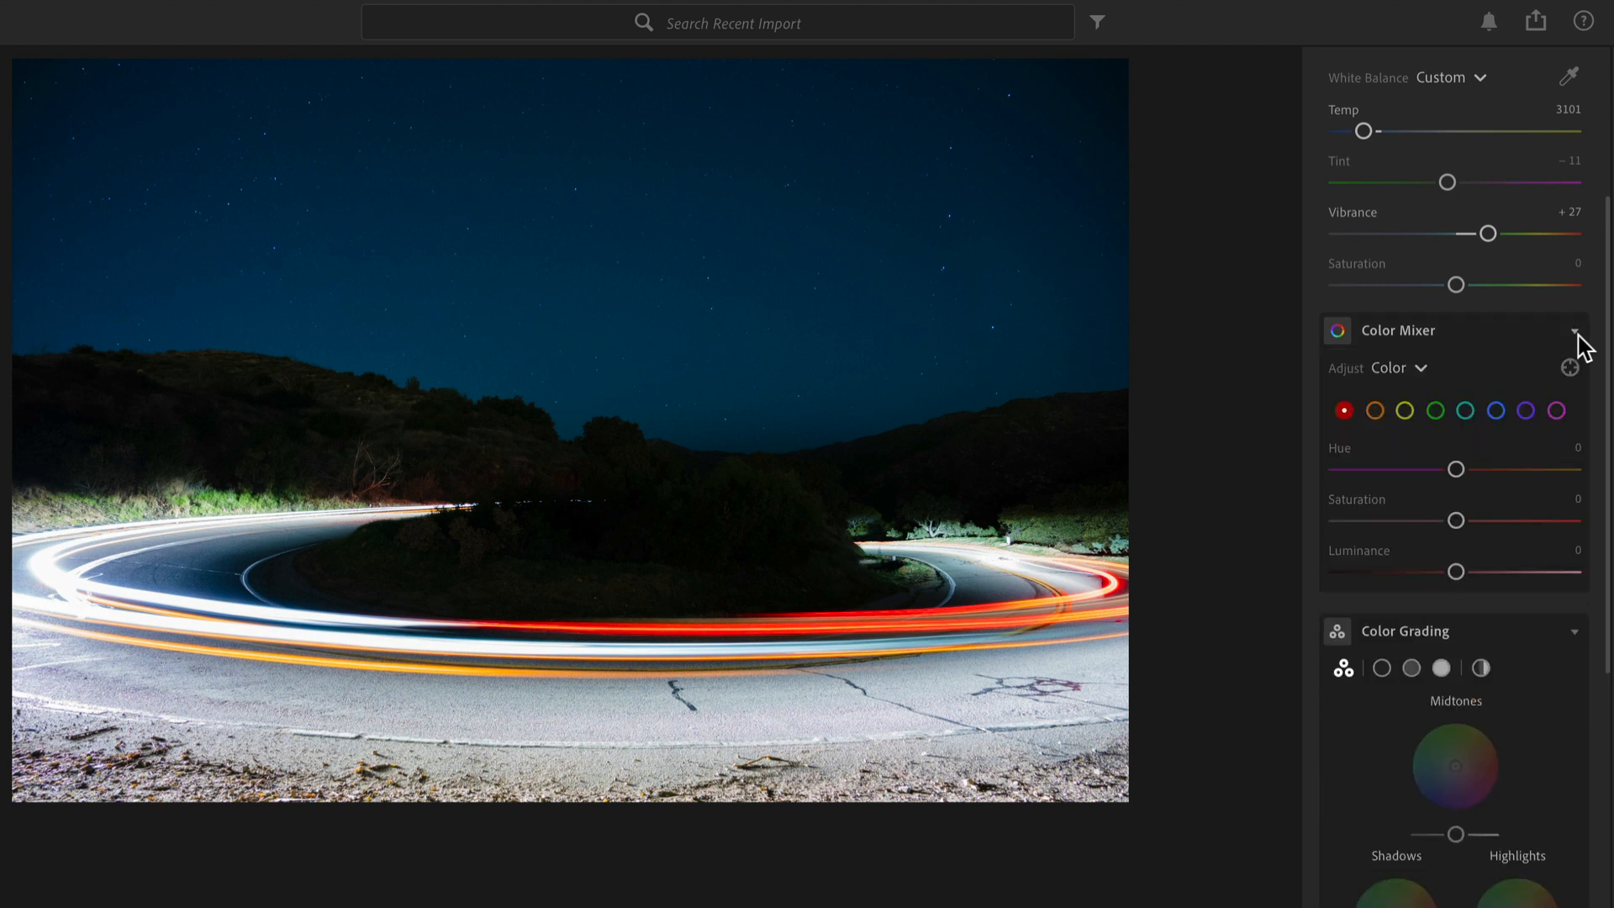
pyautogui.click(1573, 331)
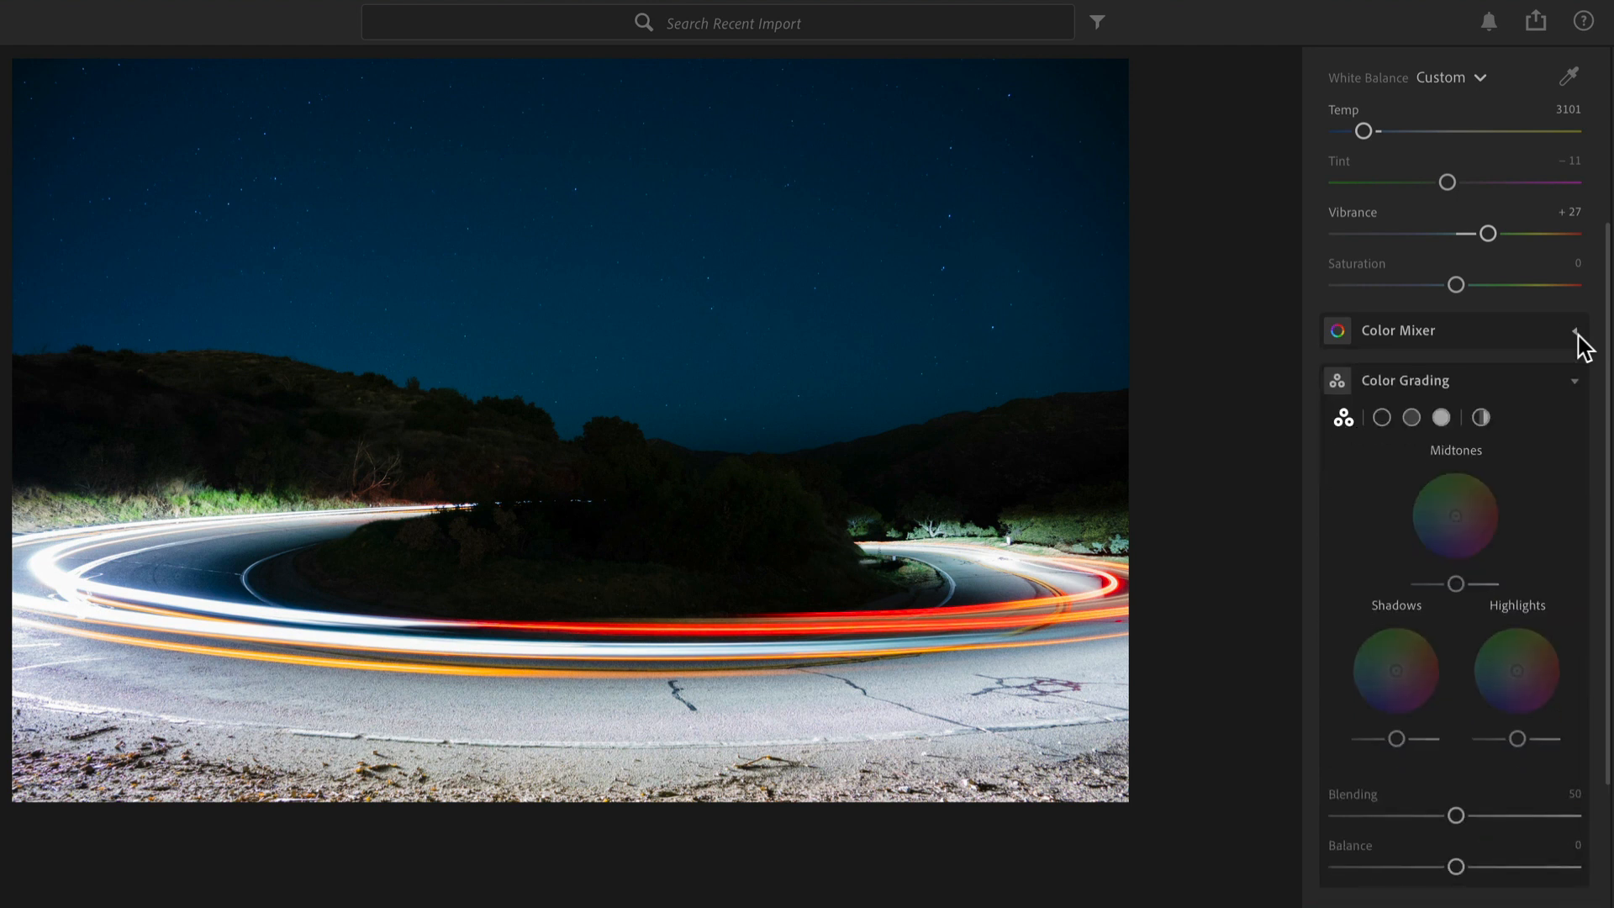
pyautogui.moveTo(1573, 338)
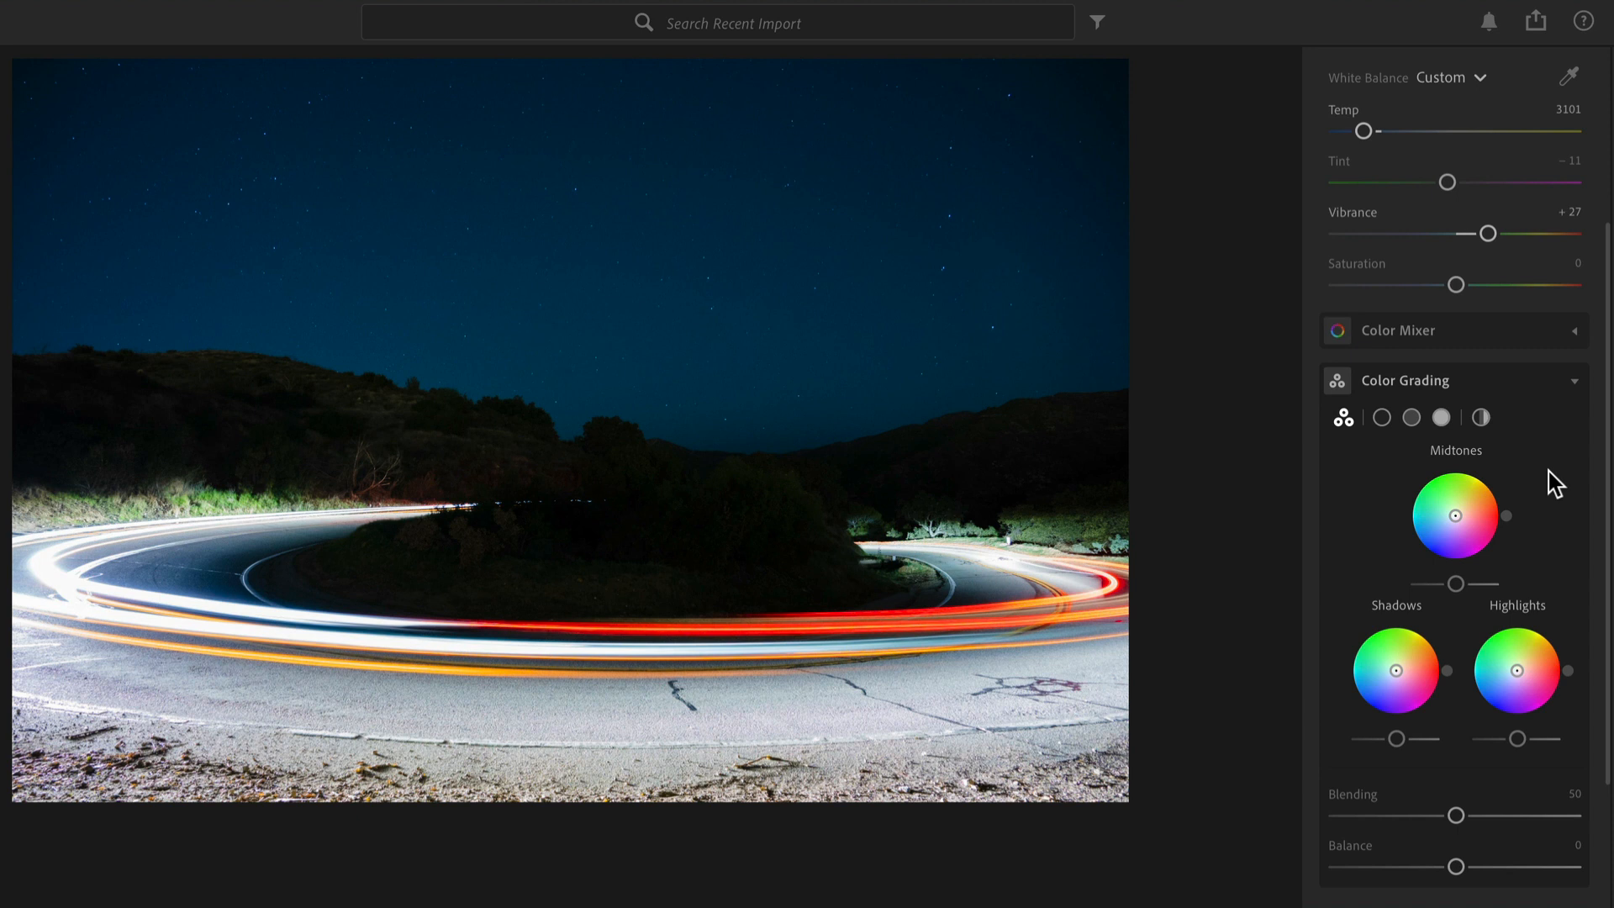
pyautogui.moveTo(1537, 518)
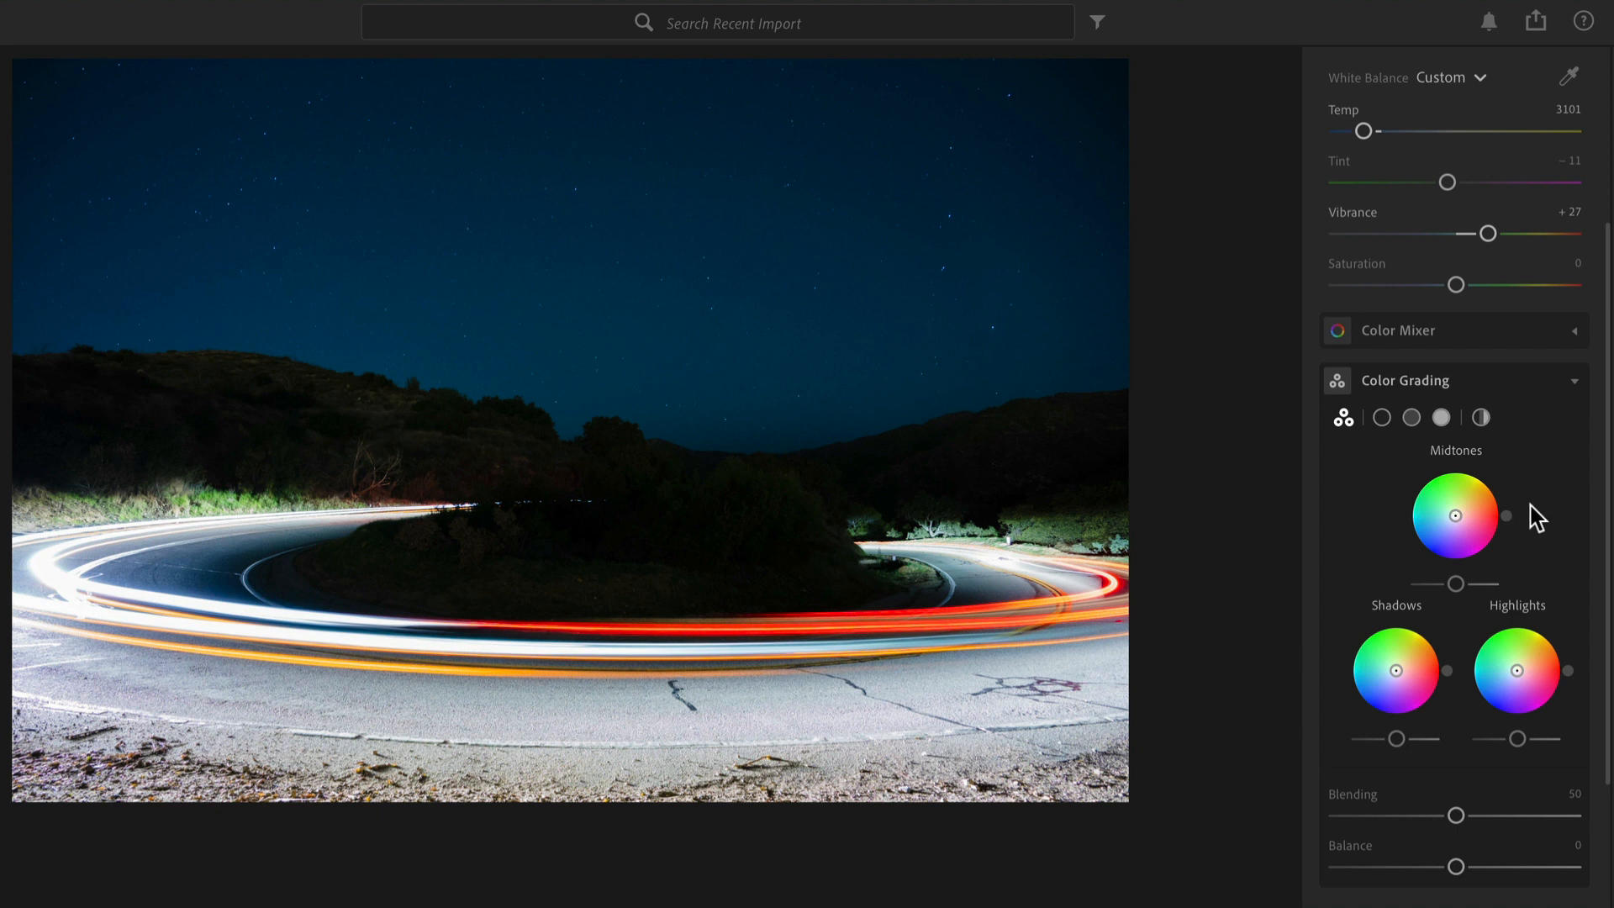
pyautogui.moveTo(1546, 505)
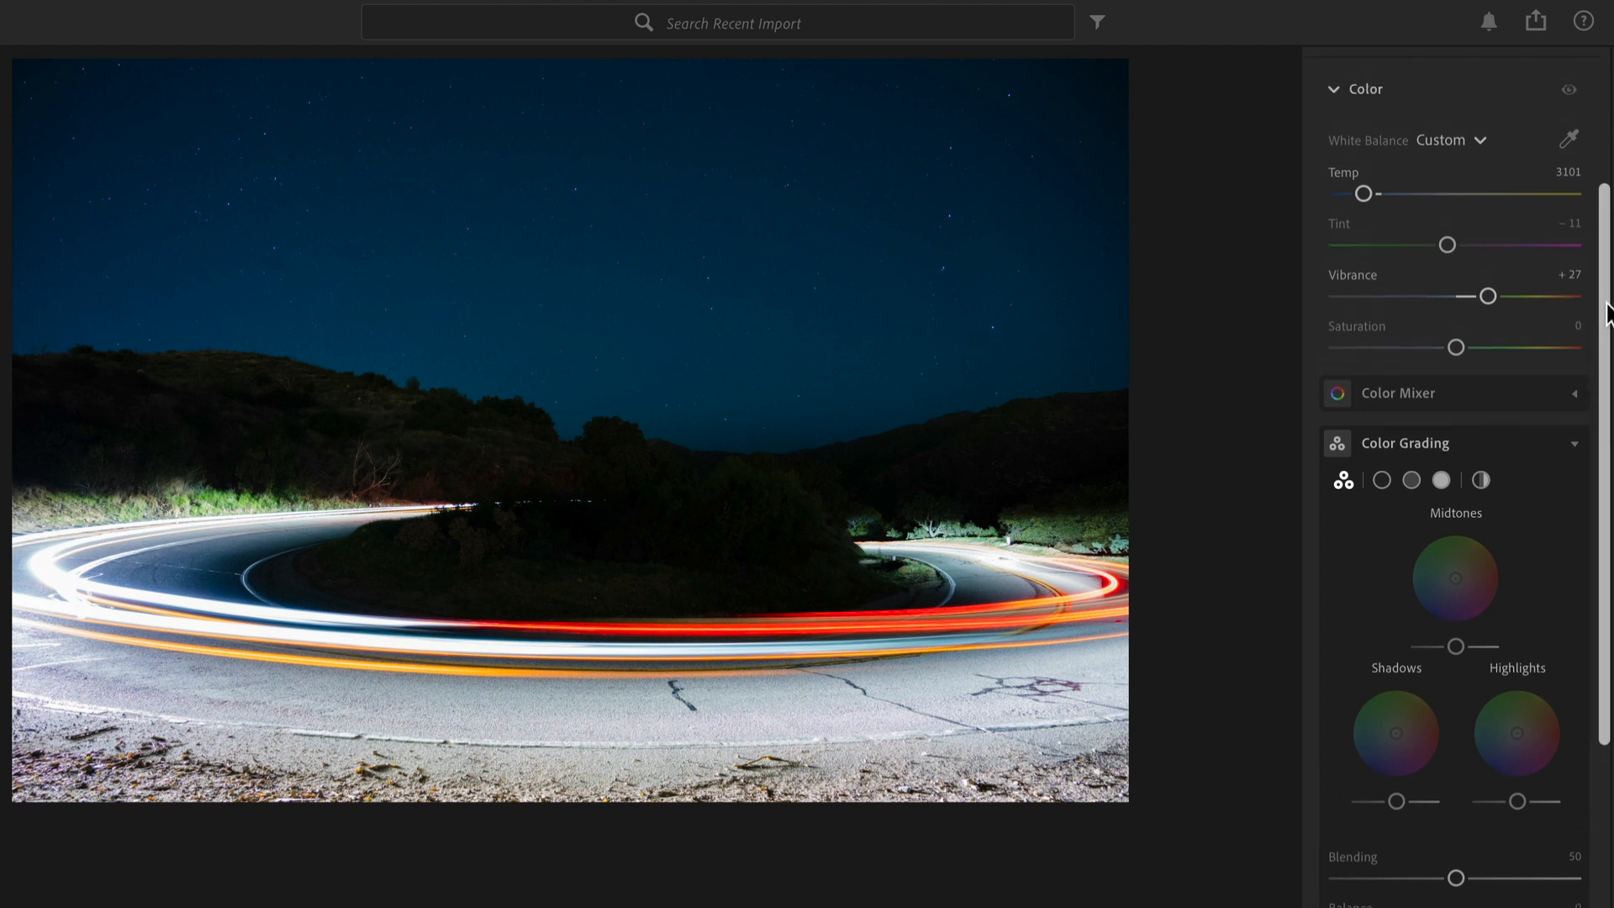
pyautogui.scroll(3)
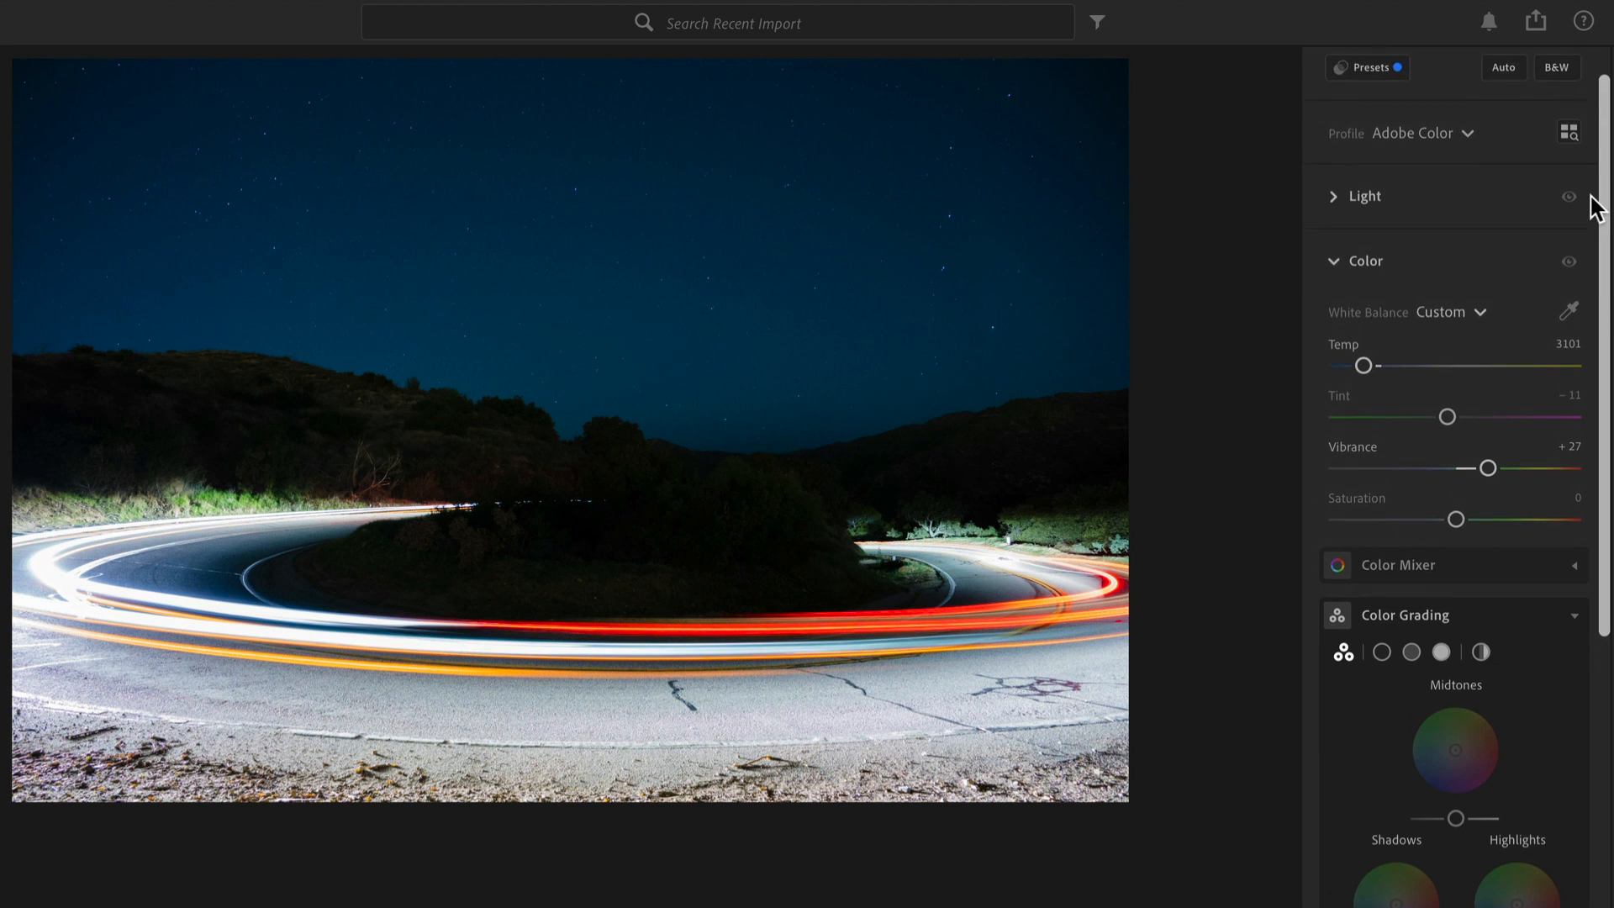
pyautogui.click(1333, 197)
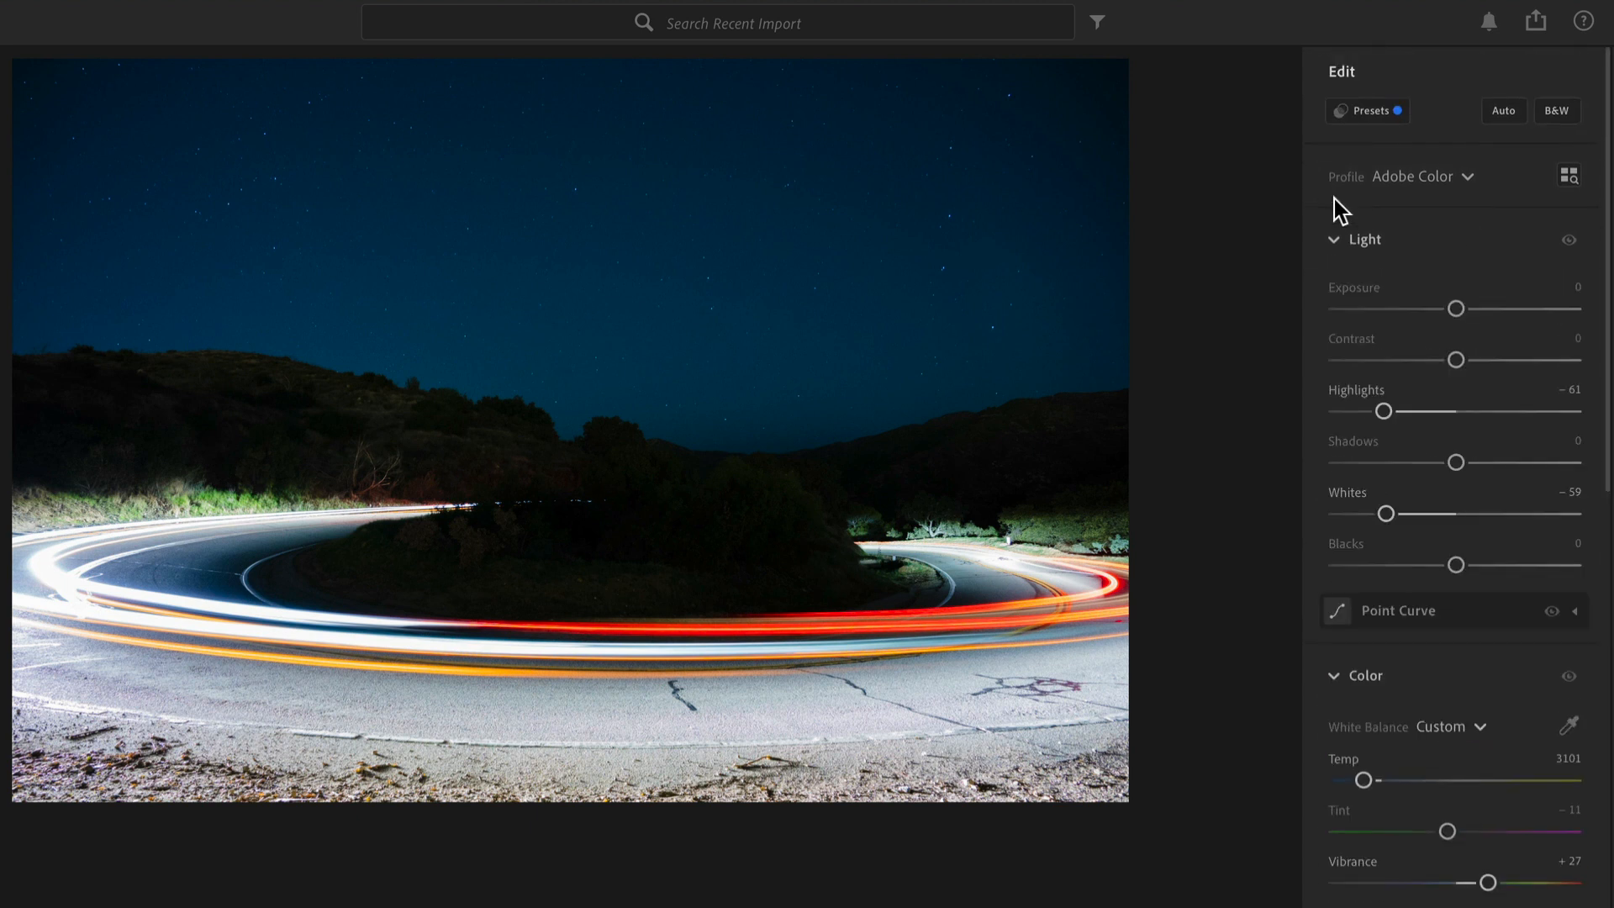
pyautogui.moveTo(1339, 201)
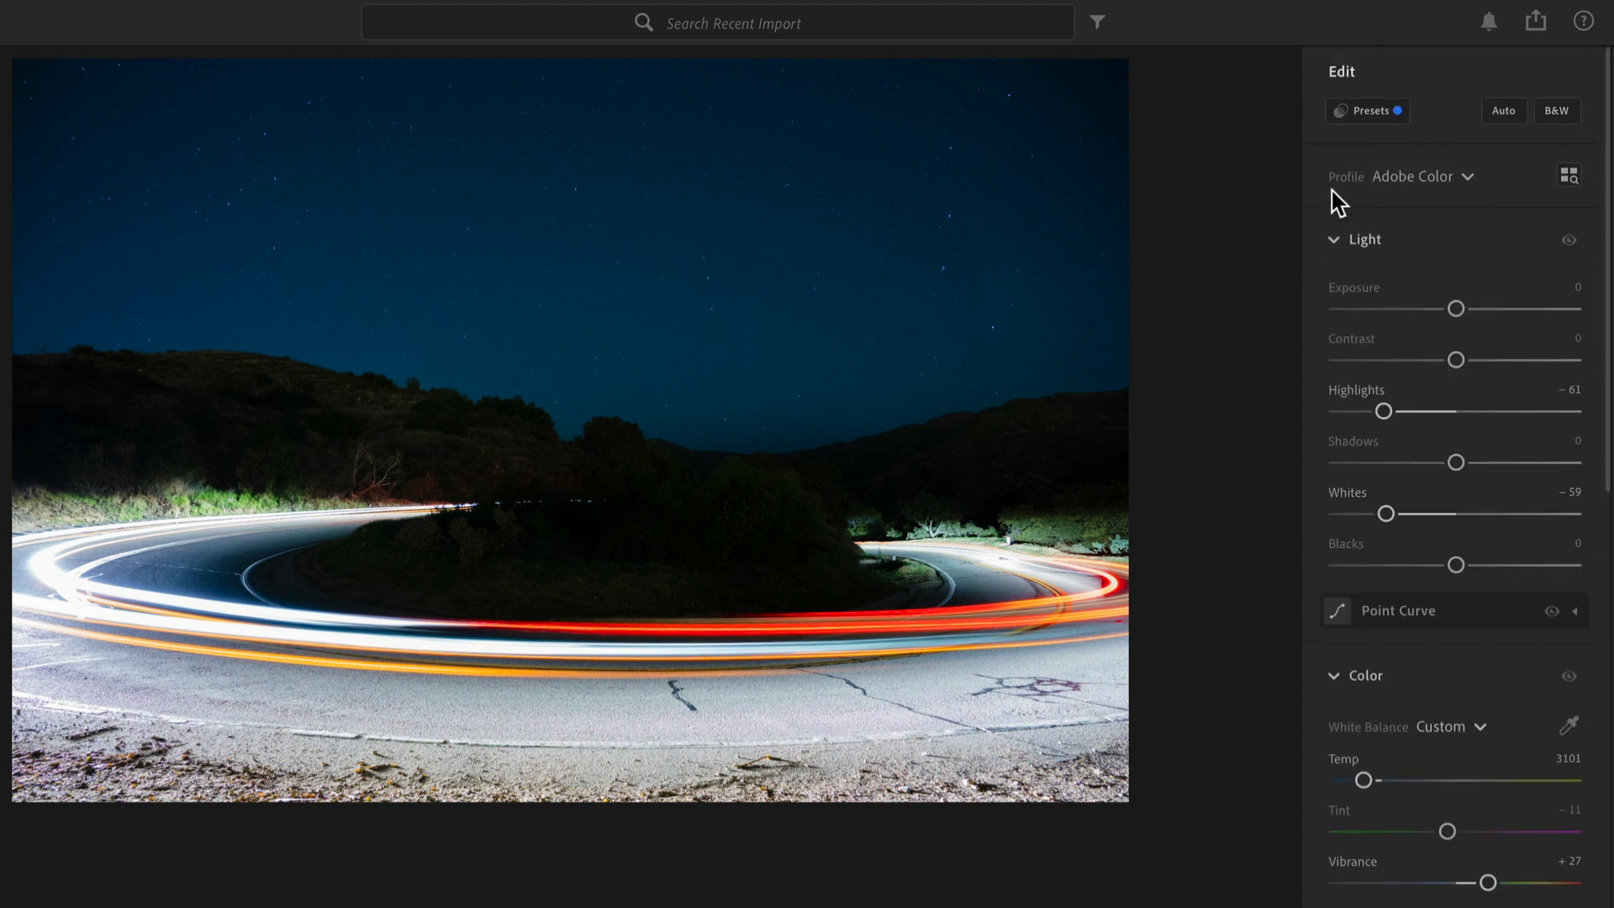
pyautogui.moveTo(1460, 262)
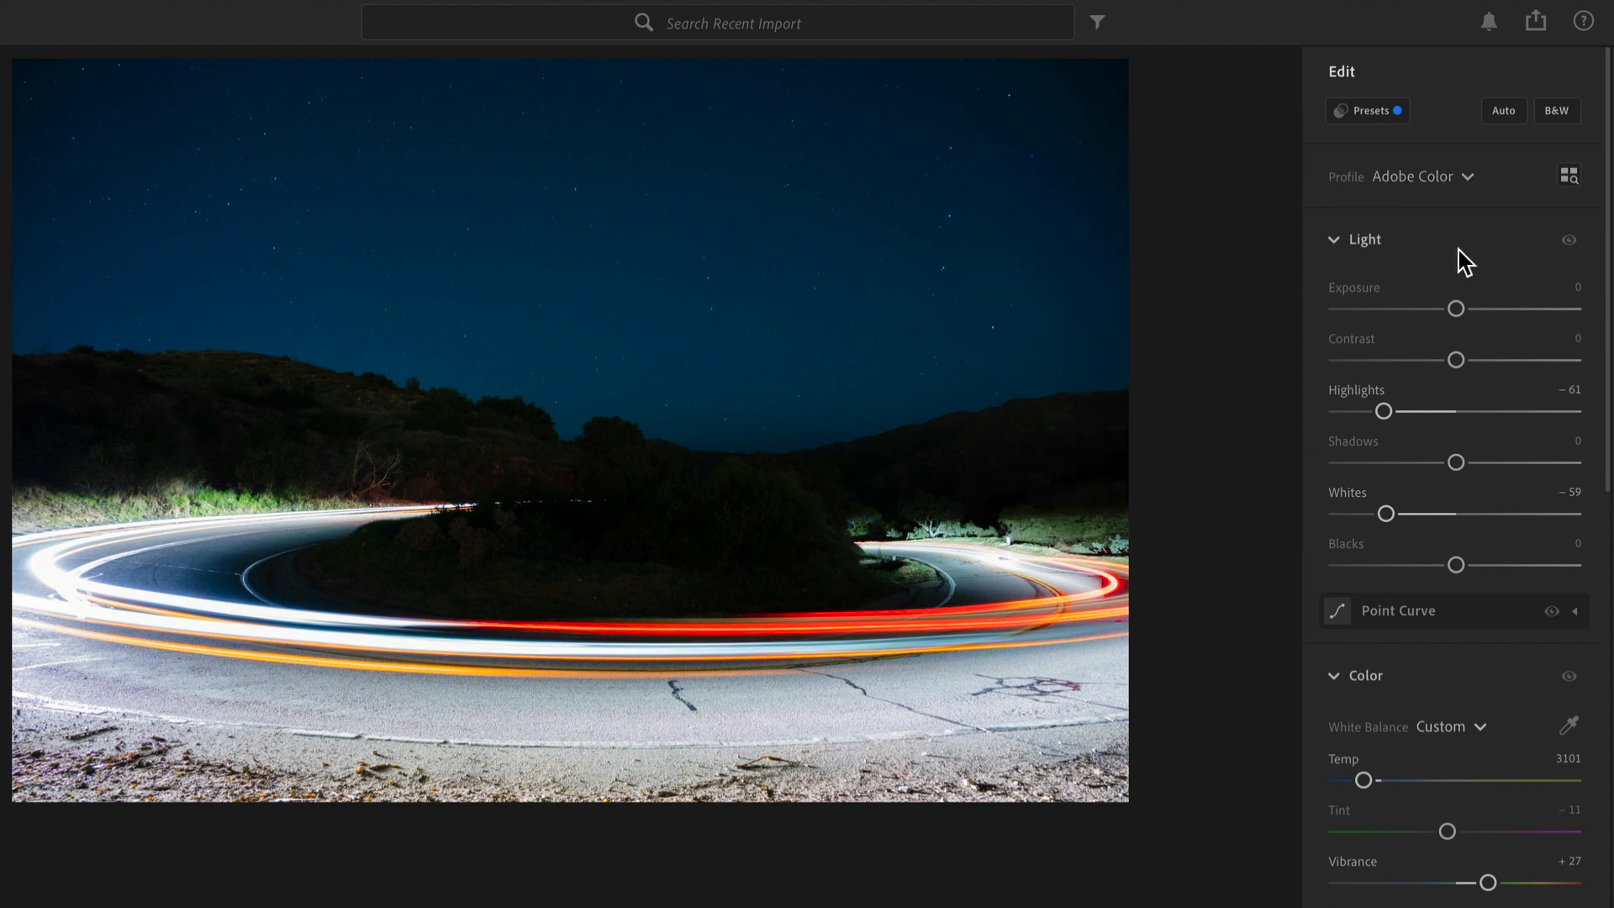
pyautogui.moveTo(1447, 283)
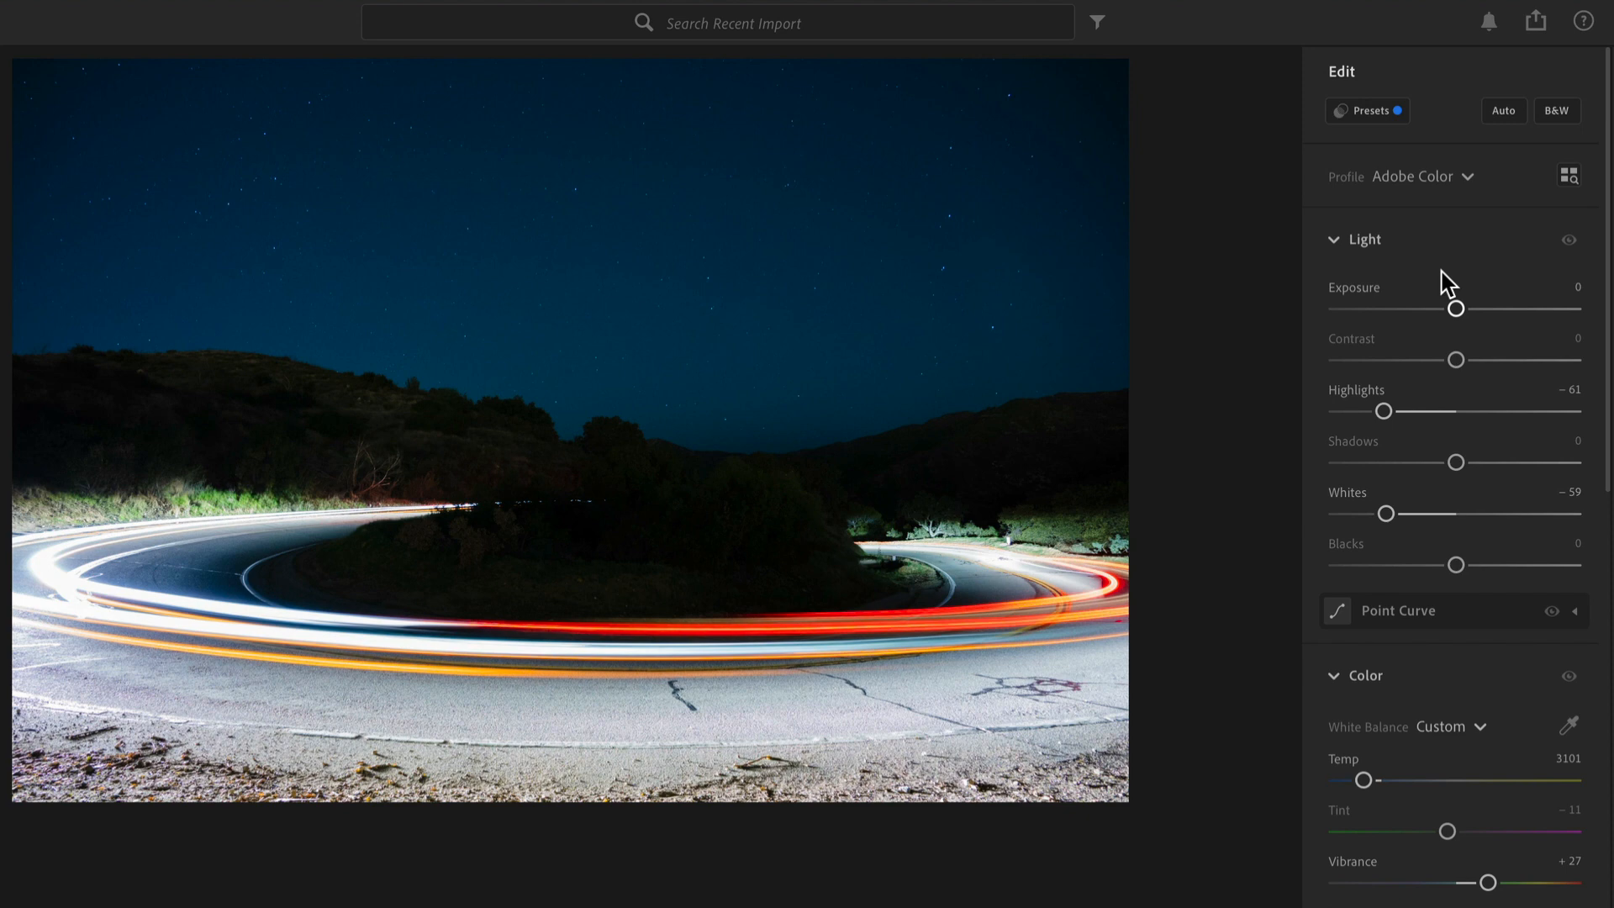
pyautogui.moveTo(1456, 313)
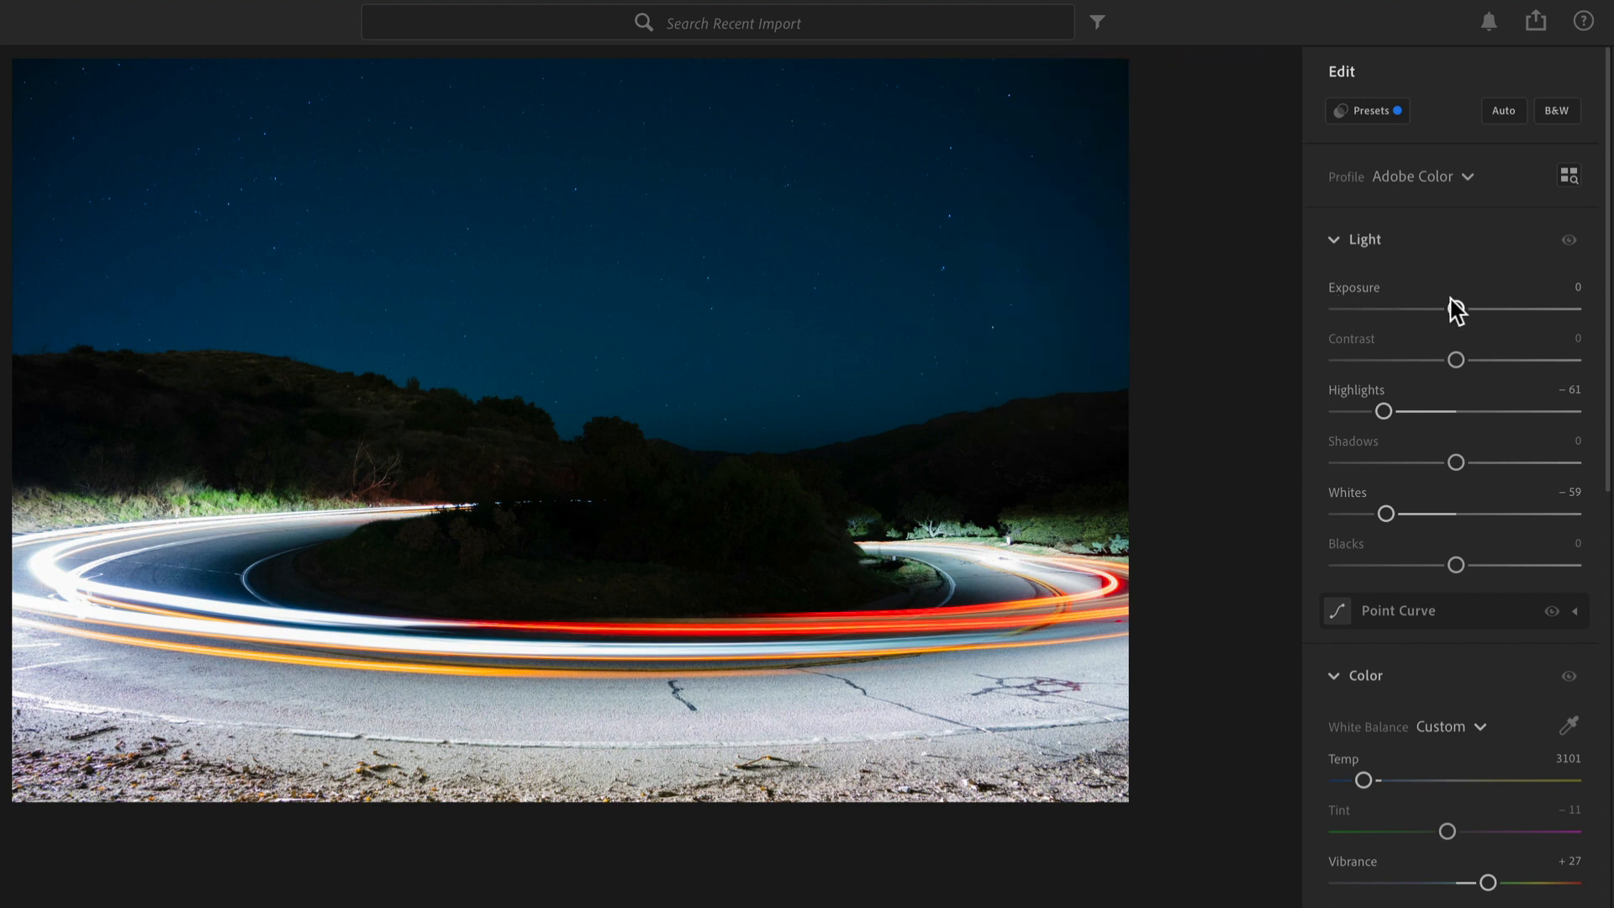
pyautogui.moveTo(1456, 299)
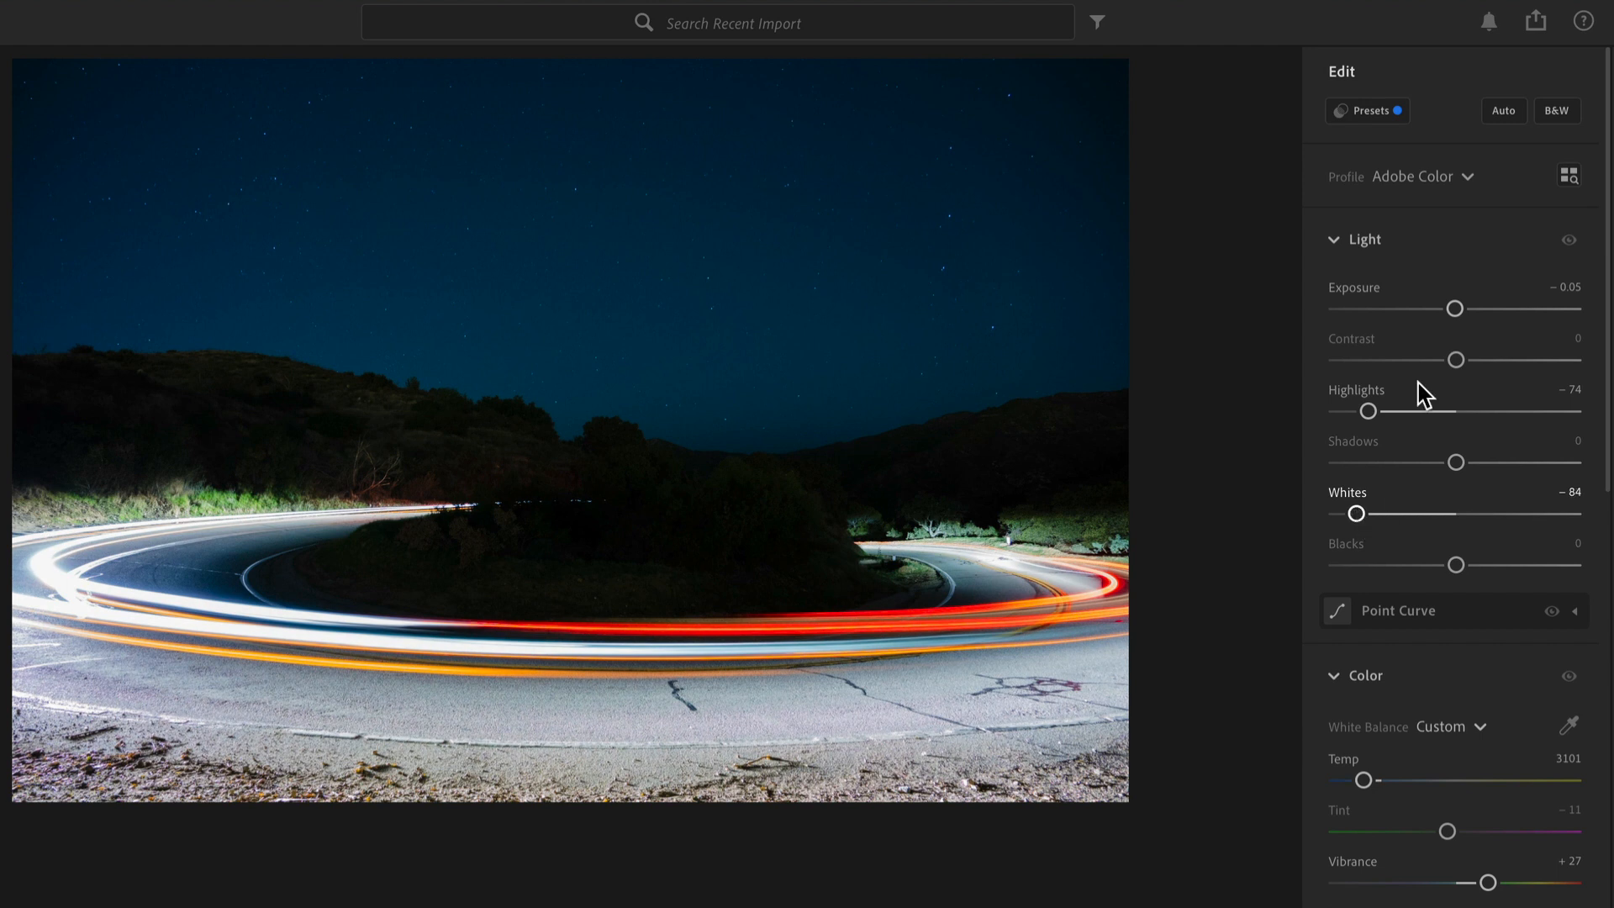
pyautogui.moveTo(720, 410)
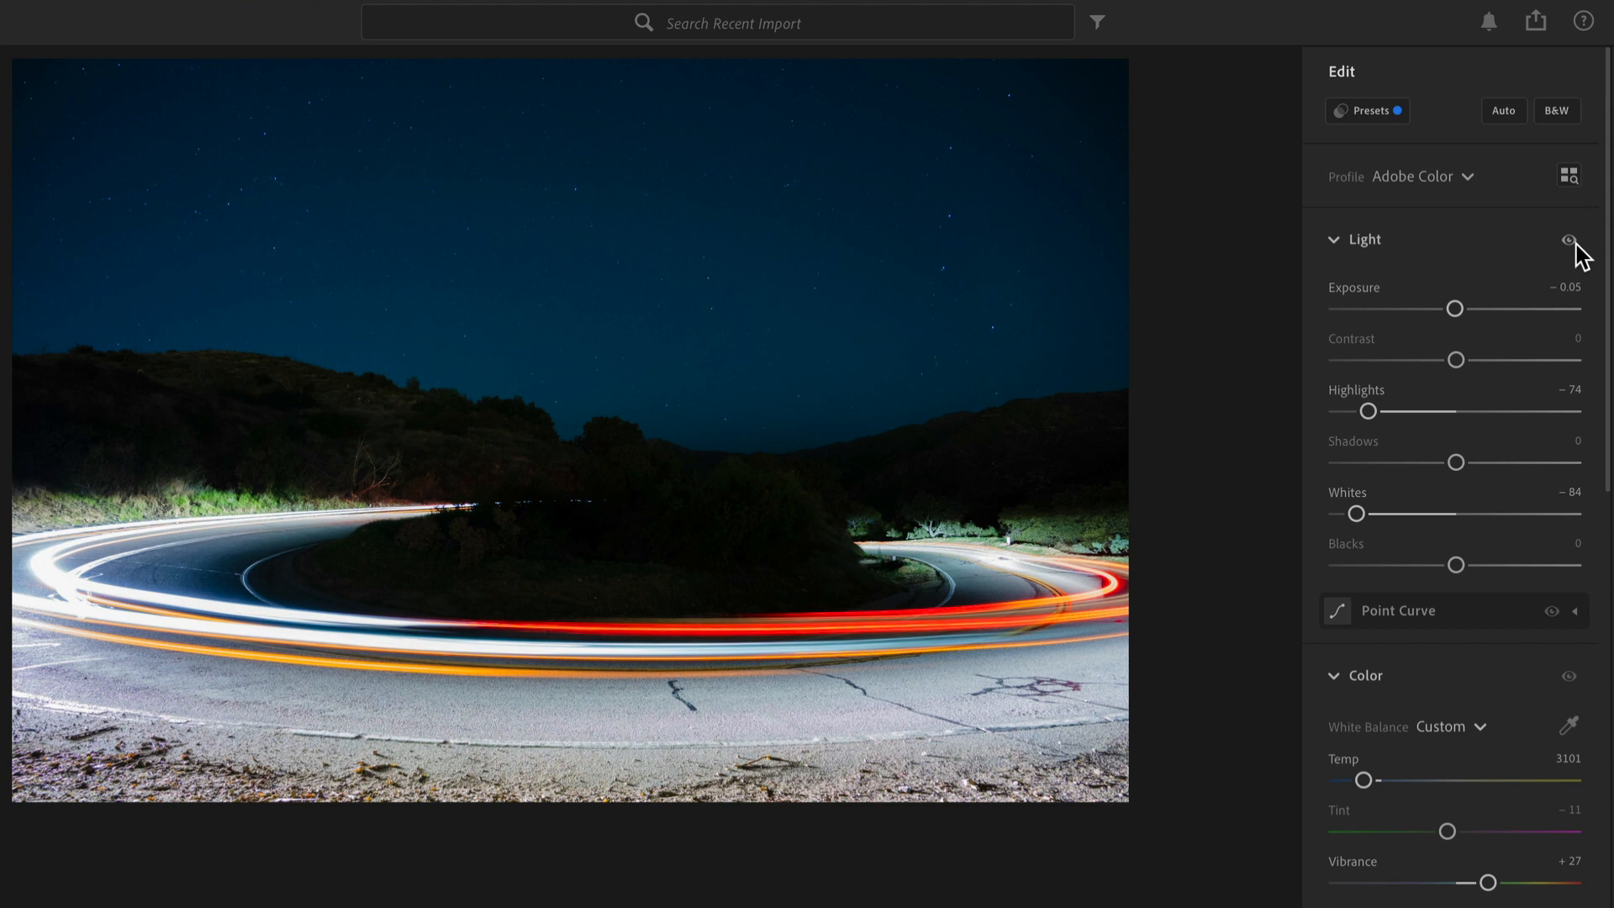
pyautogui.click(1568, 238)
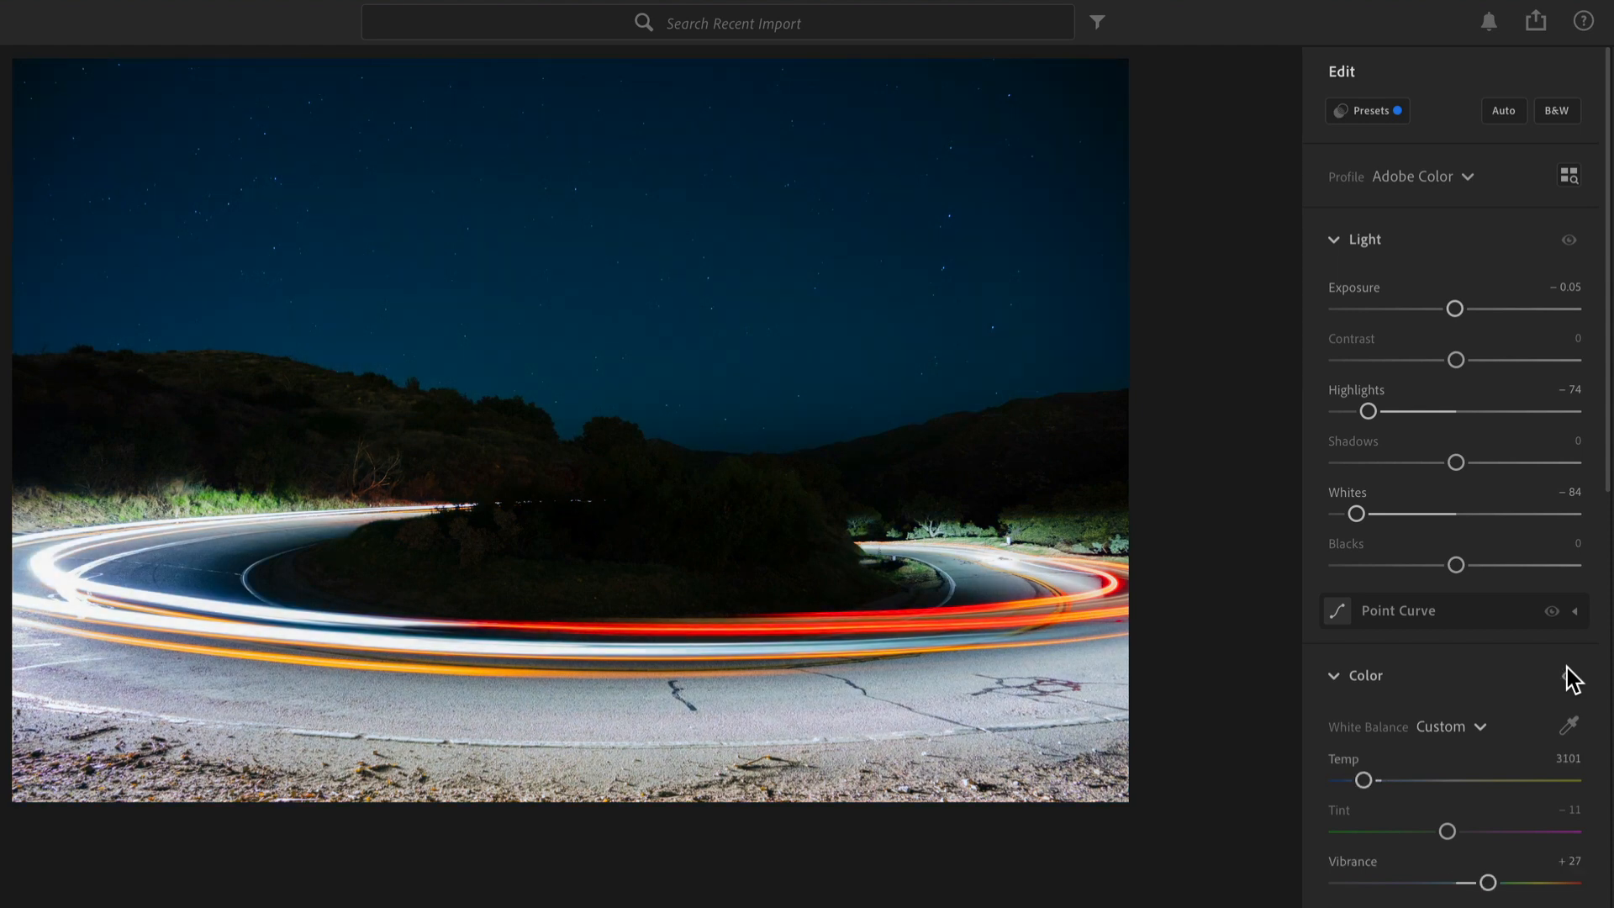
# Cycle Color Grading through the single Midtones, Highlights and Global wheel views.
pyautogui.scroll(-3)
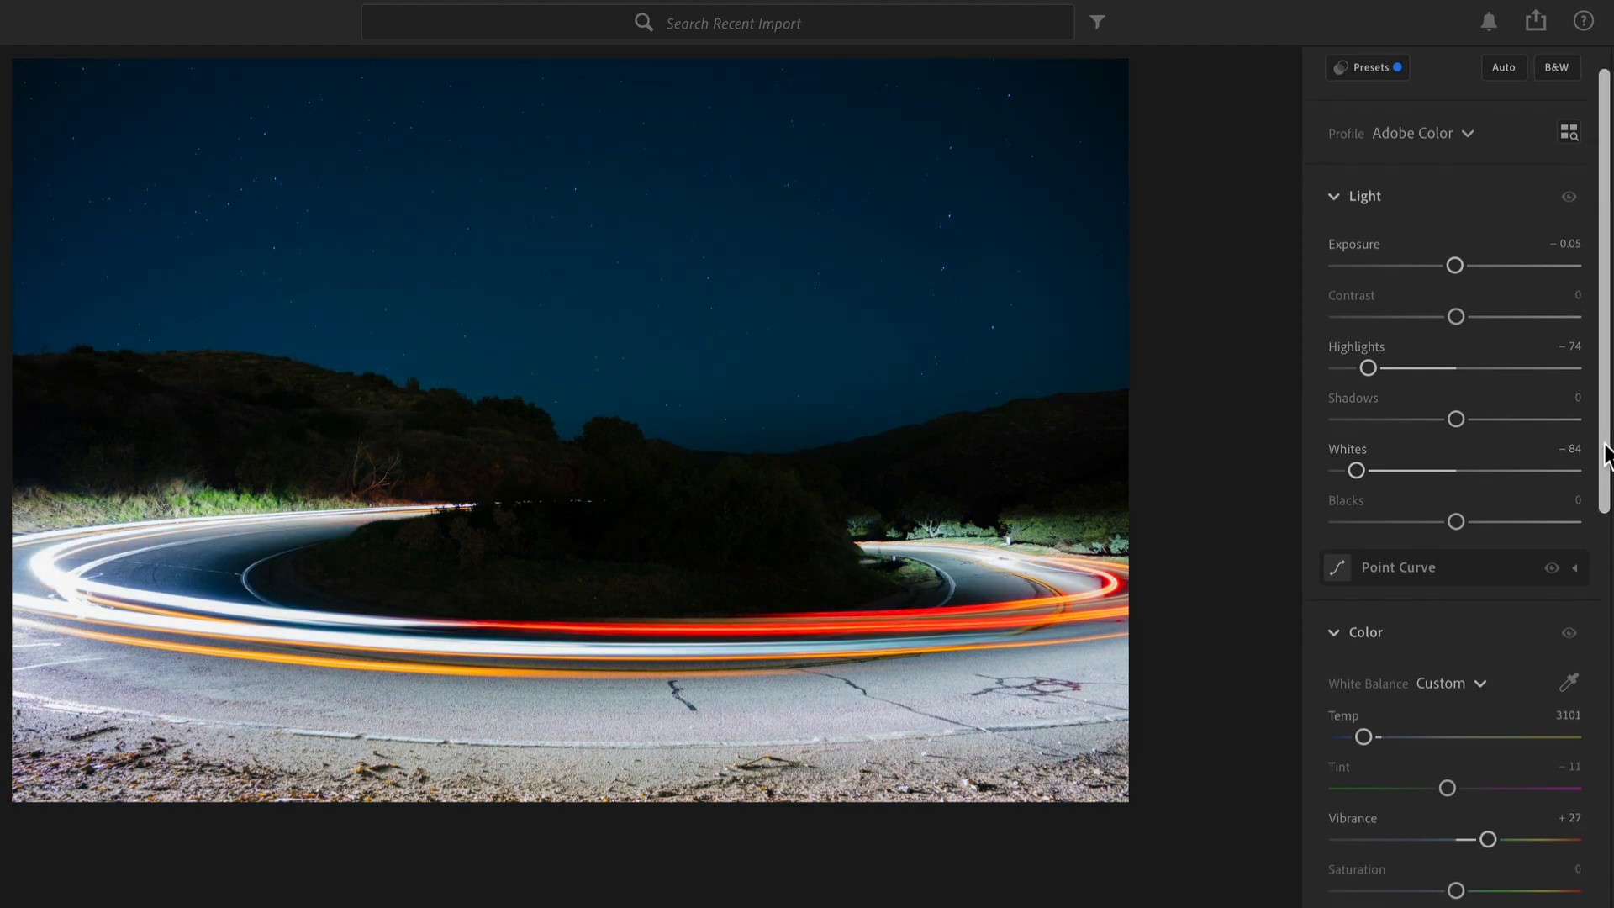
pyautogui.scroll(-3)
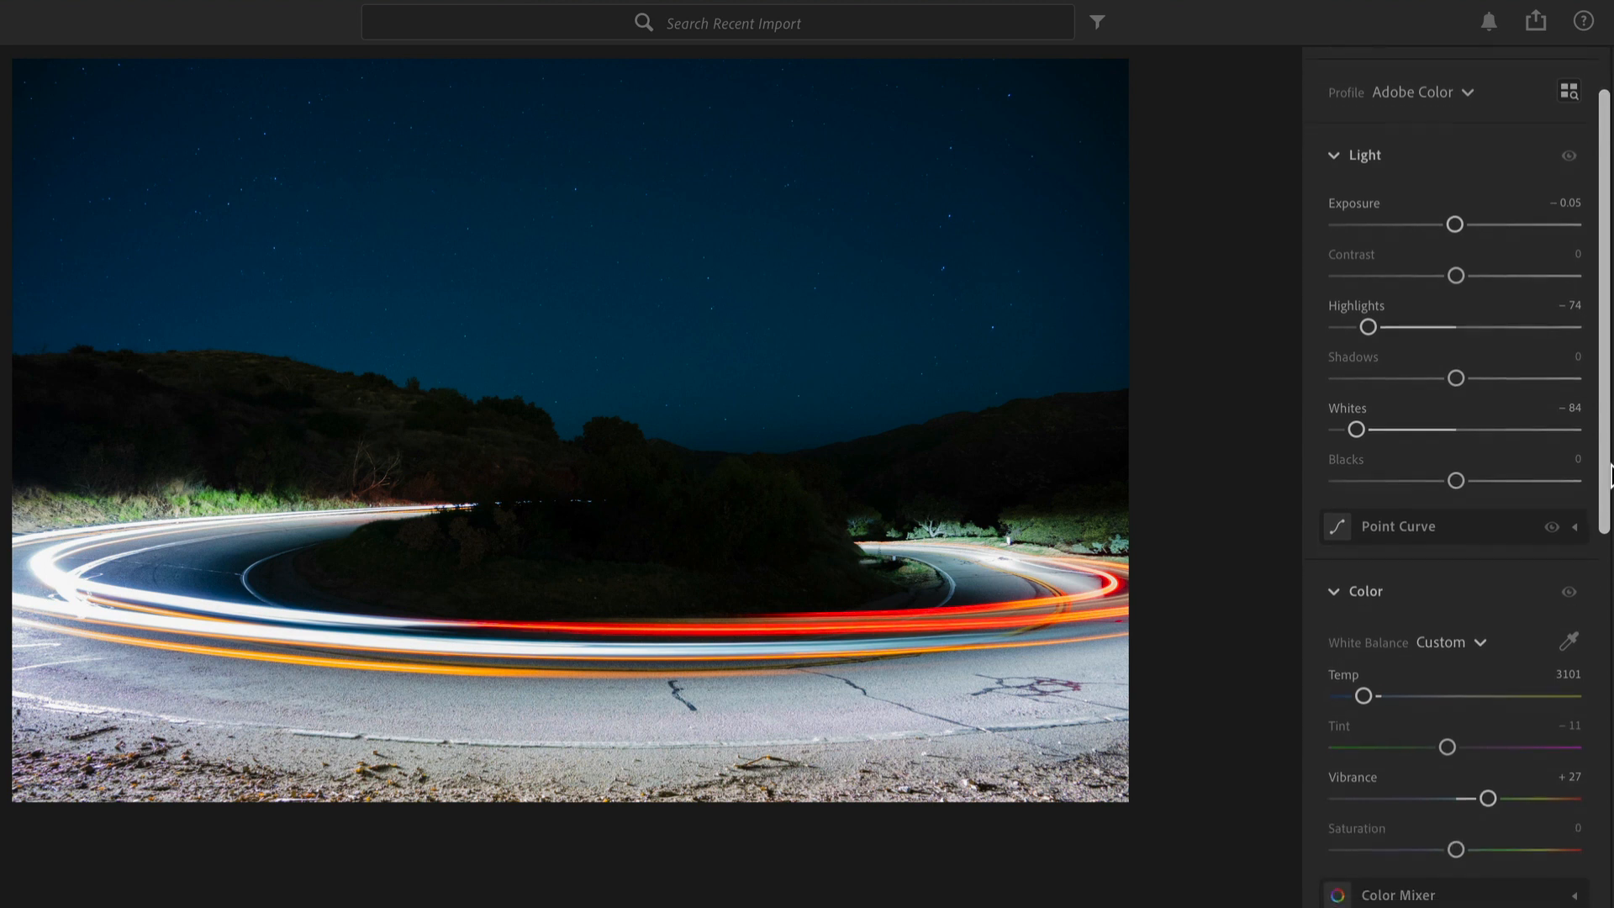
pyautogui.scroll(-3)
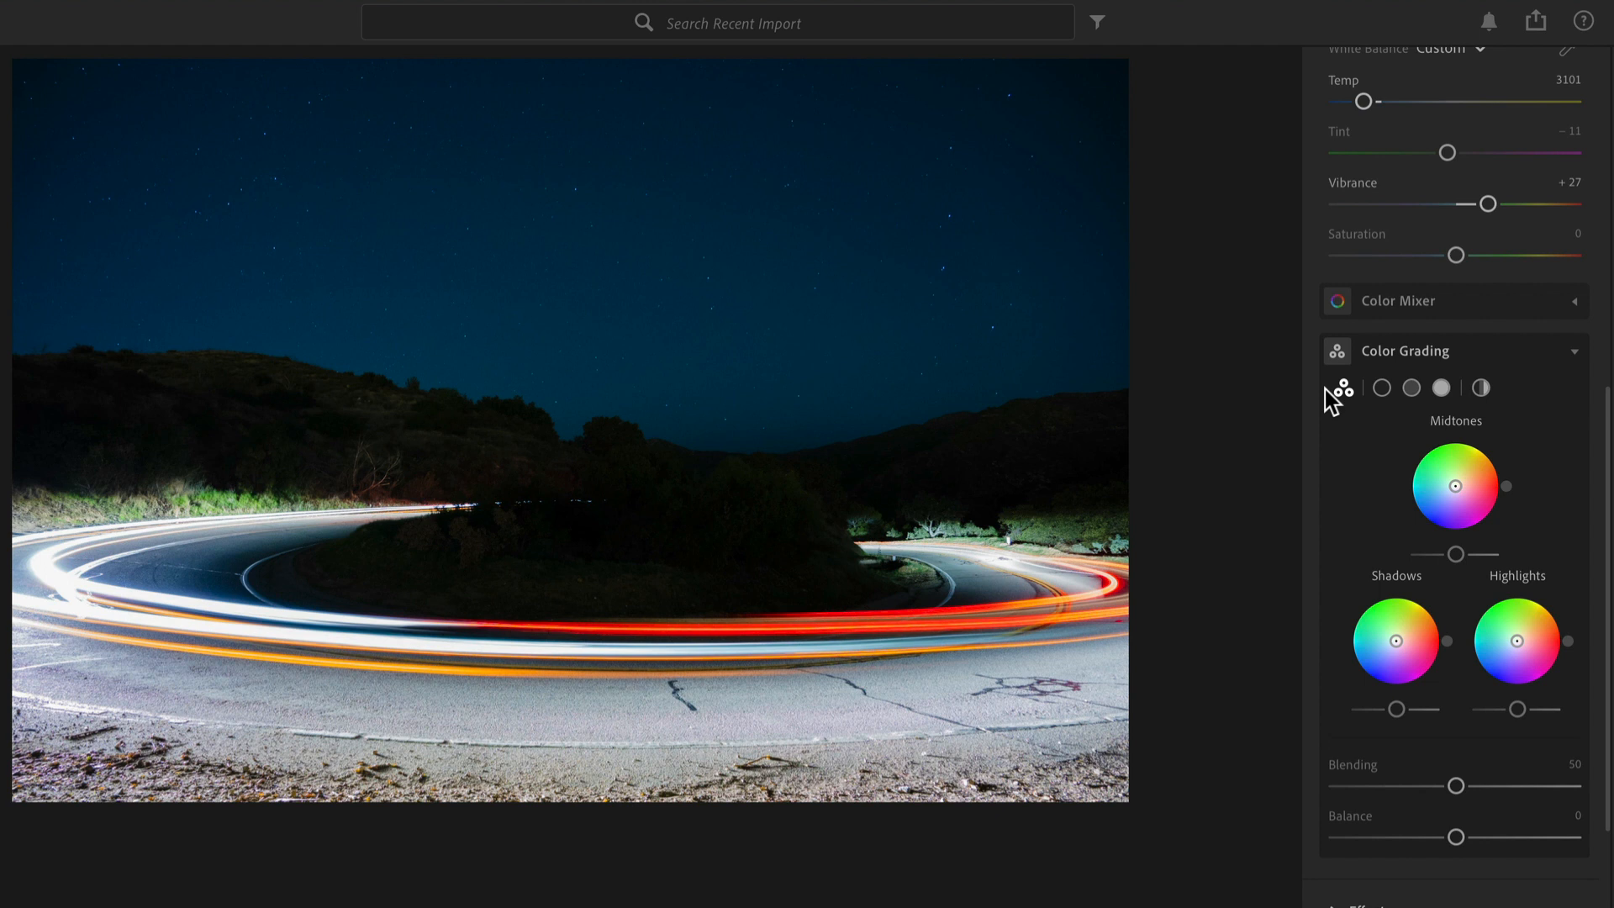
pyautogui.moveTo(1346, 402)
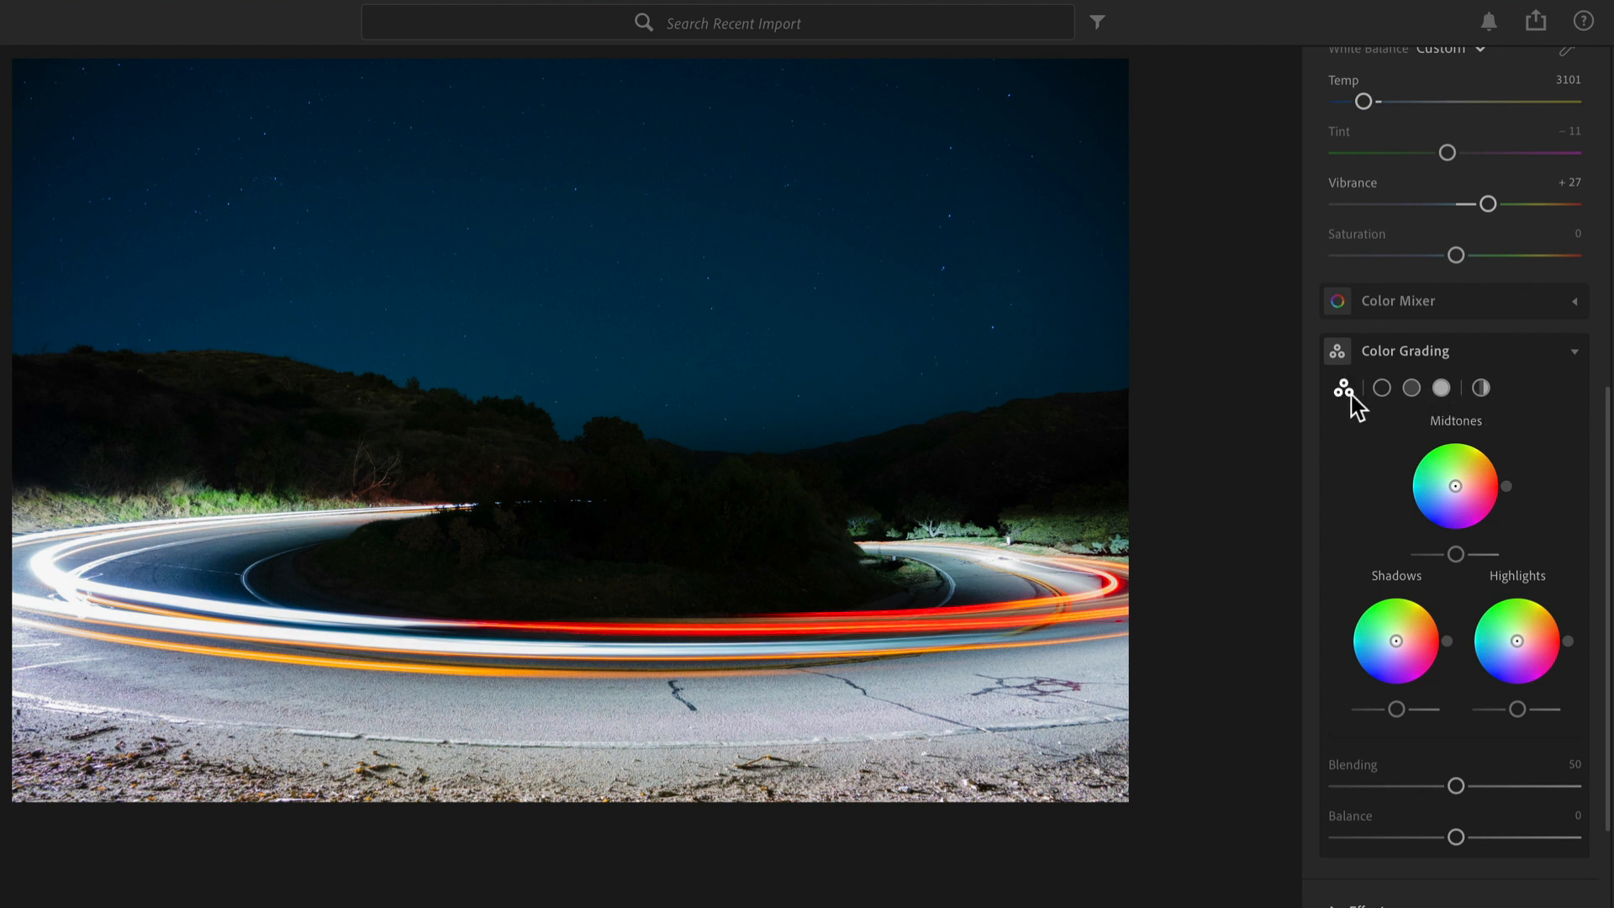
pyautogui.moveTo(1409, 426)
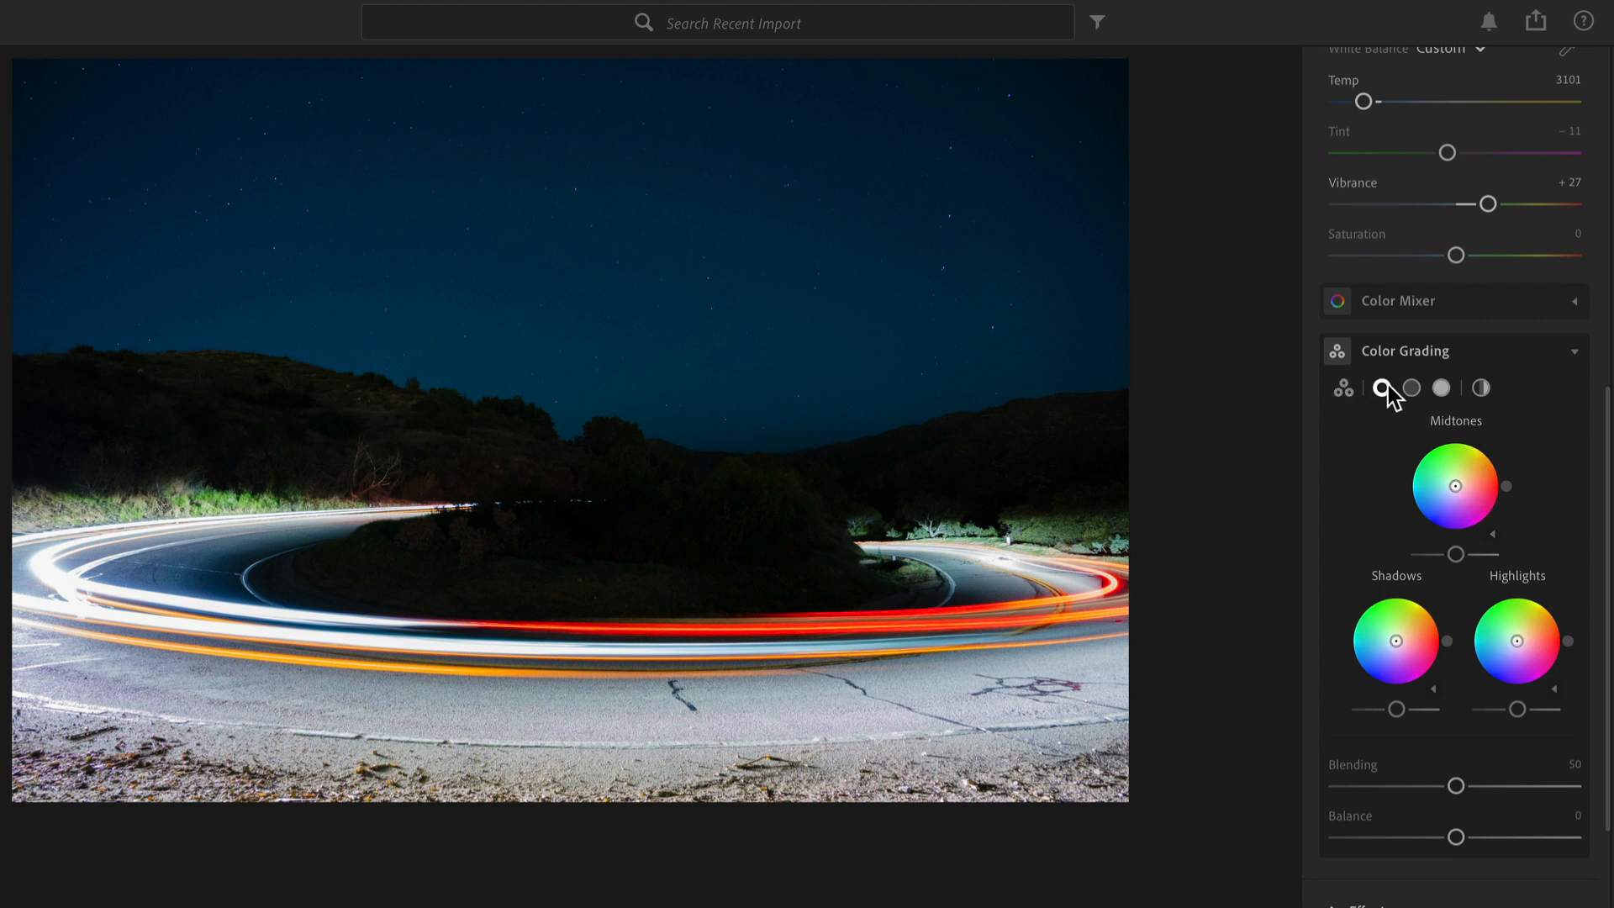
pyautogui.click(1440, 388)
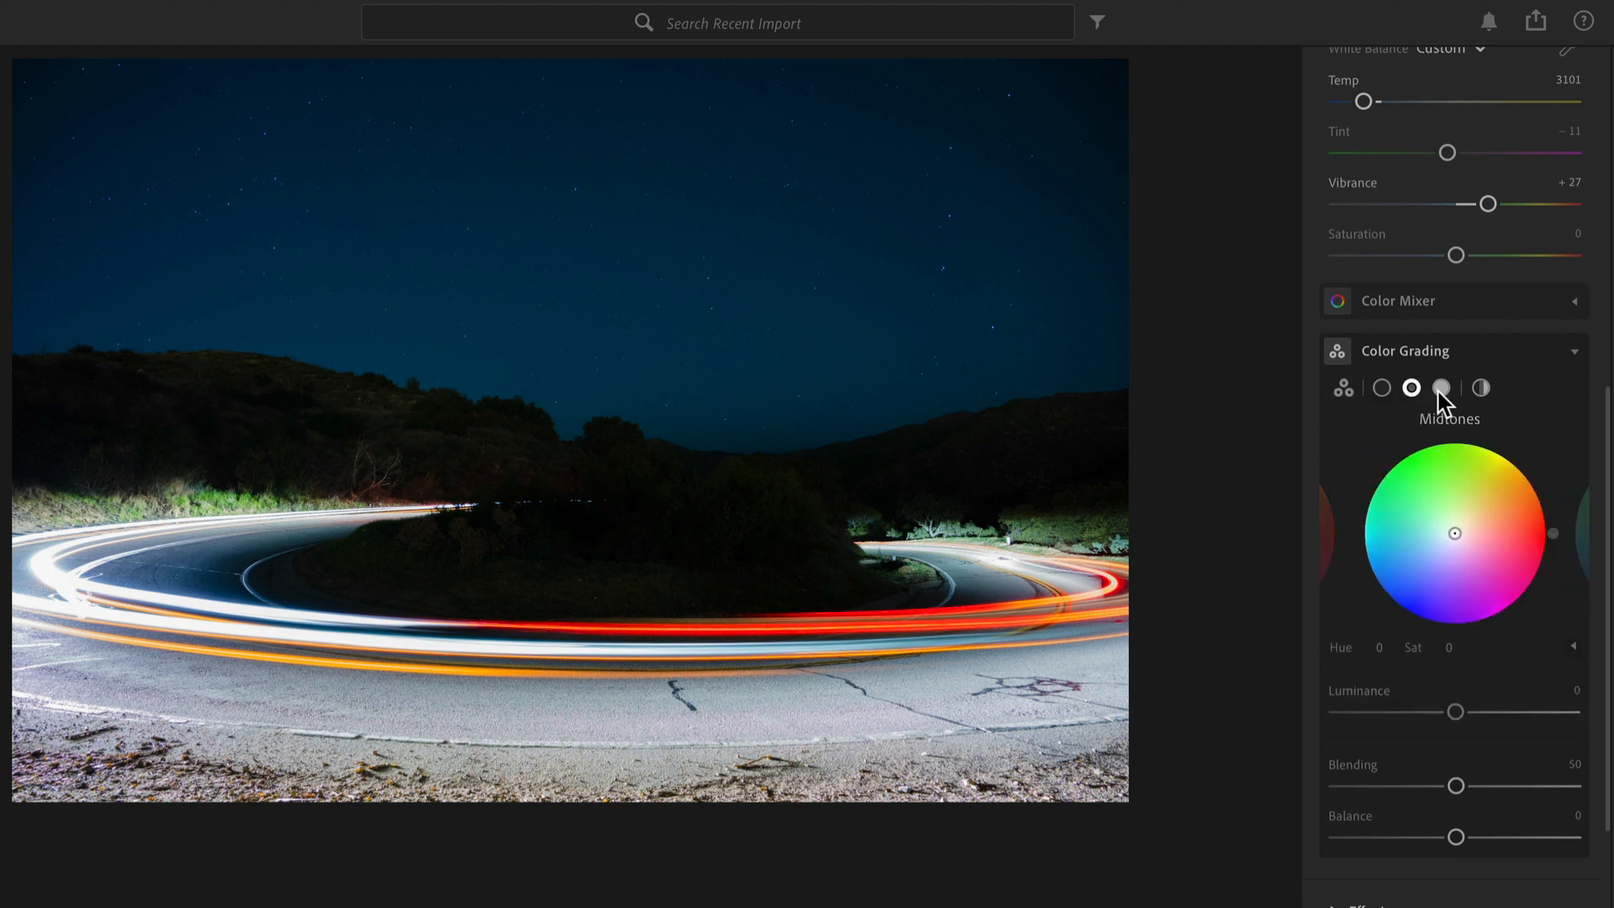
pyautogui.click(1441, 388)
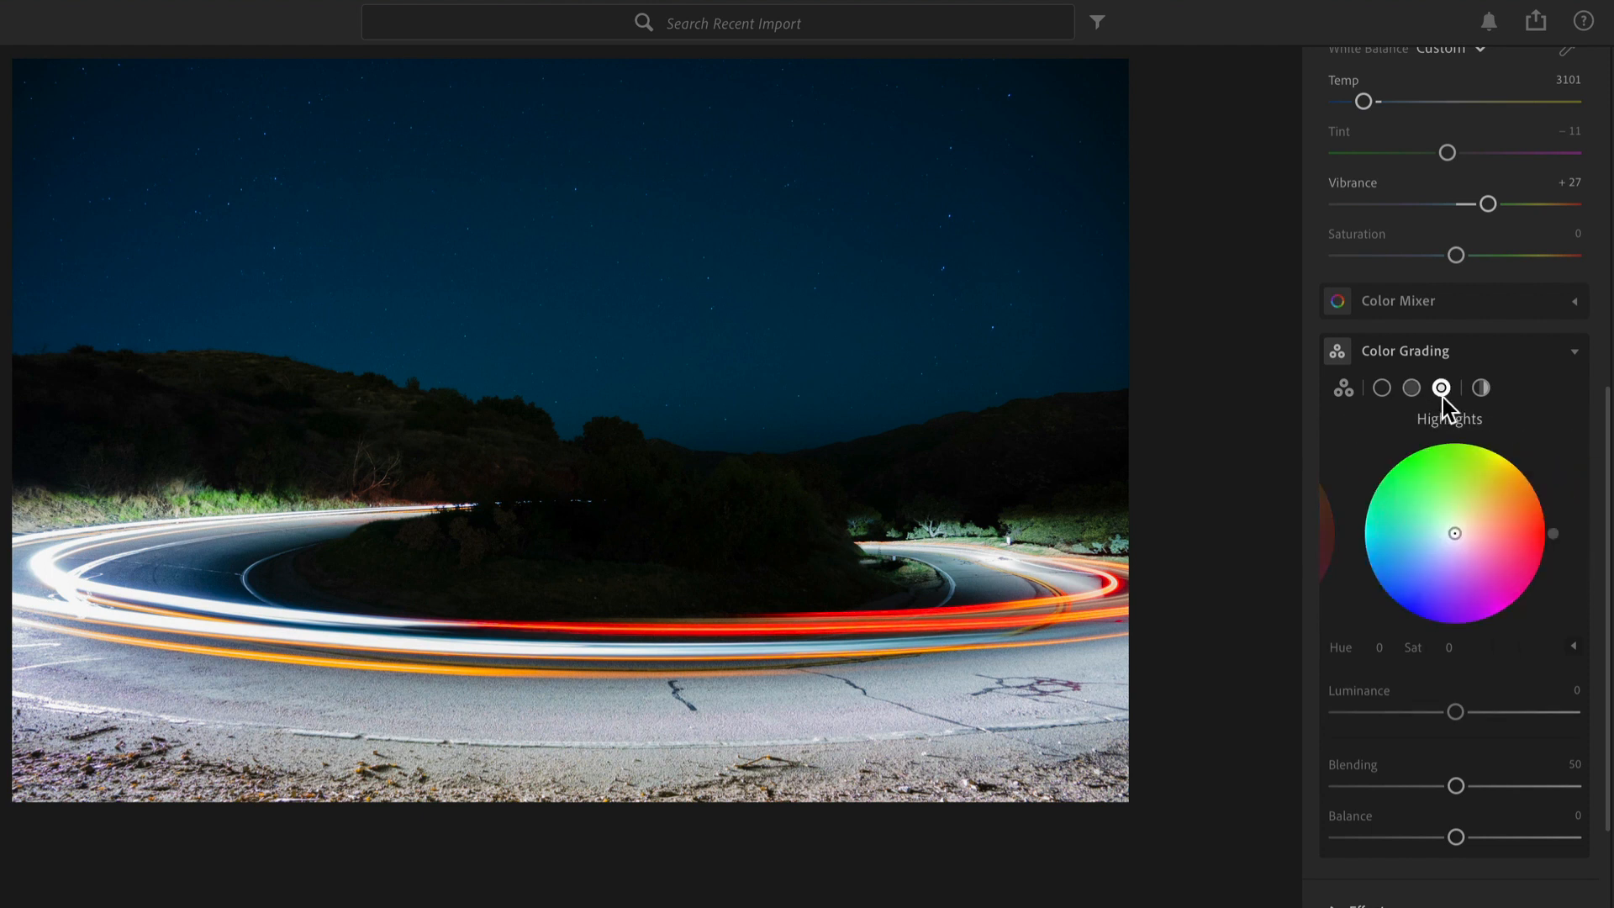
pyautogui.click(1479, 388)
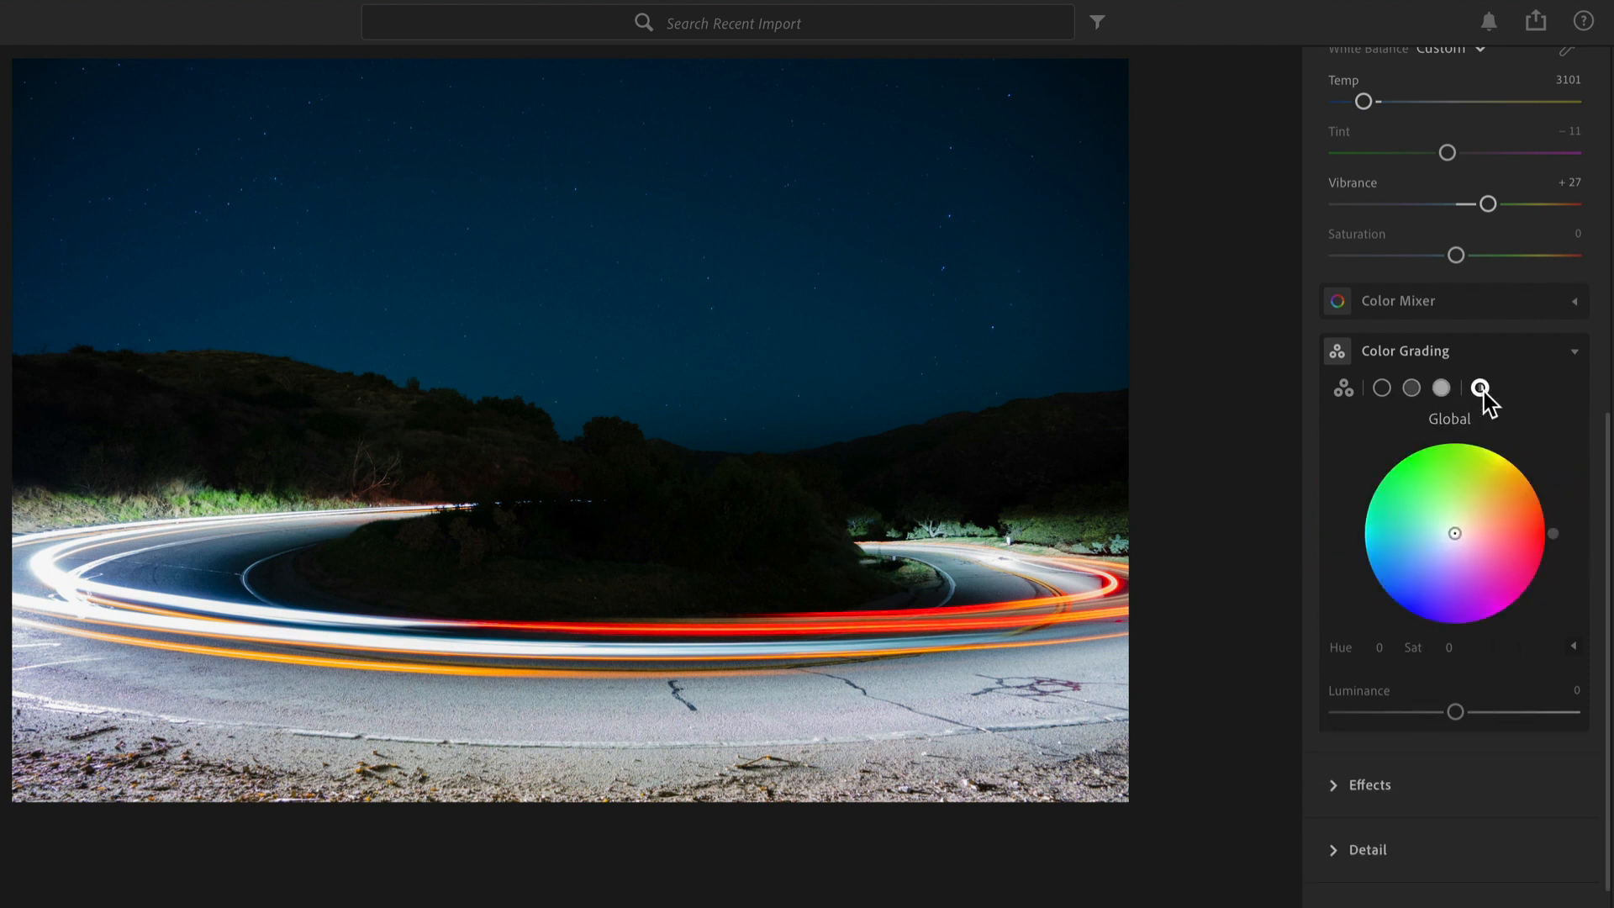
# Show the single Global colour grading wheel ready for the purple tint.
pyautogui.click(1479, 388)
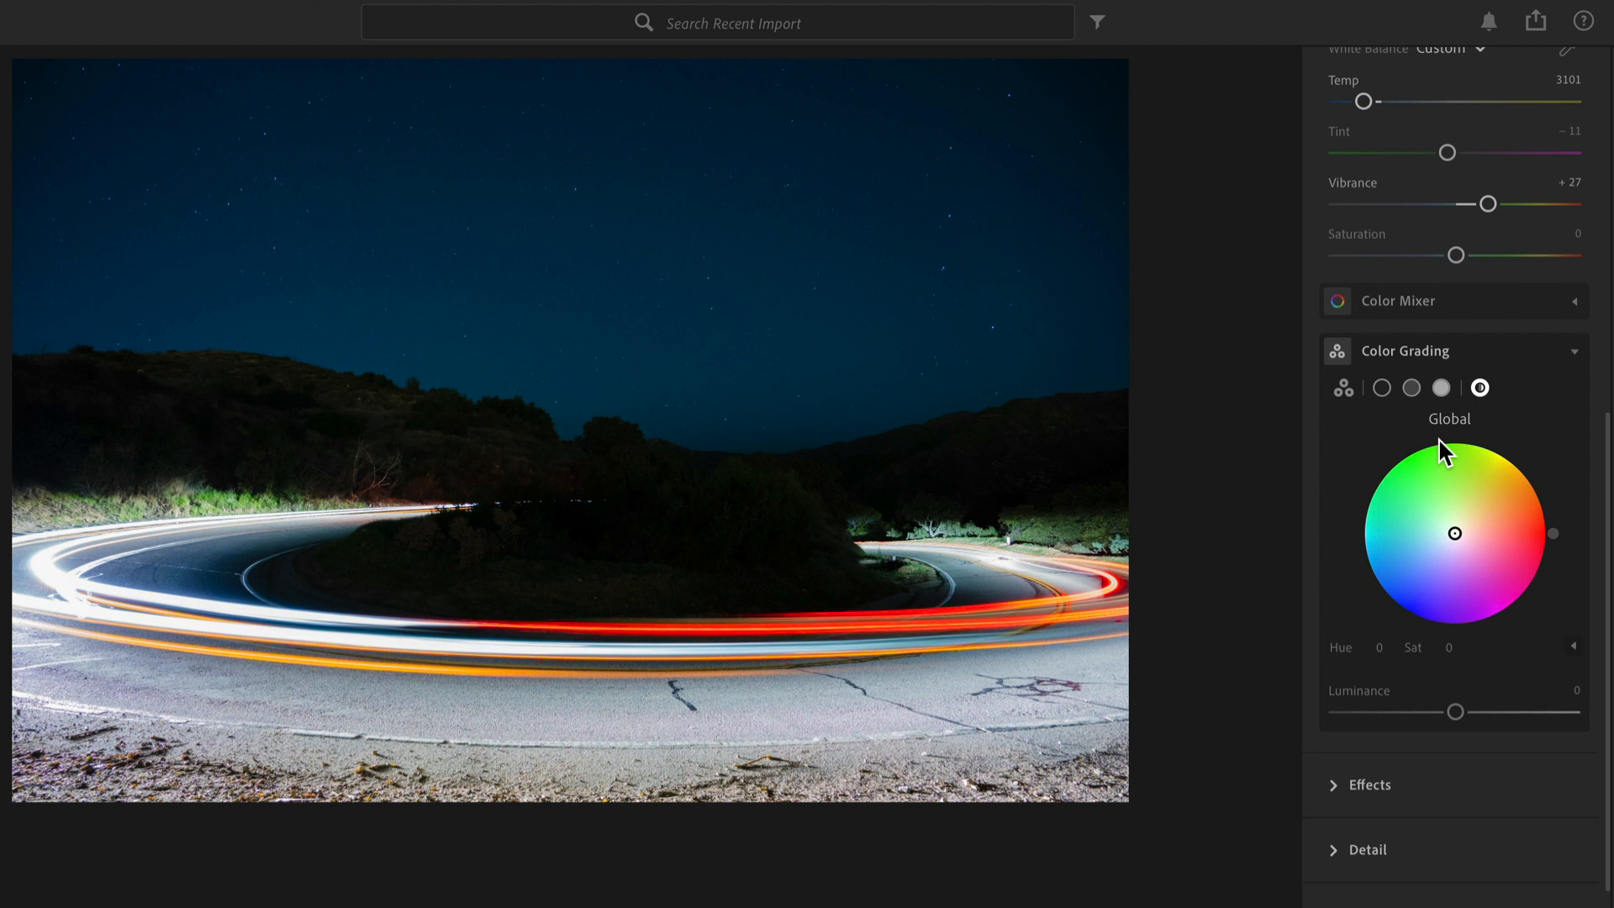
pyautogui.moveTo(1460, 539)
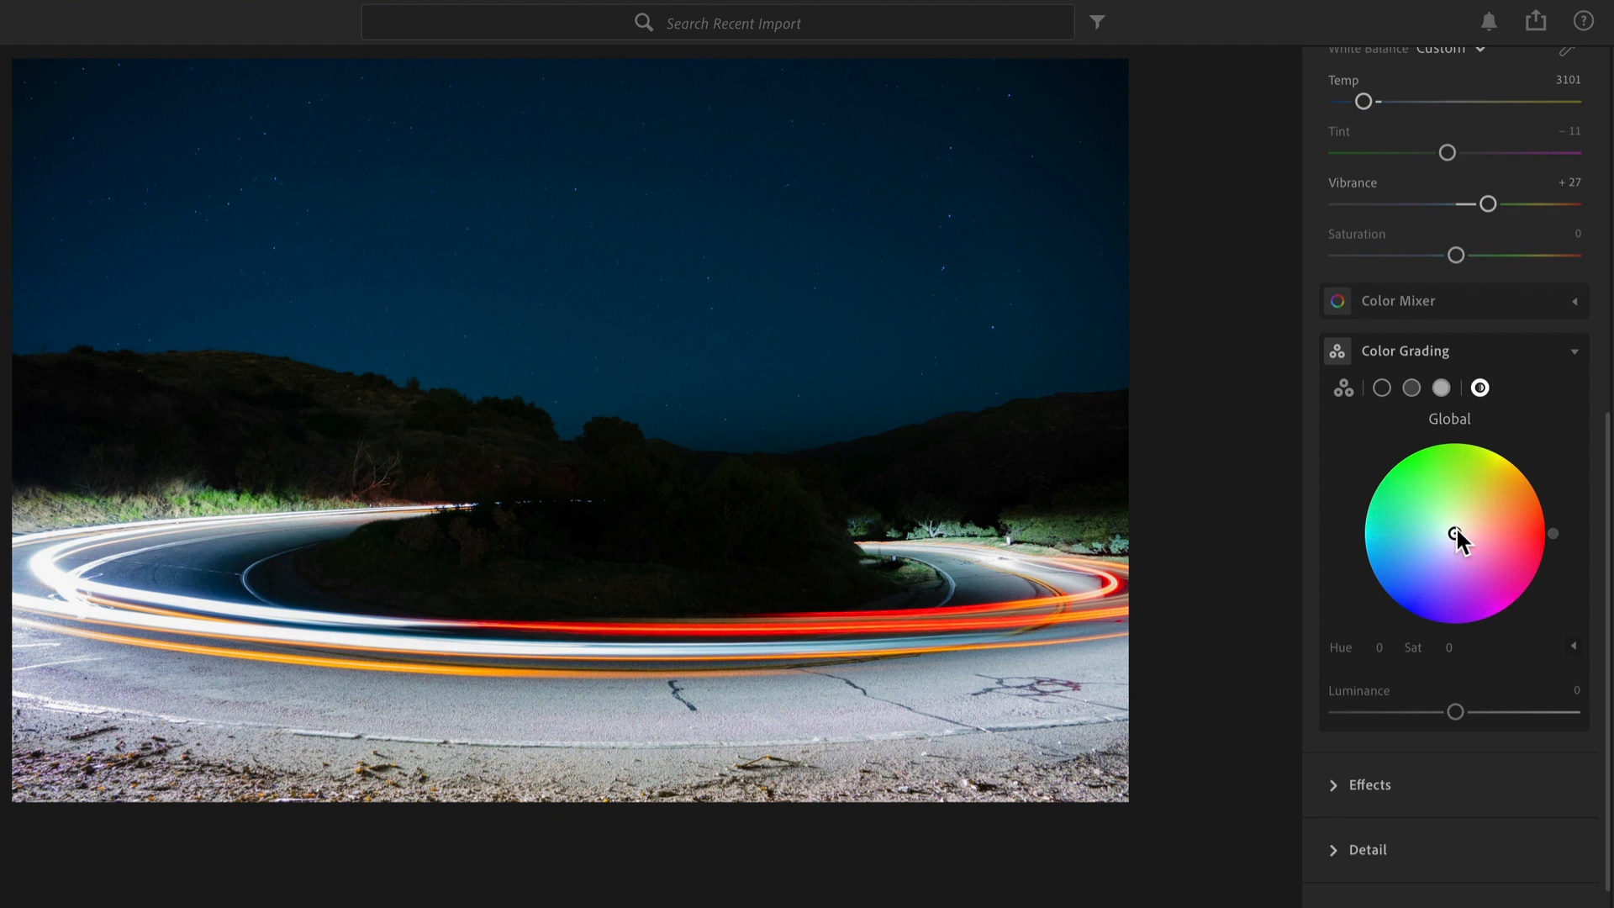
pyautogui.moveTo(1461, 540)
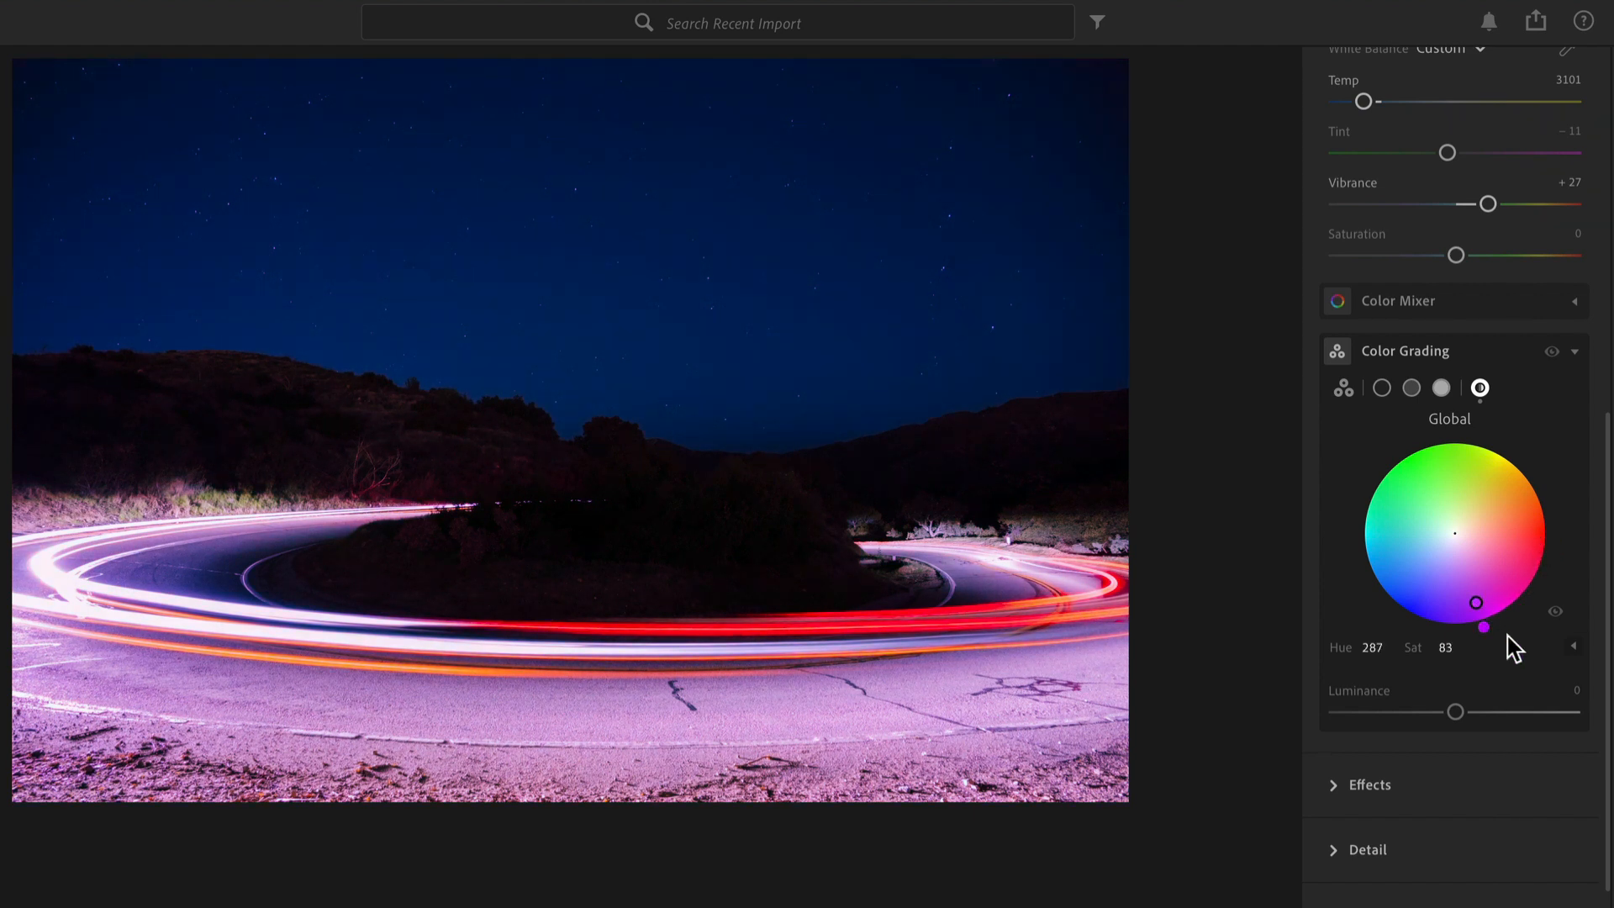
# Reveal the hue/saturation sliders, show all three tonal wheels, then select Shadows alone.
pyautogui.click(1574, 646)
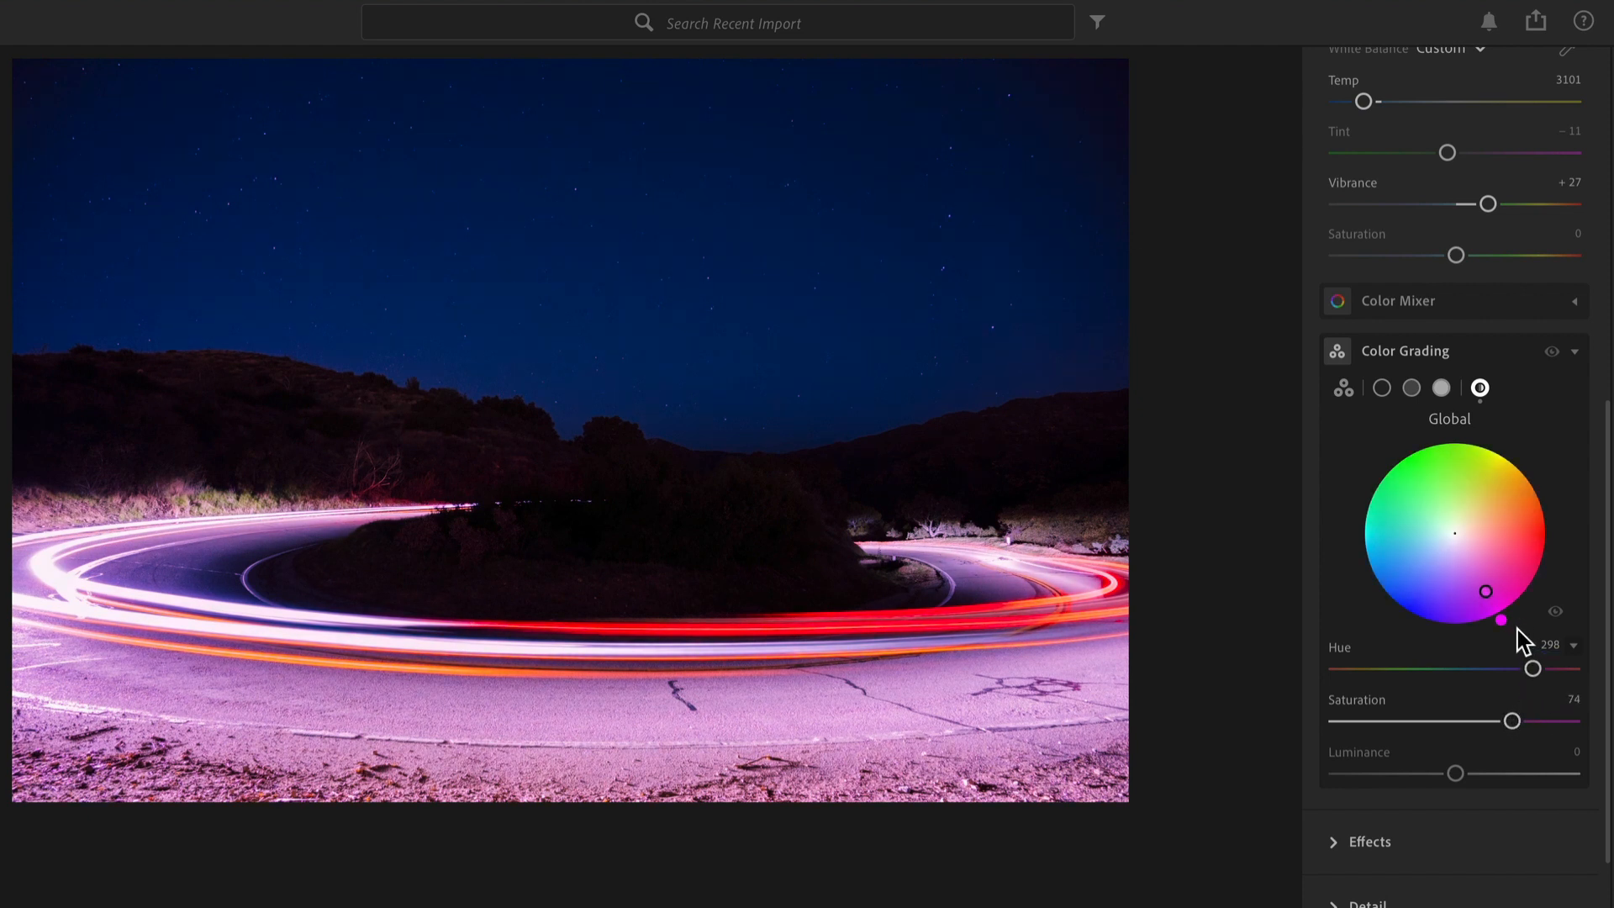
pyautogui.moveTo(1543, 694)
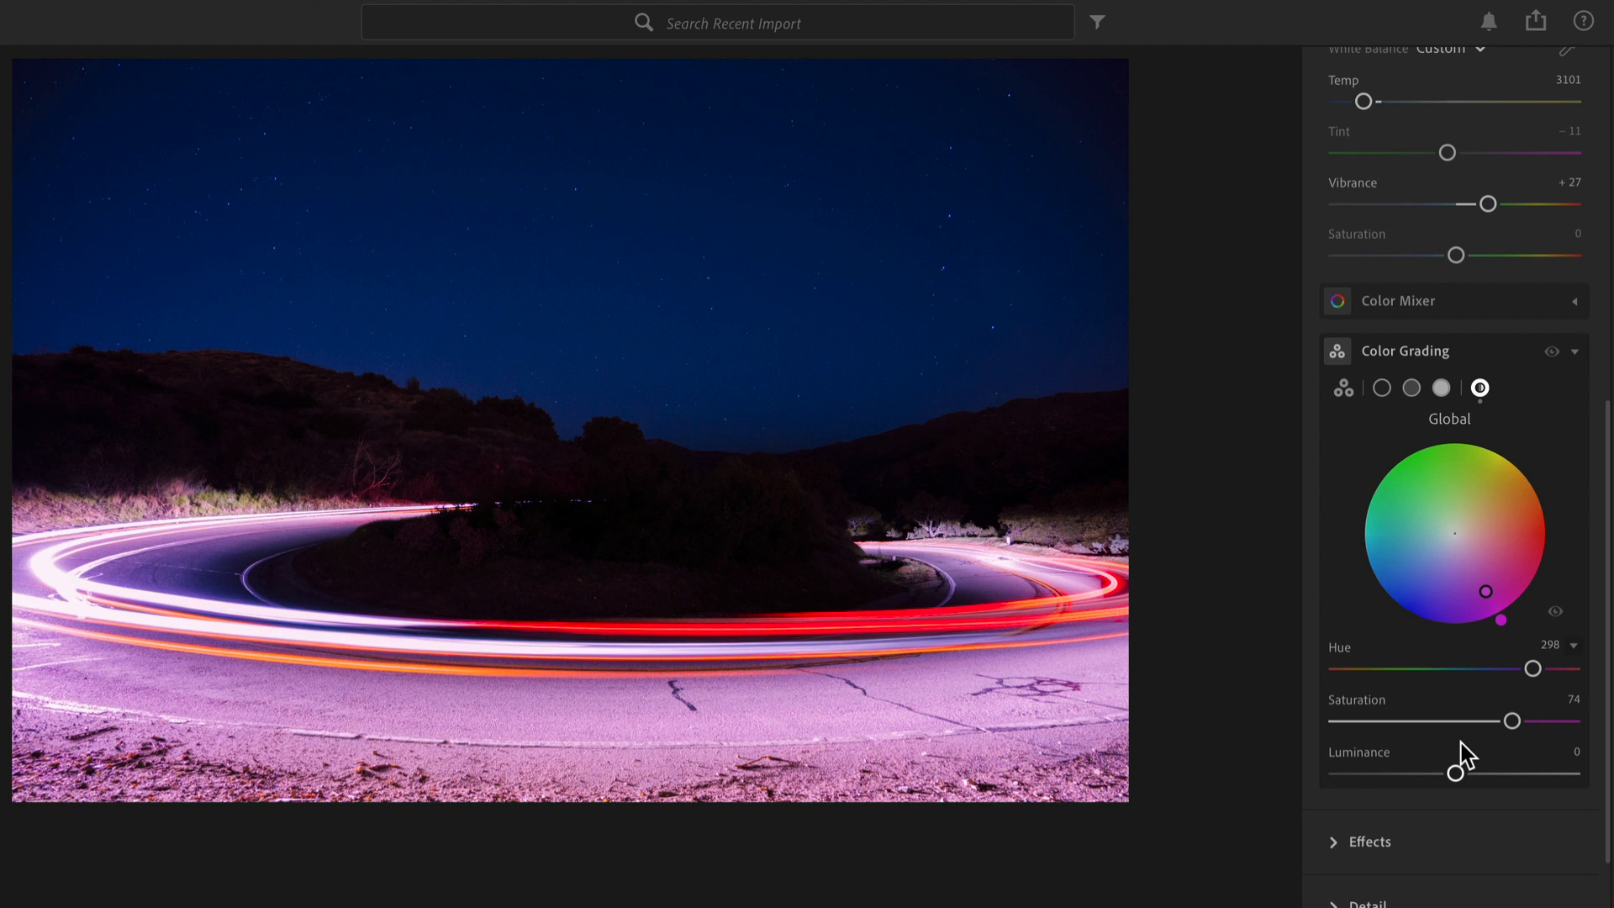
pyautogui.moveTo(1343, 389)
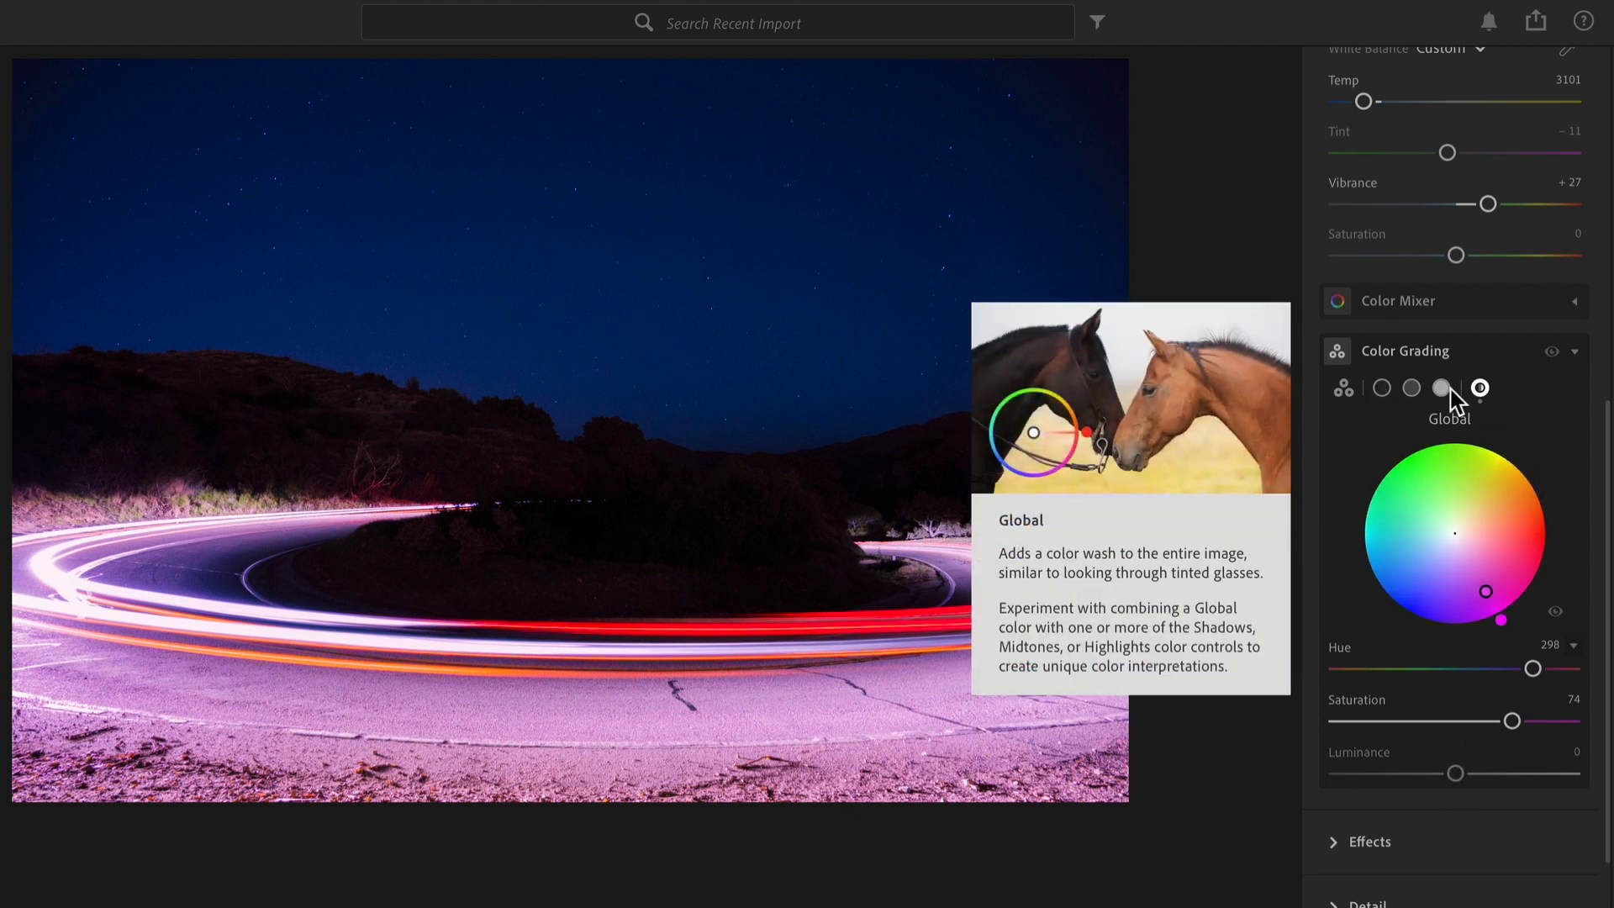
pyautogui.moveTo(1455, 773)
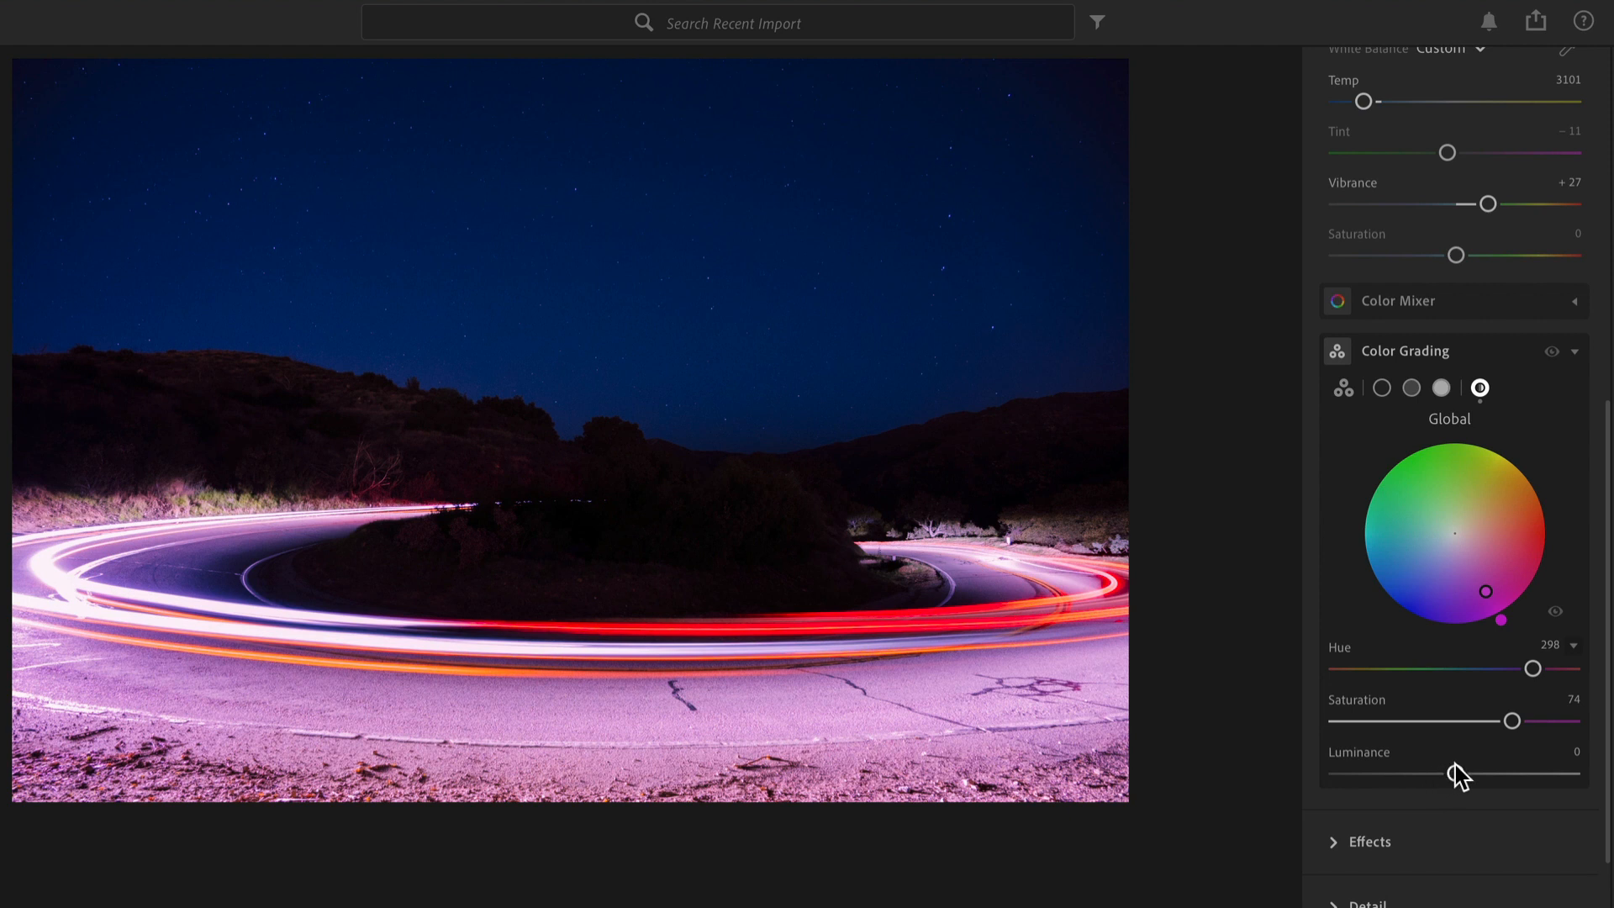
pyautogui.moveTo(1479, 708)
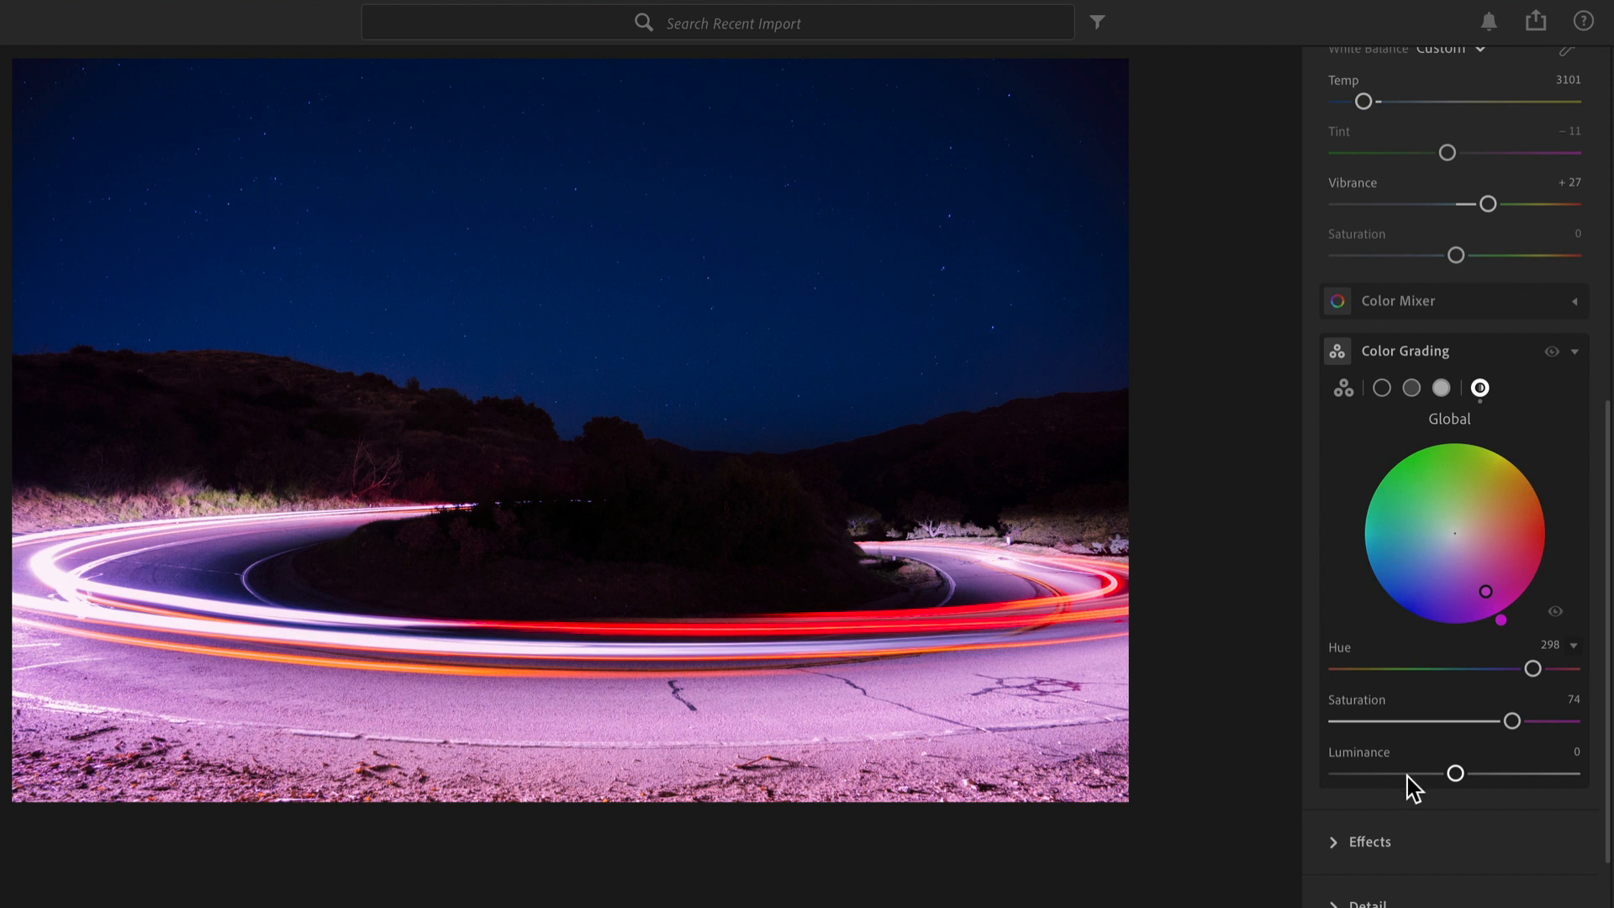
pyautogui.moveTo(1503, 785)
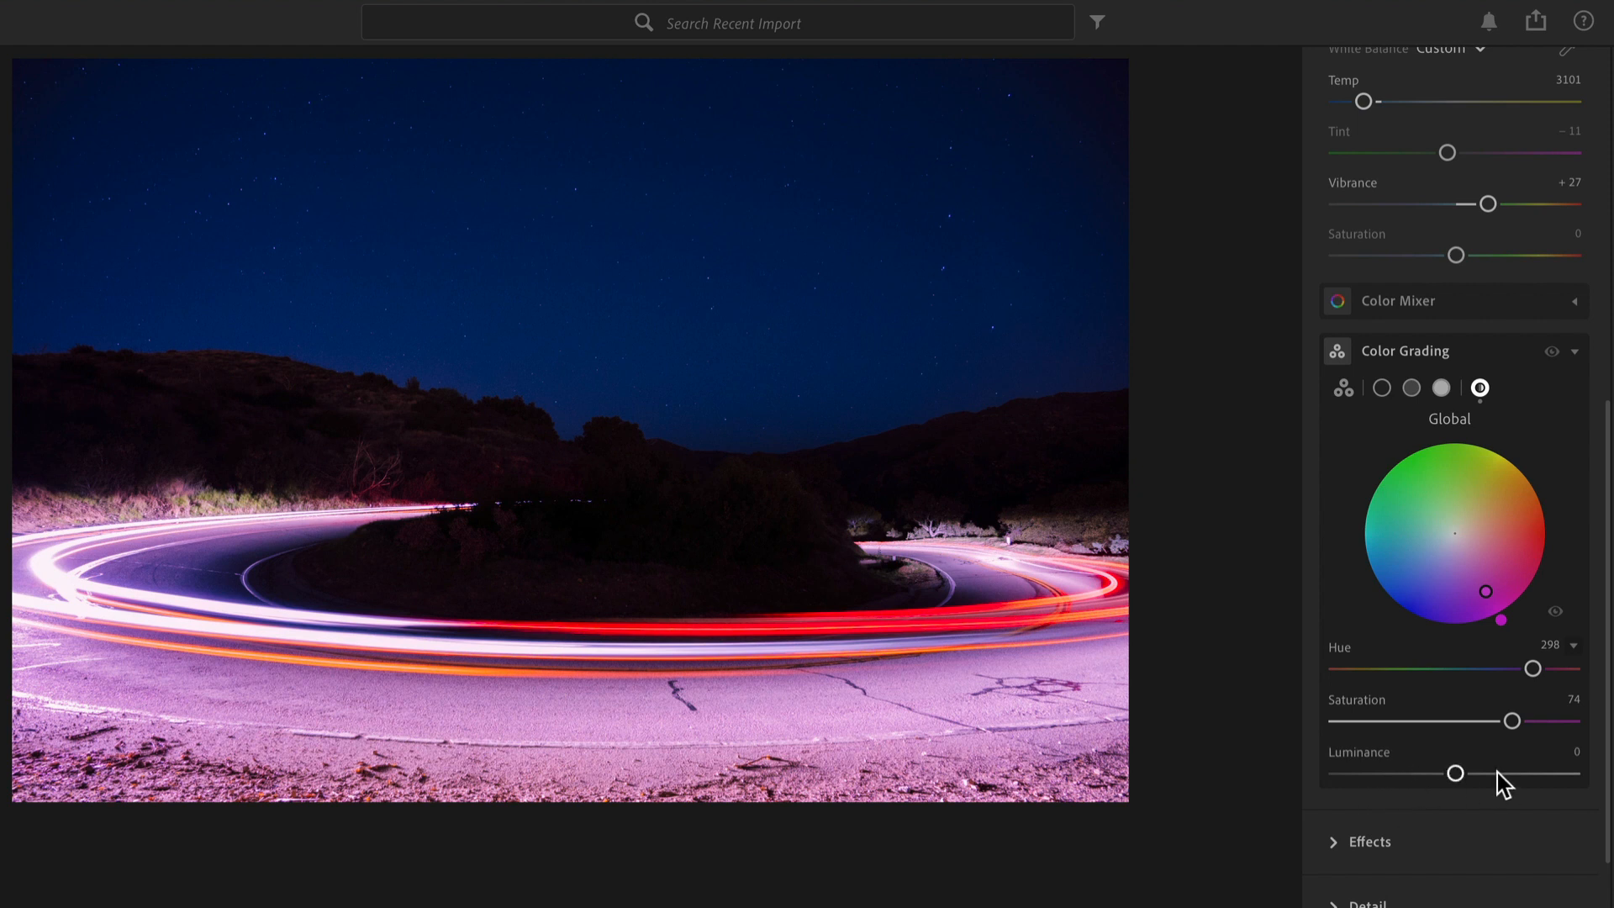
pyautogui.moveTo(1523, 462)
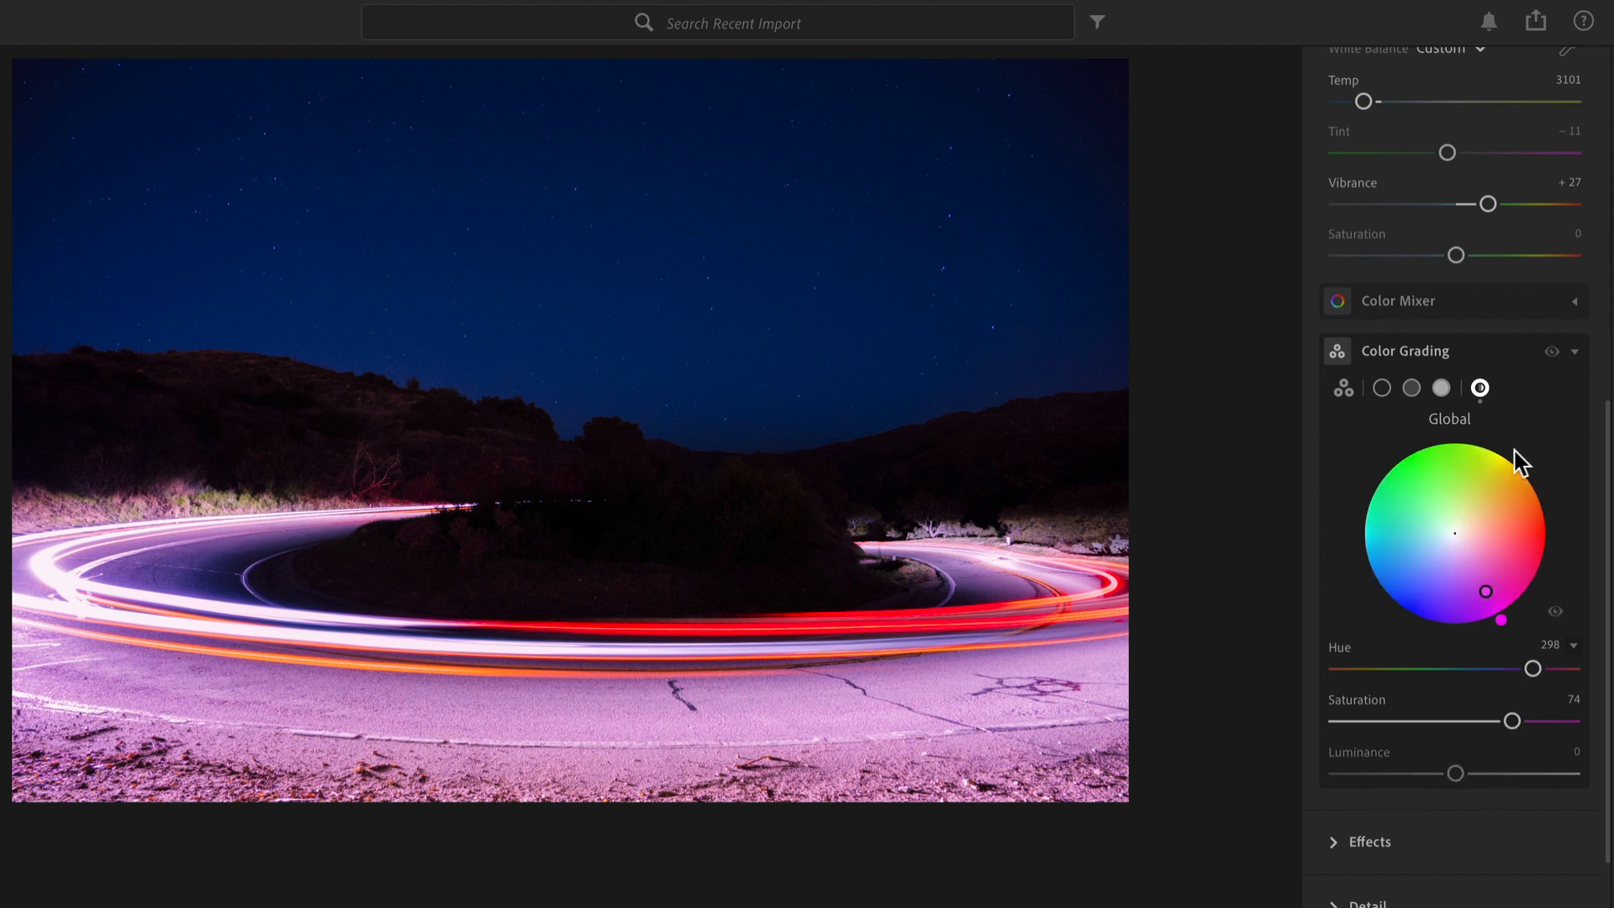
pyautogui.moveTo(1542, 430)
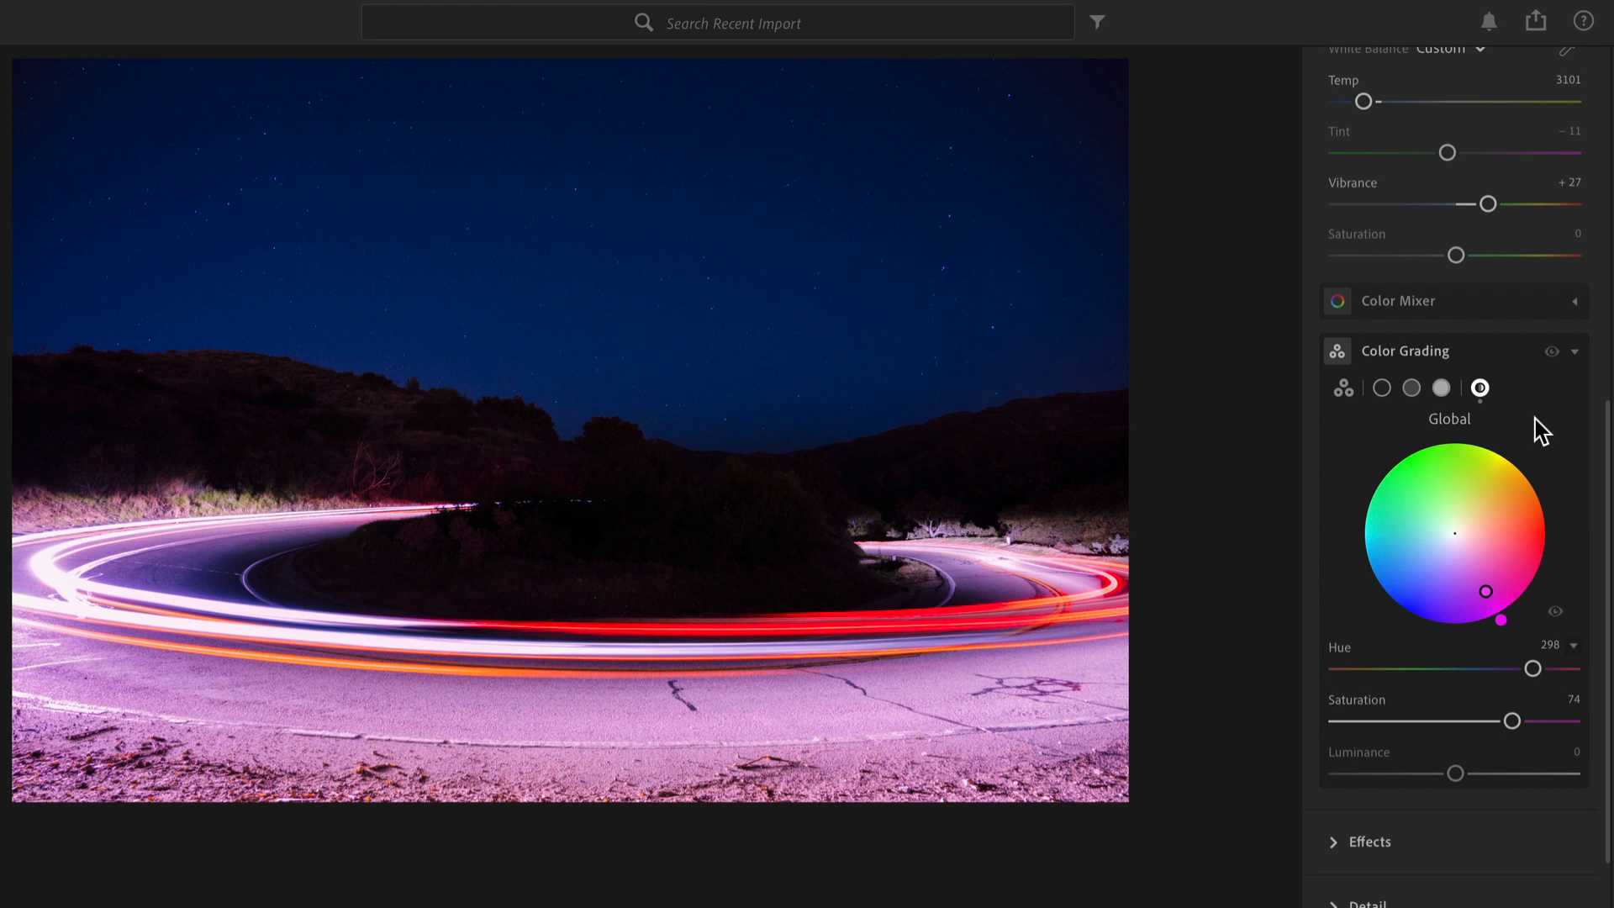
pyautogui.moveTo(1454, 774)
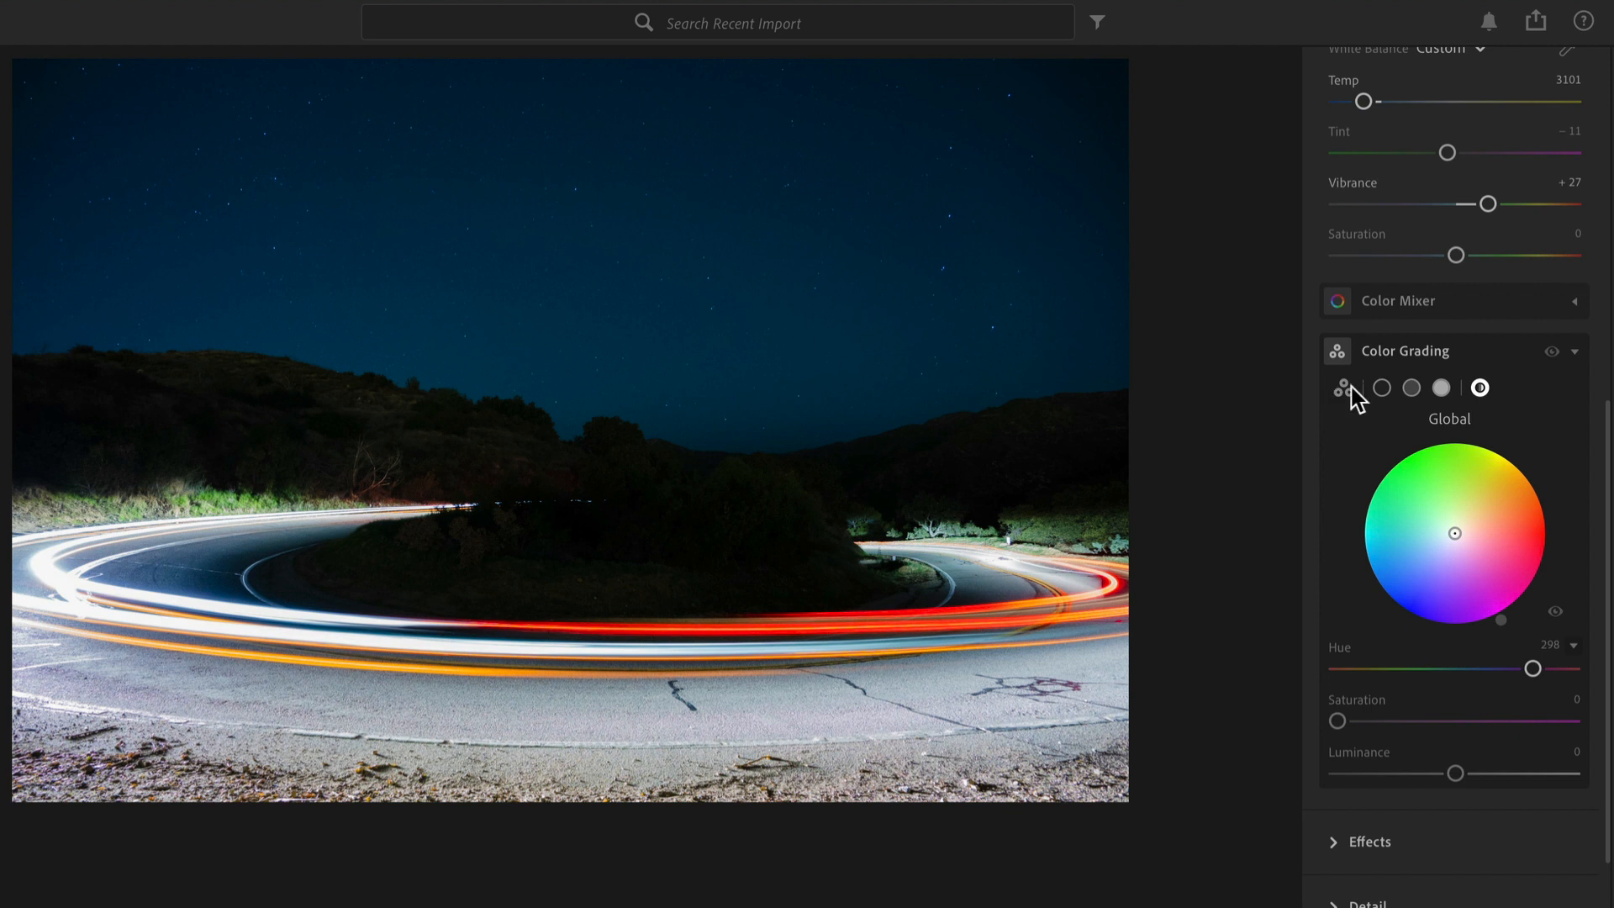
pyautogui.click(1343, 389)
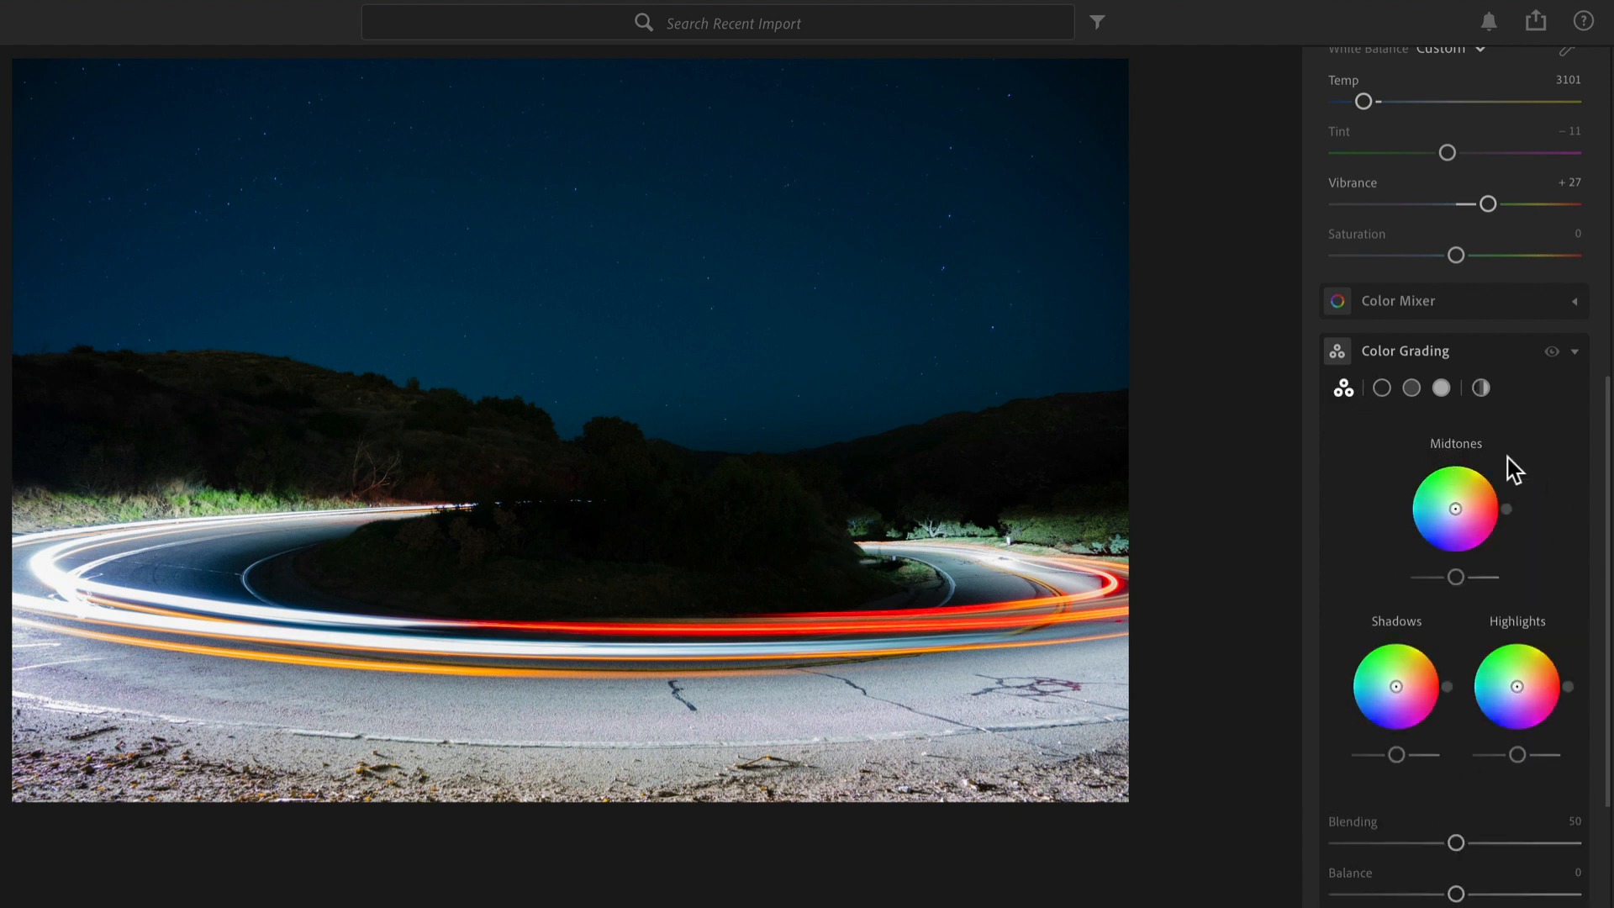
pyautogui.click(1382, 387)
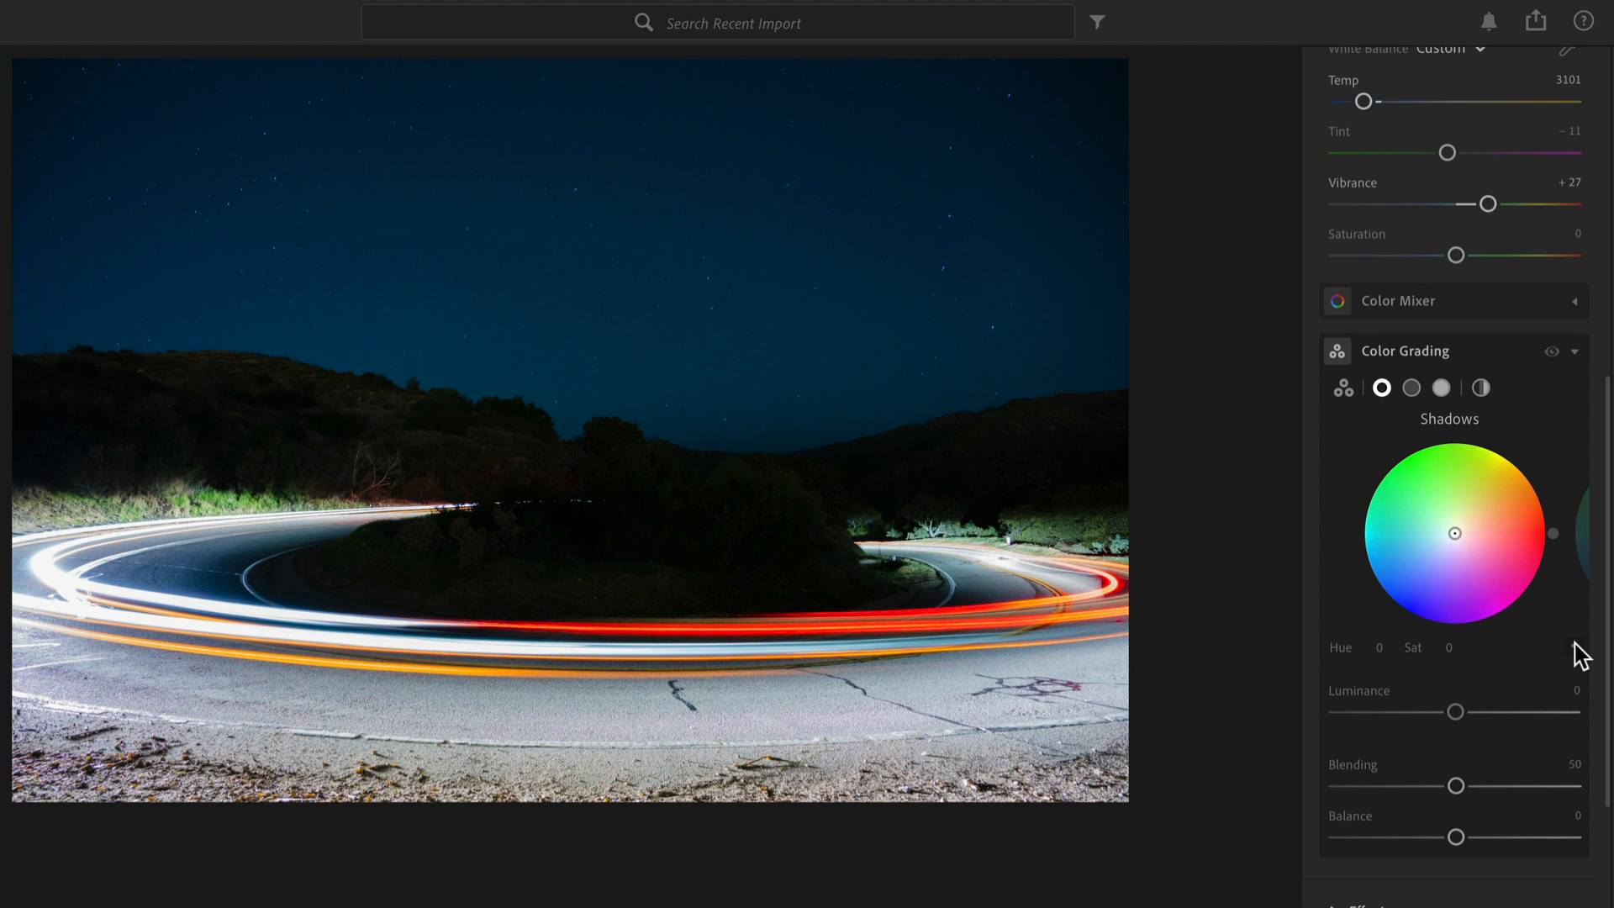
pyautogui.moveTo(1017, 553)
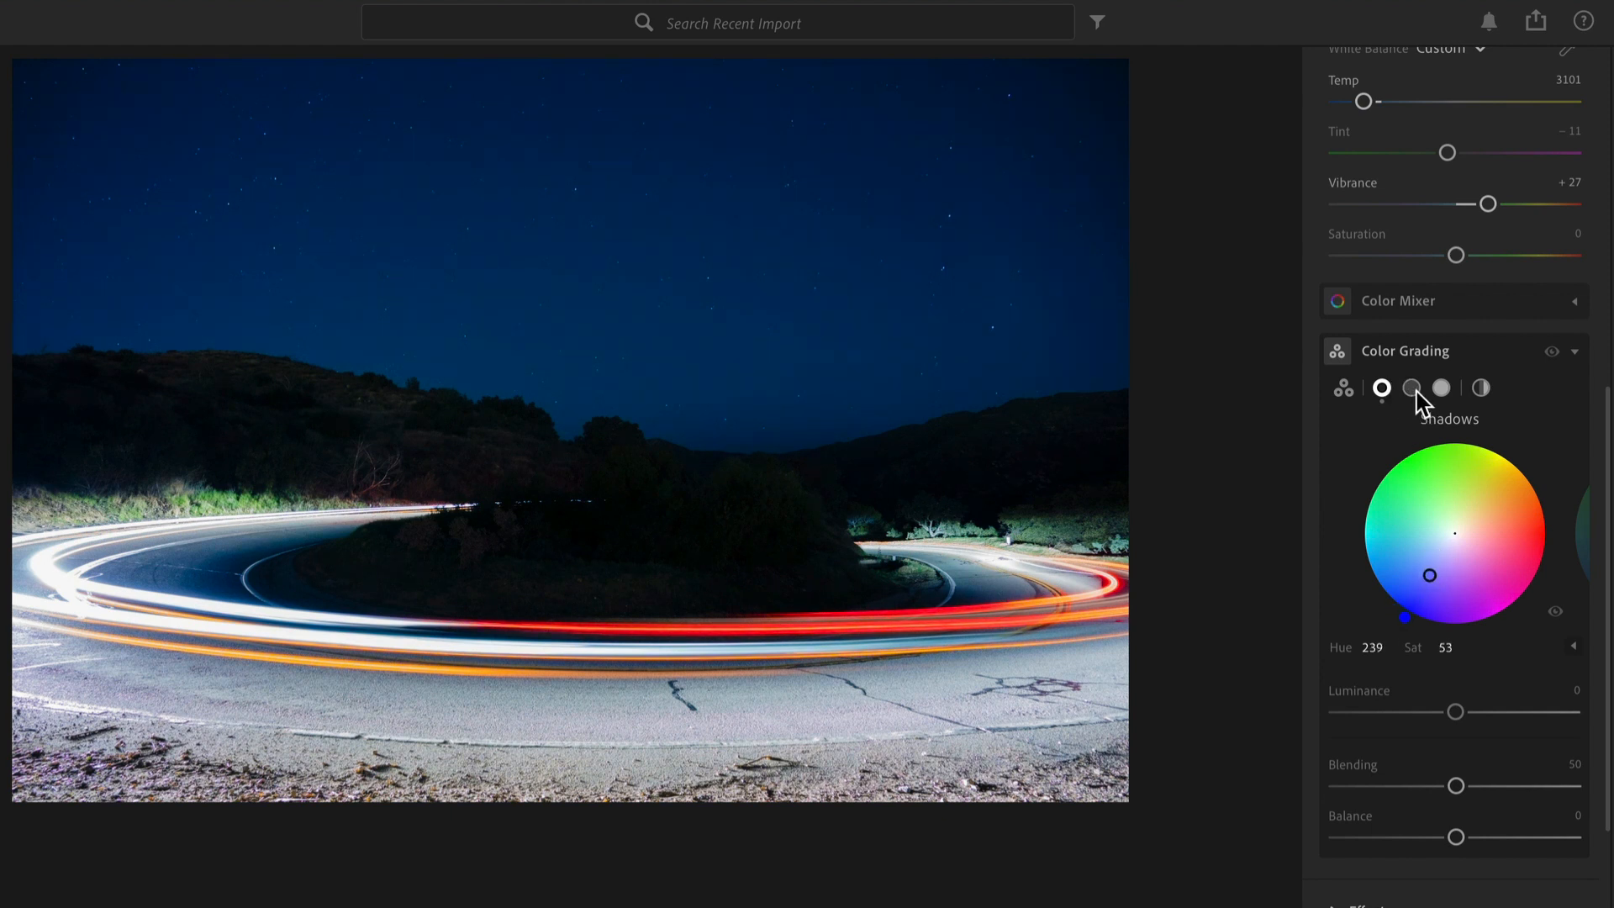
# Switch grading from Shadows to Midtones and then to Highlights for their tints.
pyautogui.click(1410, 388)
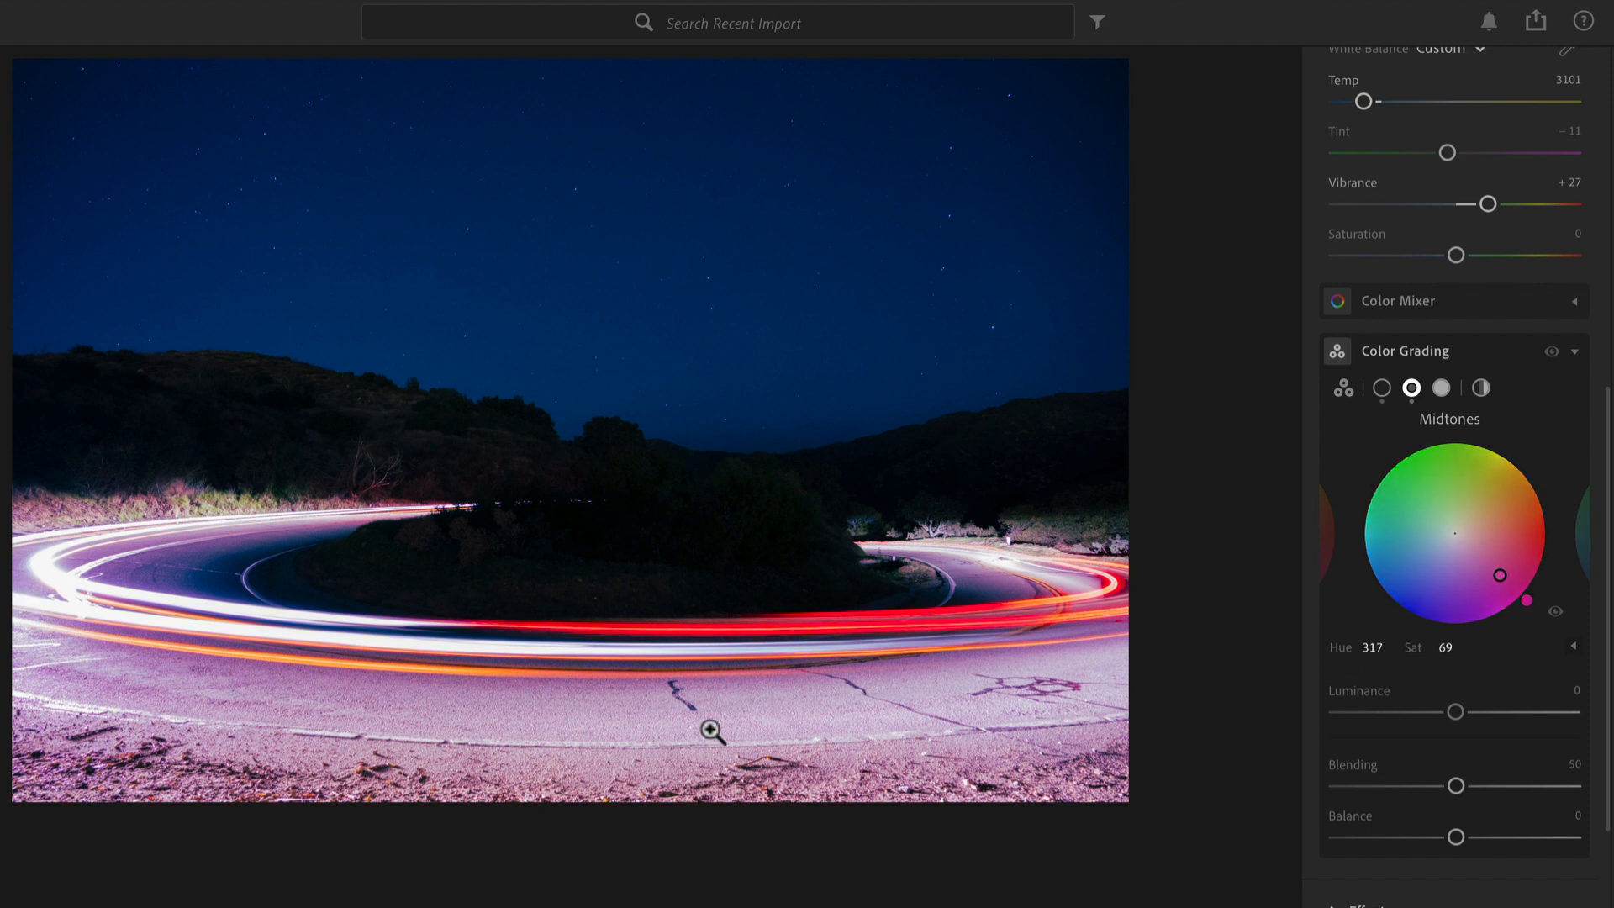
pyautogui.moveTo(911, 652)
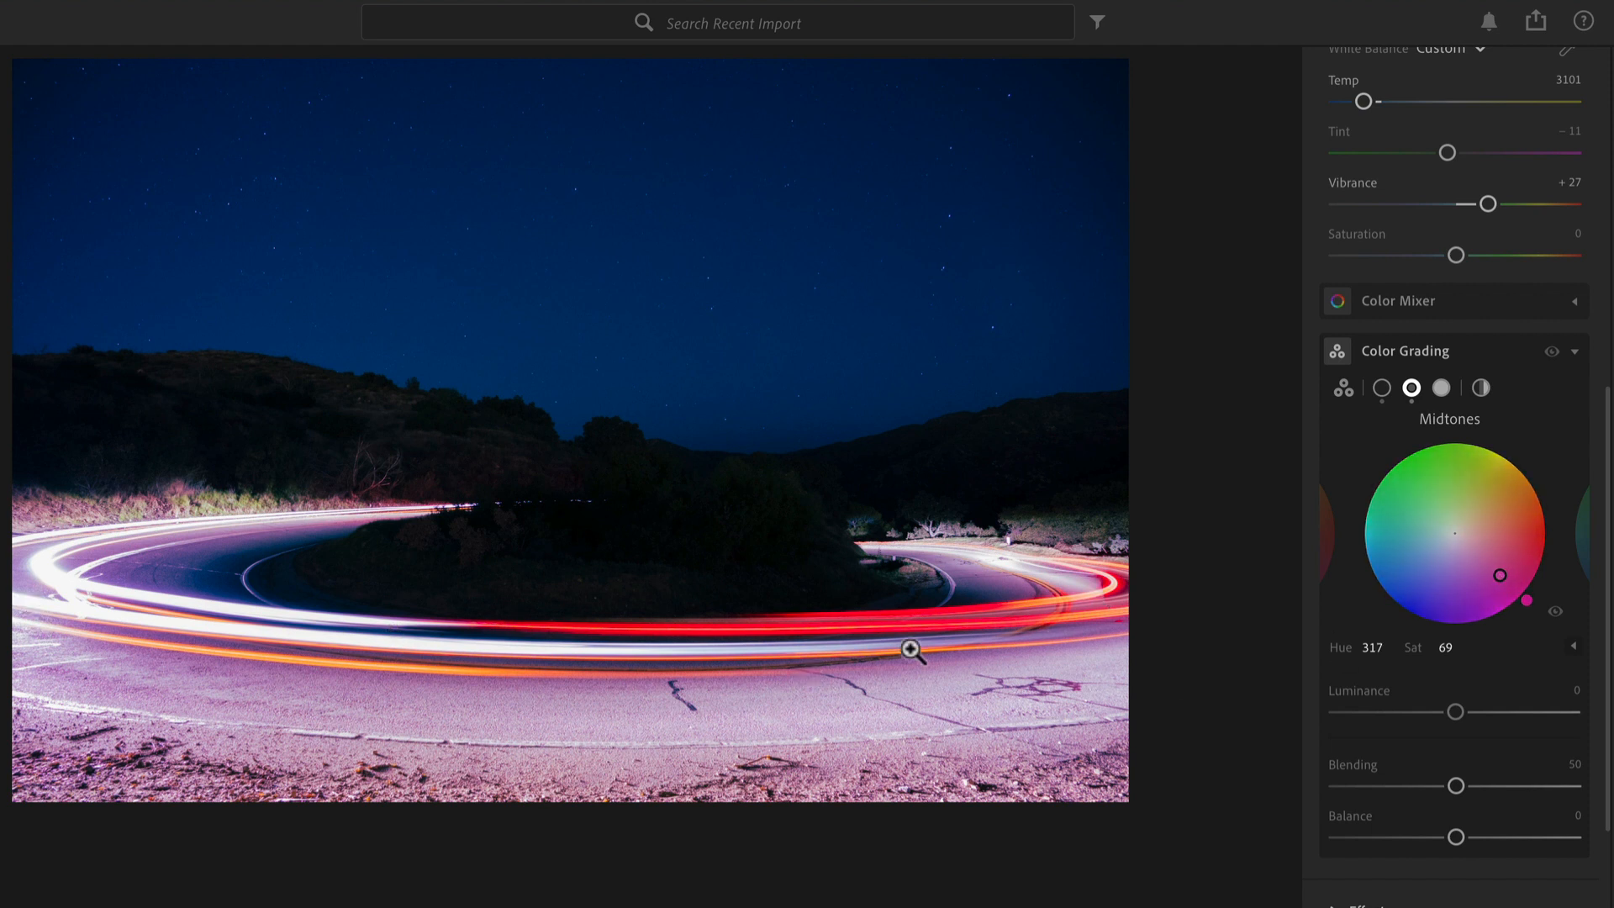
pyautogui.moveTo(1378, 564)
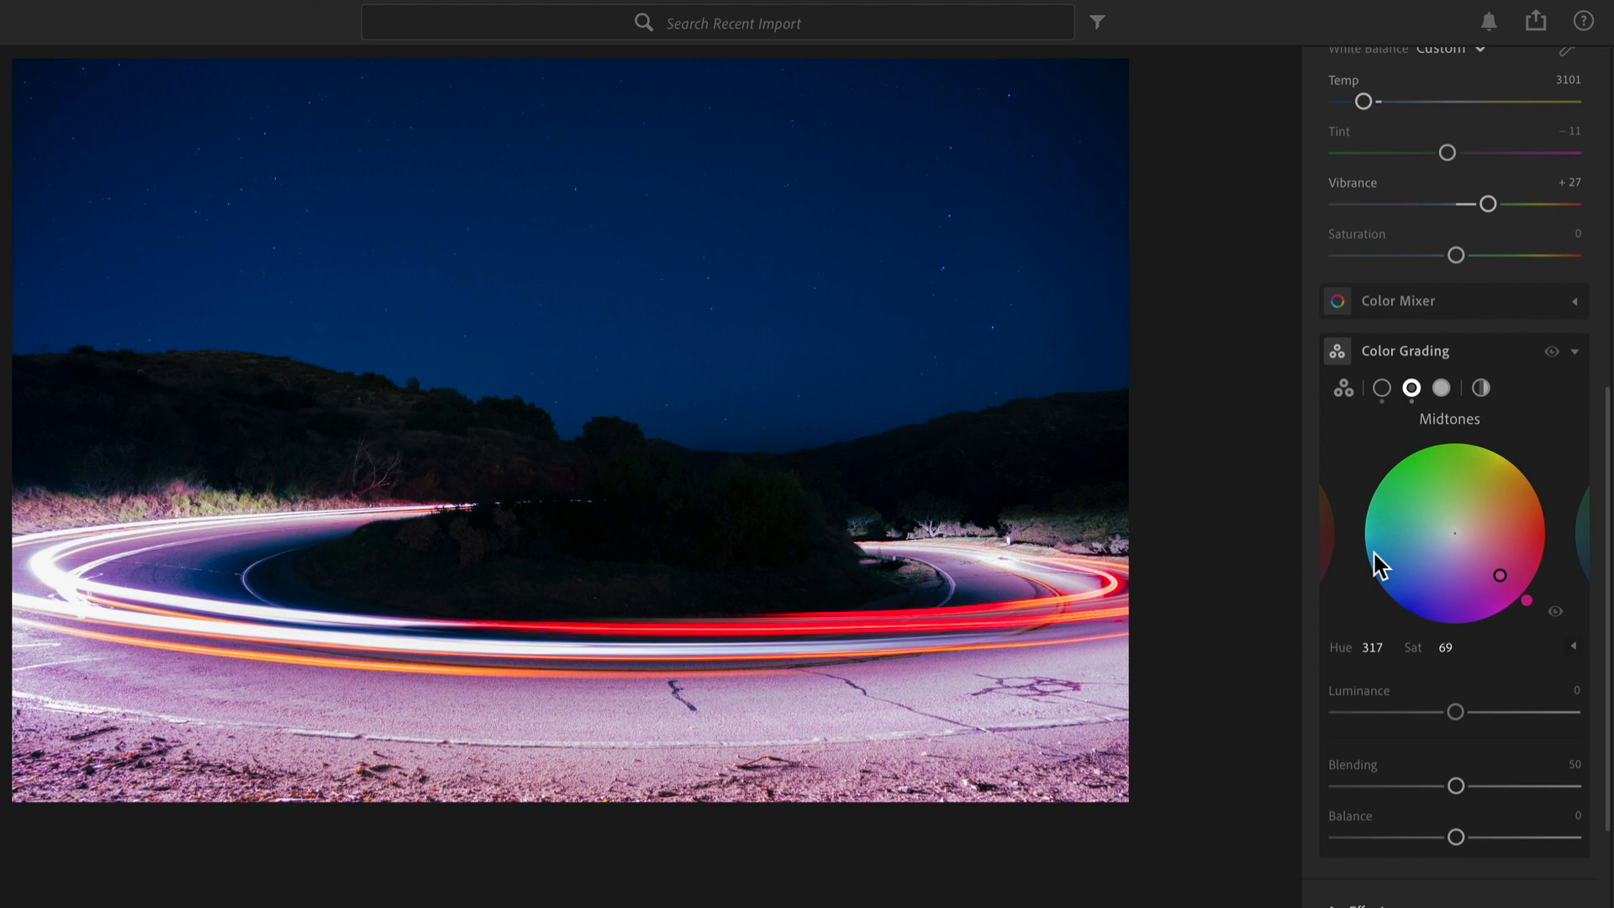
pyautogui.click(1440, 388)
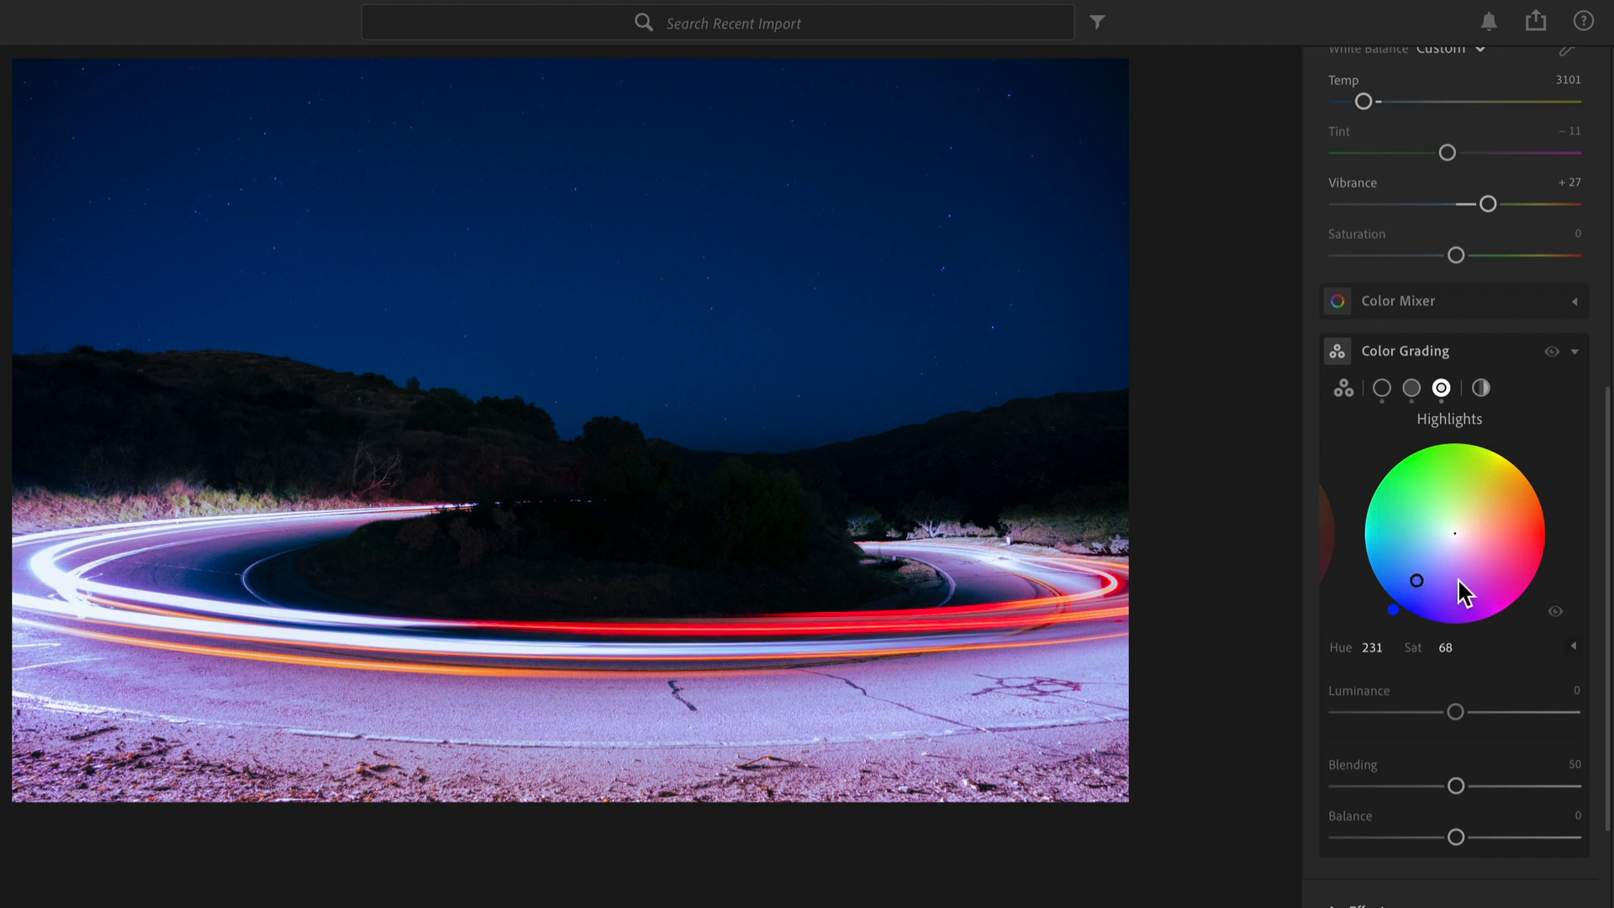
pyautogui.moveTo(1474, 588)
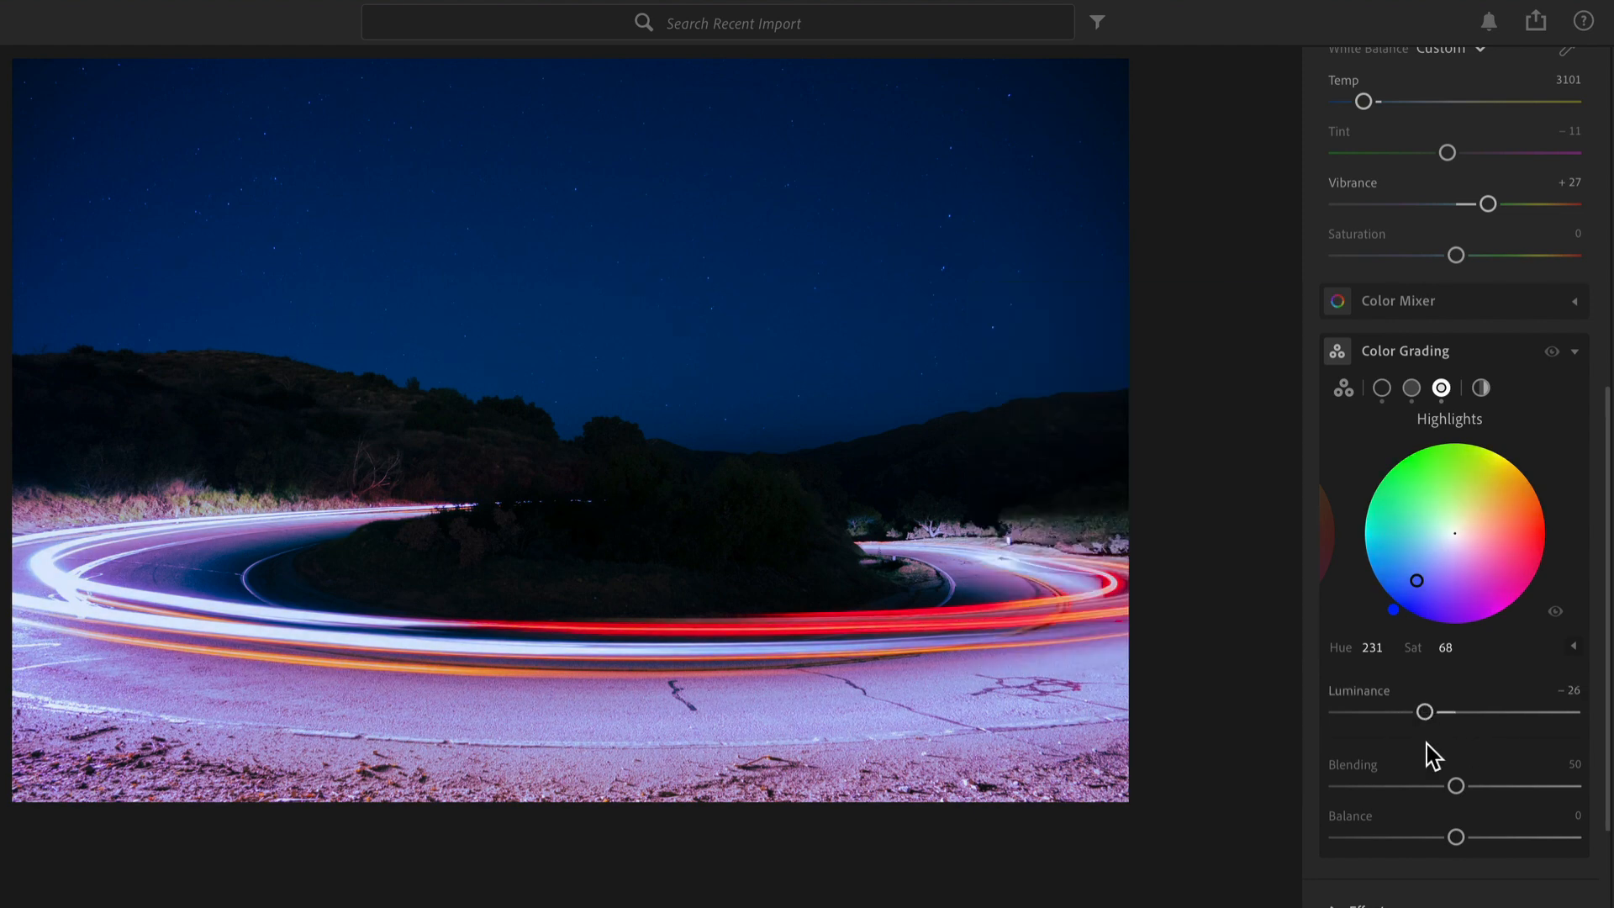
pyautogui.moveTo(1380, 388)
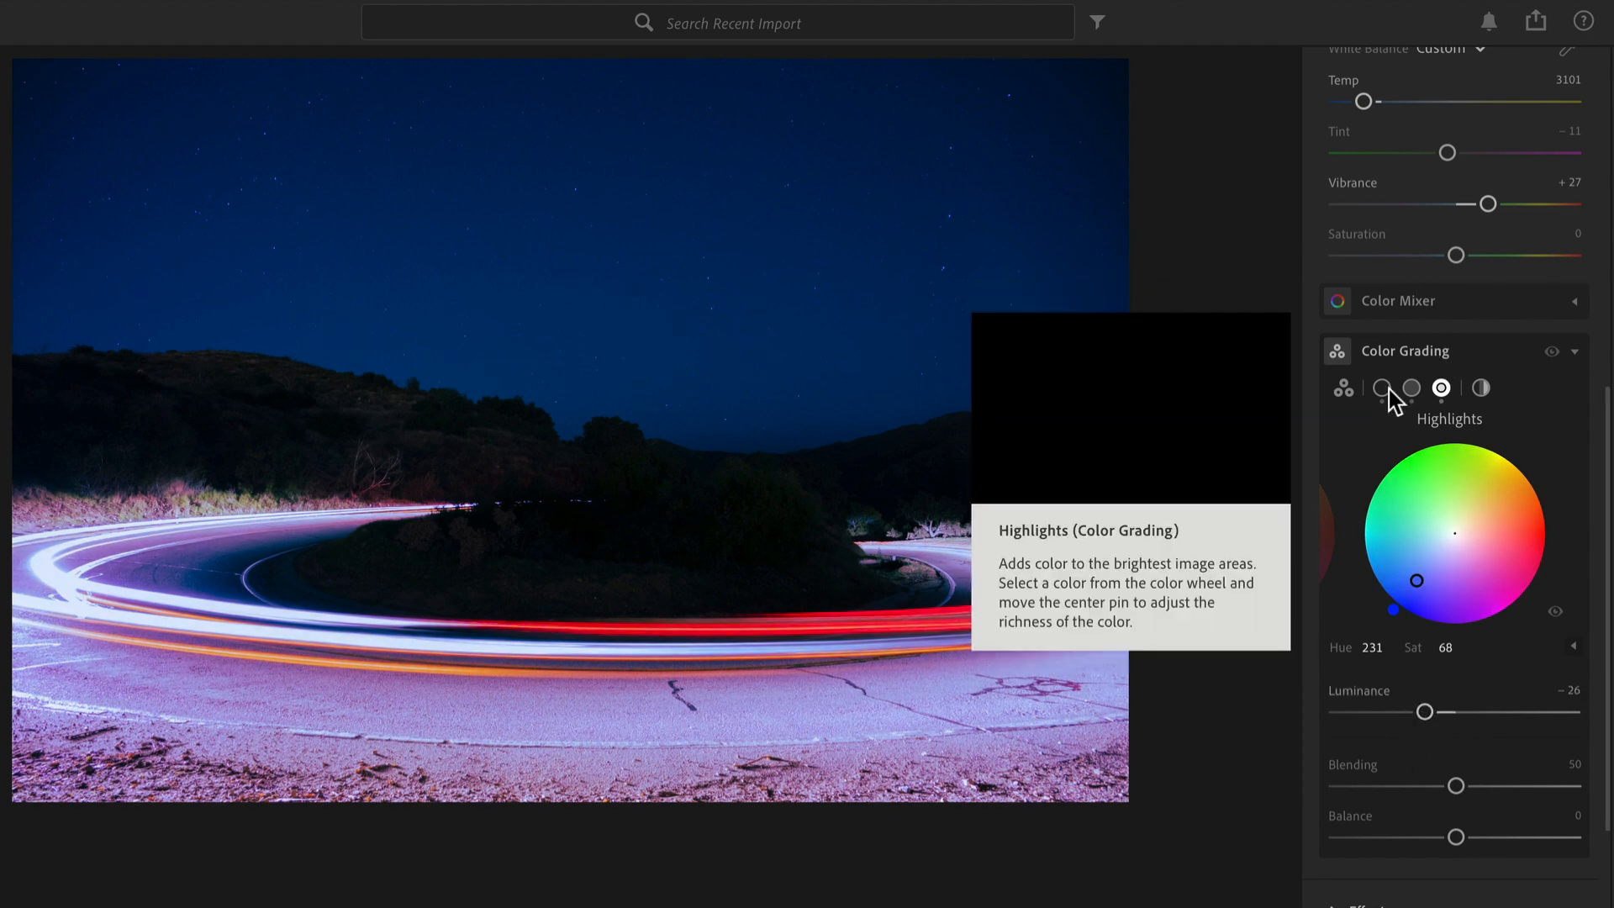
# Review the Midtones and Shadows wheels, then display all three tonal wheels together.
pyautogui.click(1410, 388)
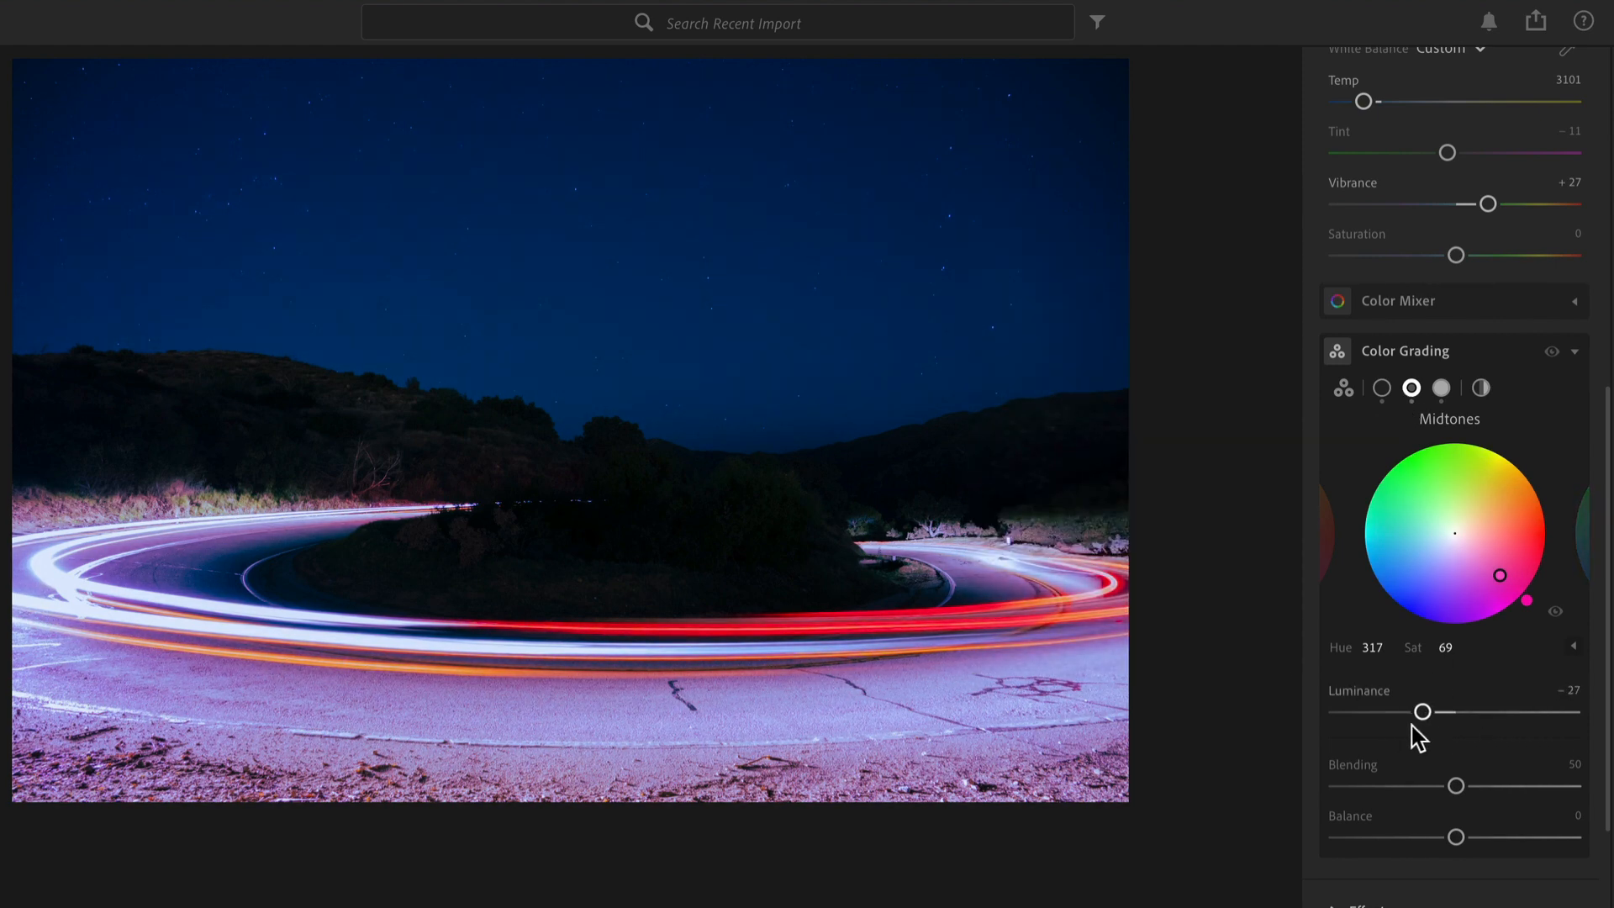
pyautogui.click(1381, 388)
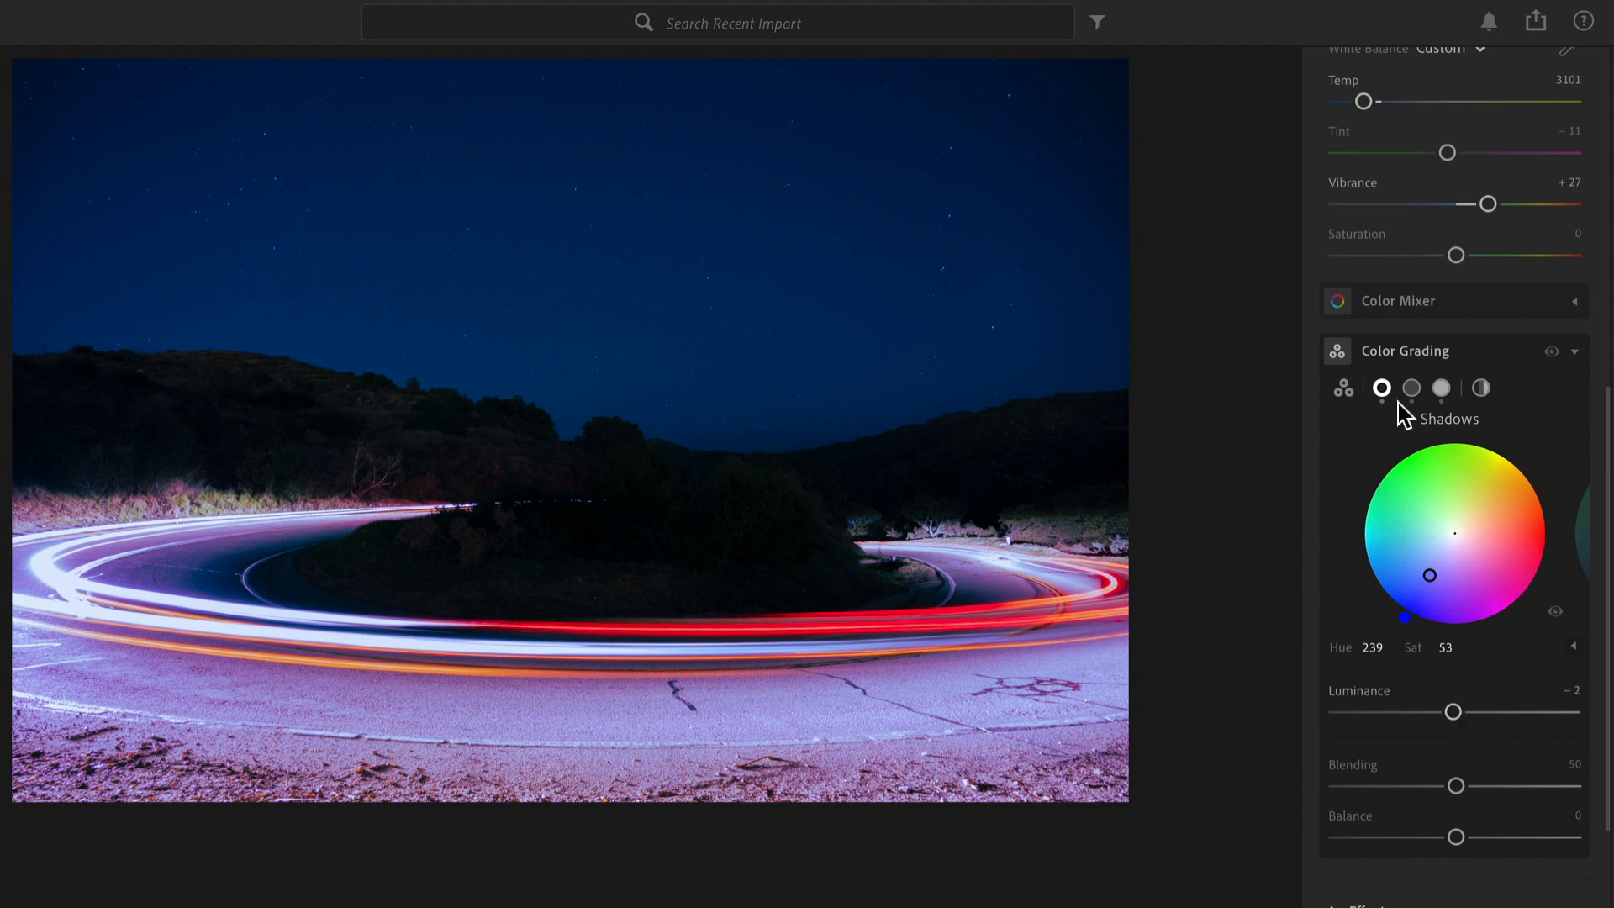
pyautogui.click(1410, 388)
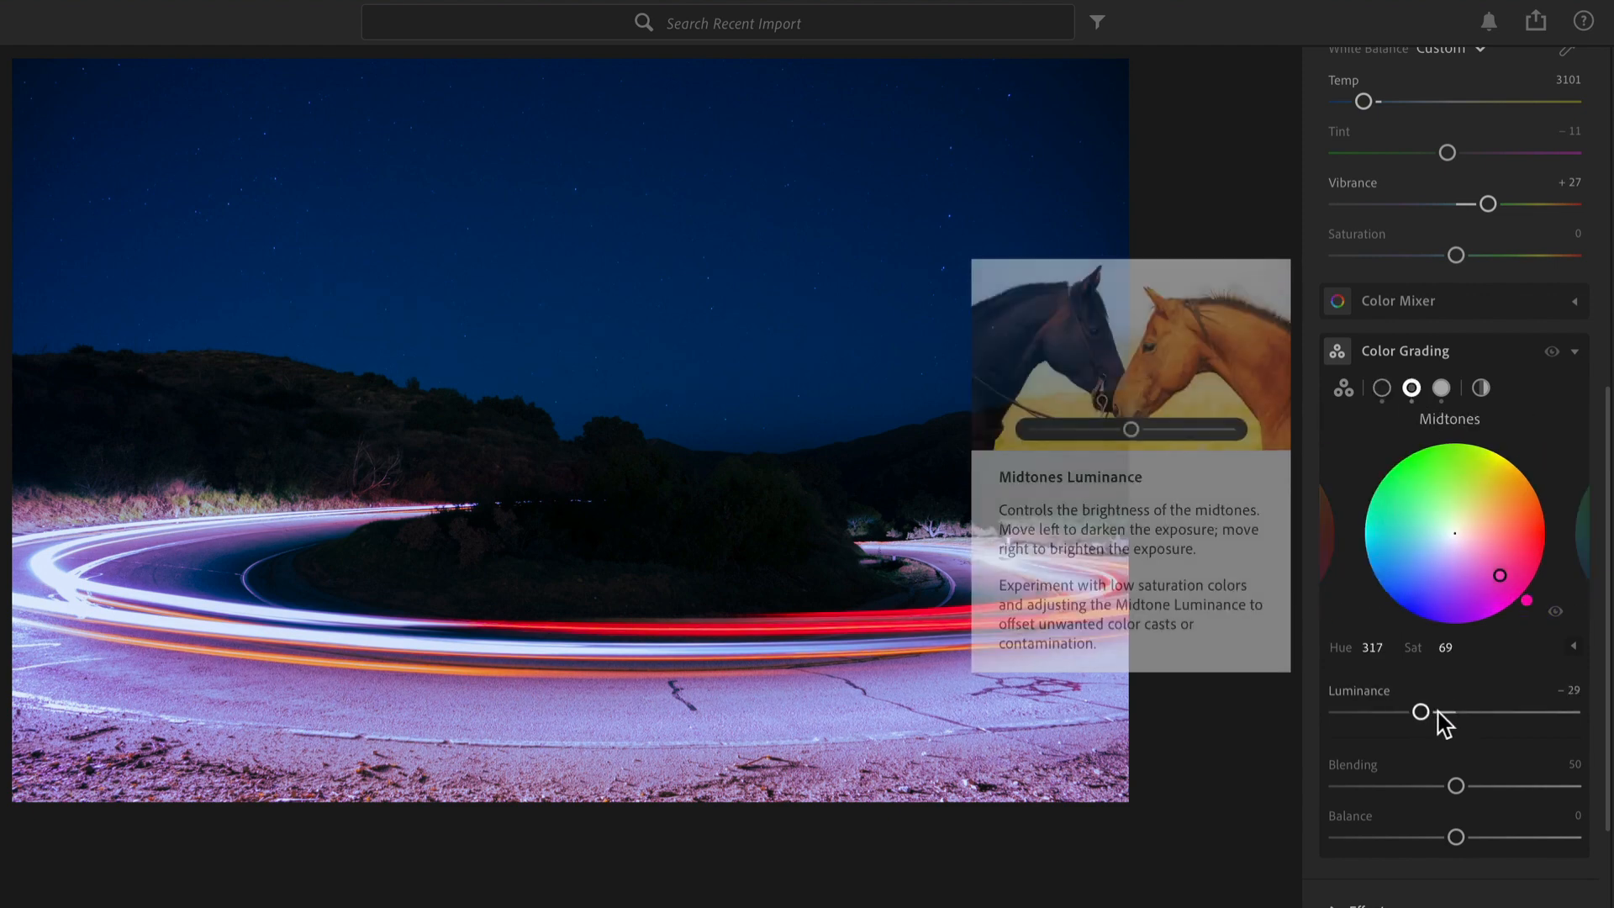
pyautogui.moveTo(1448, 349)
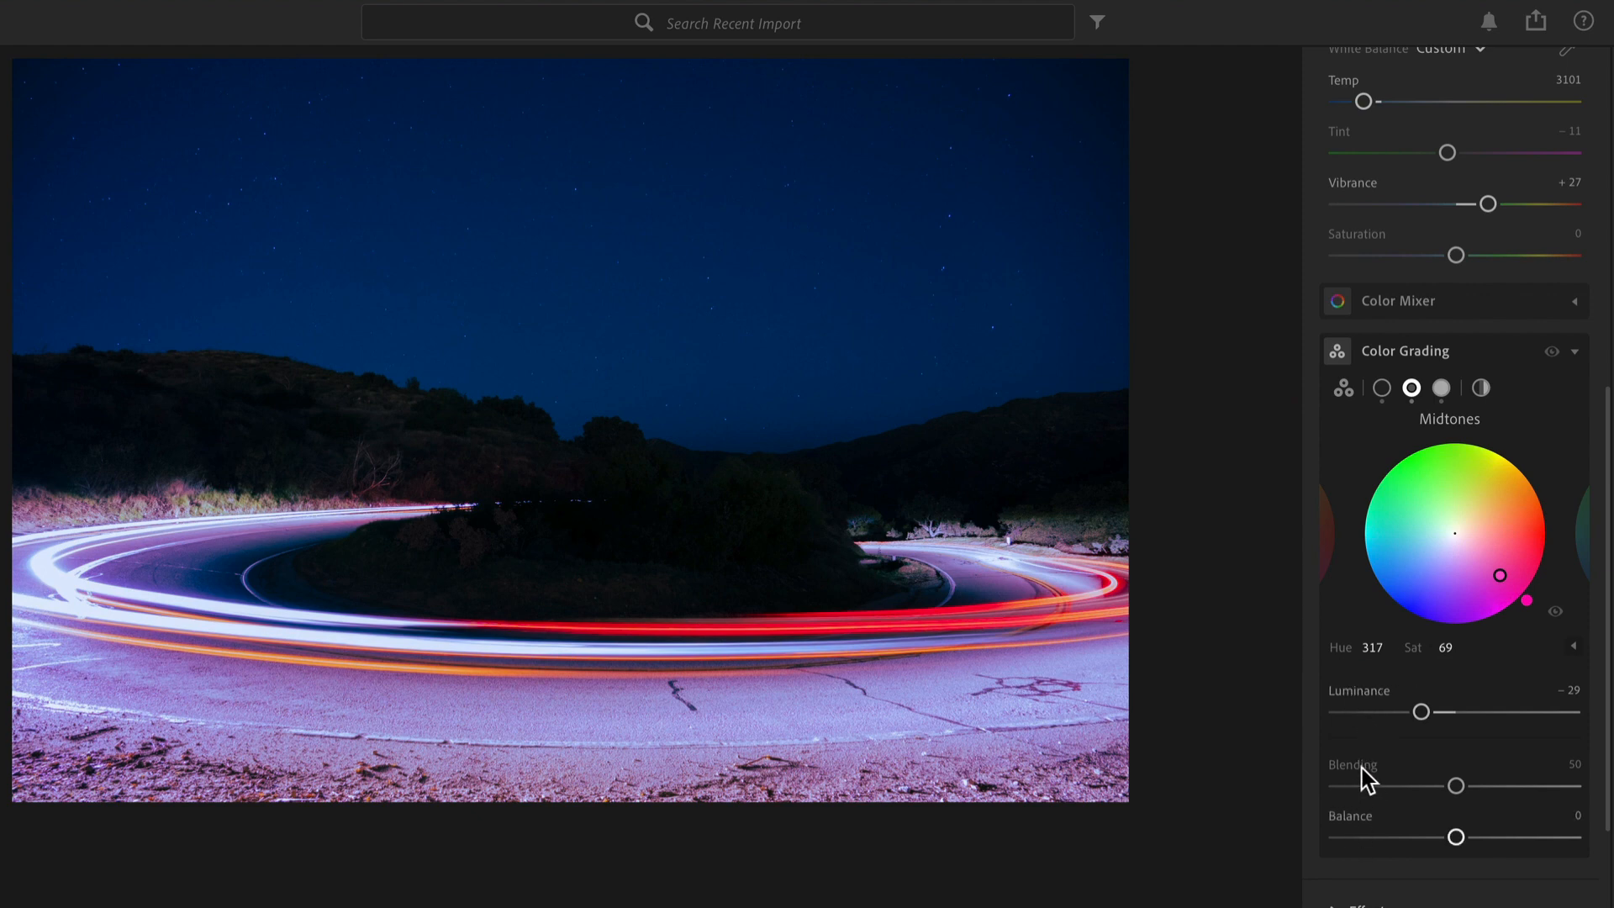
pyautogui.moveTo(1348, 400)
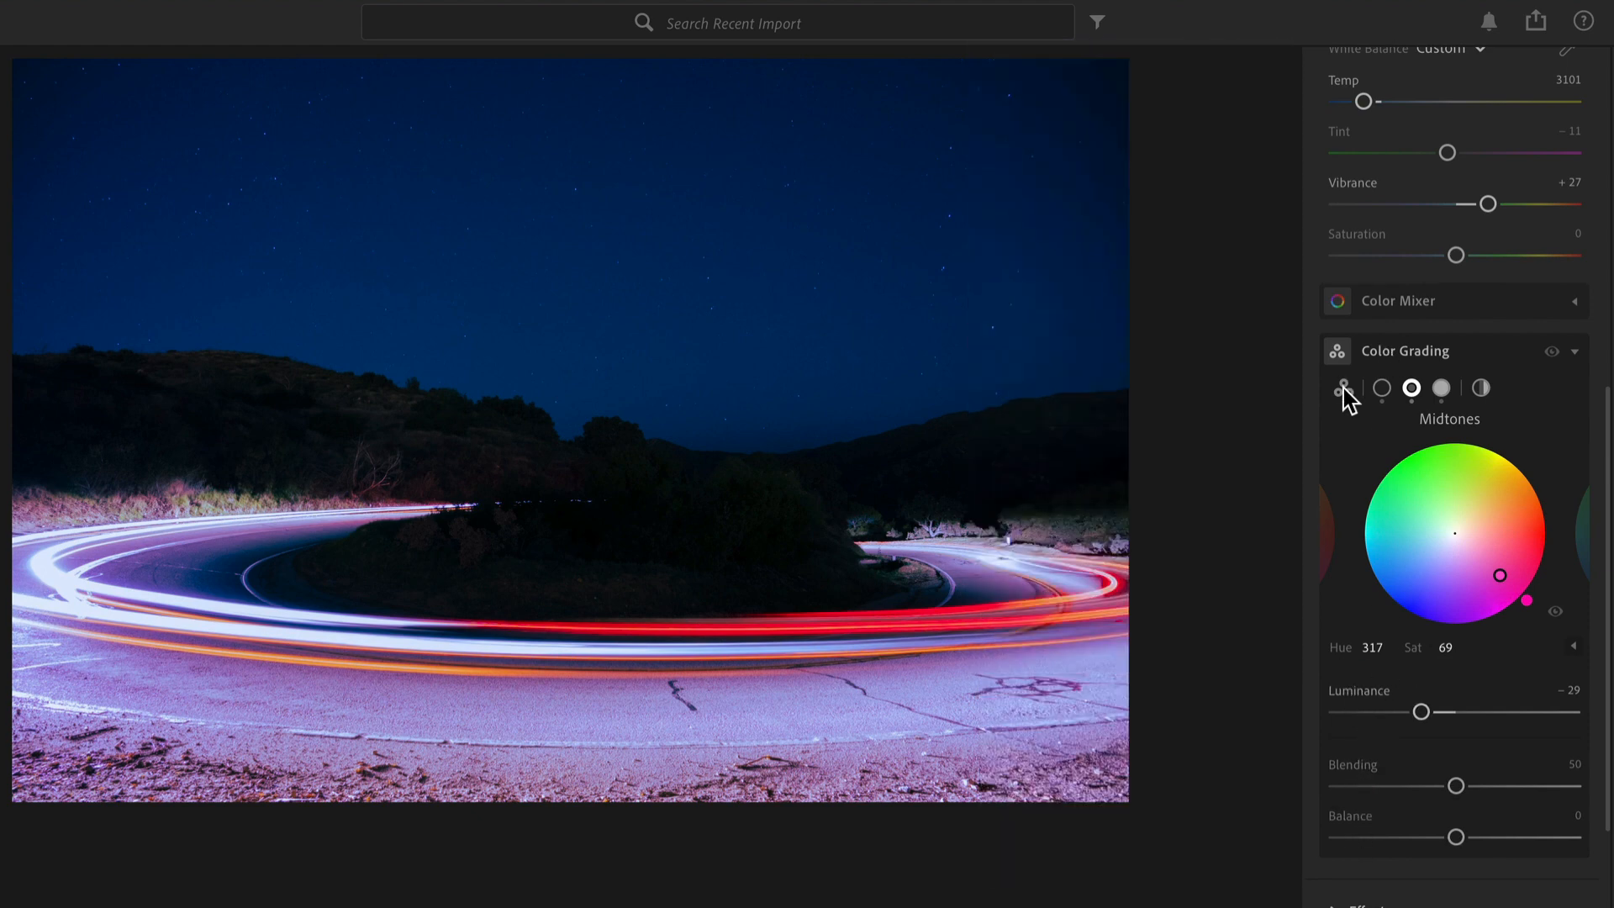
pyautogui.click(1343, 388)
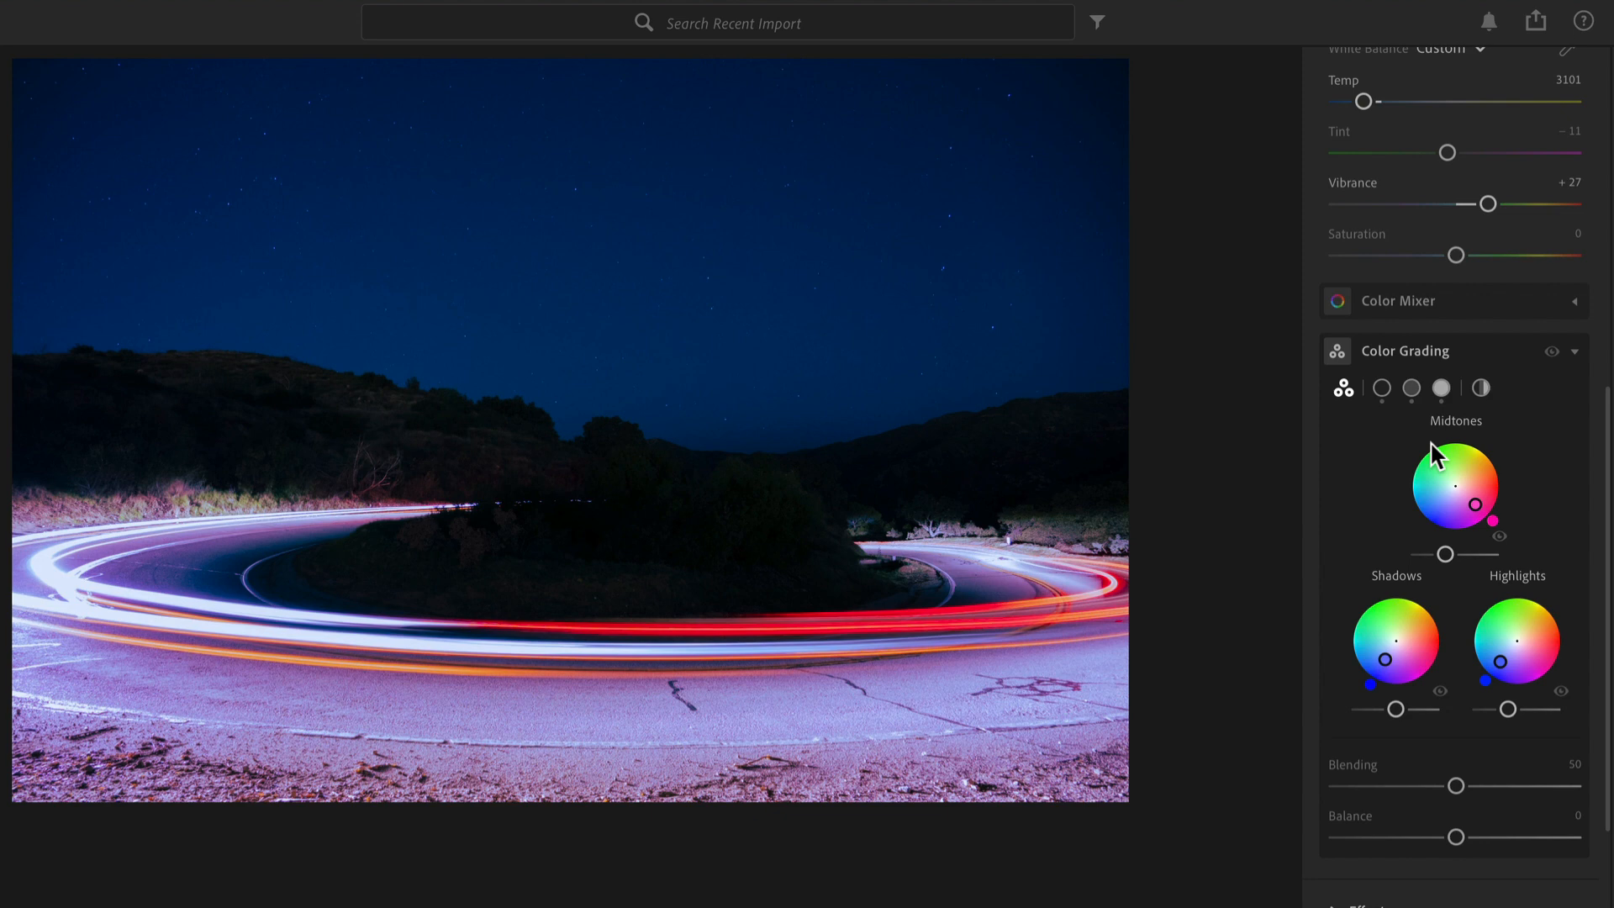
pyautogui.moveTo(1592, 422)
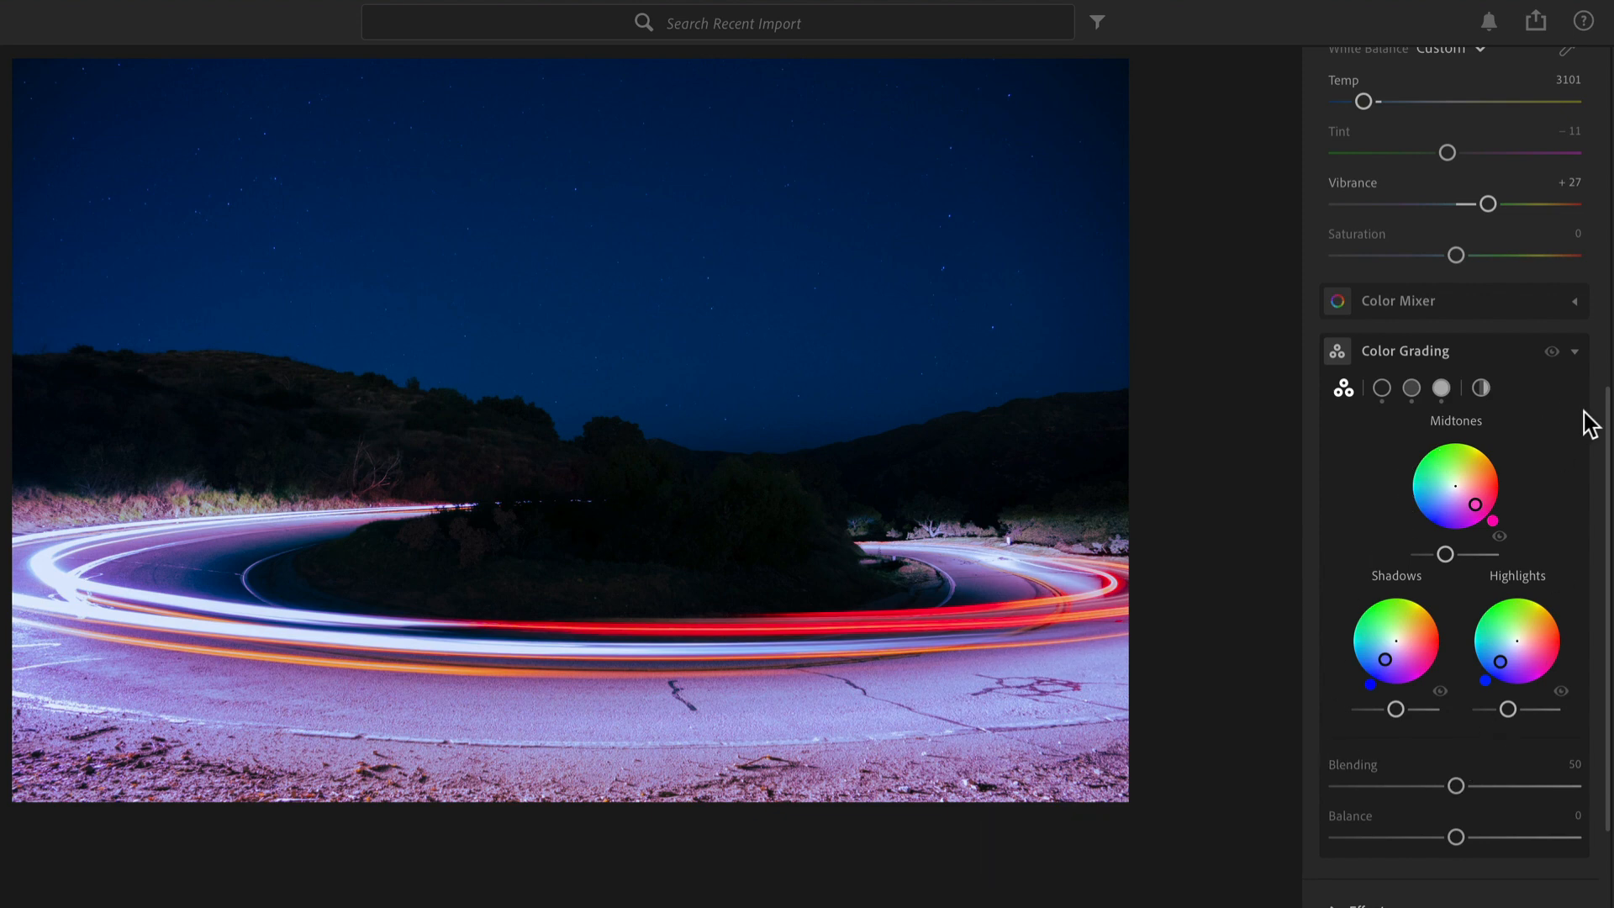
# Adjust the Blending control and scroll the Color Grading panel into view.
pyautogui.click(1553, 352)
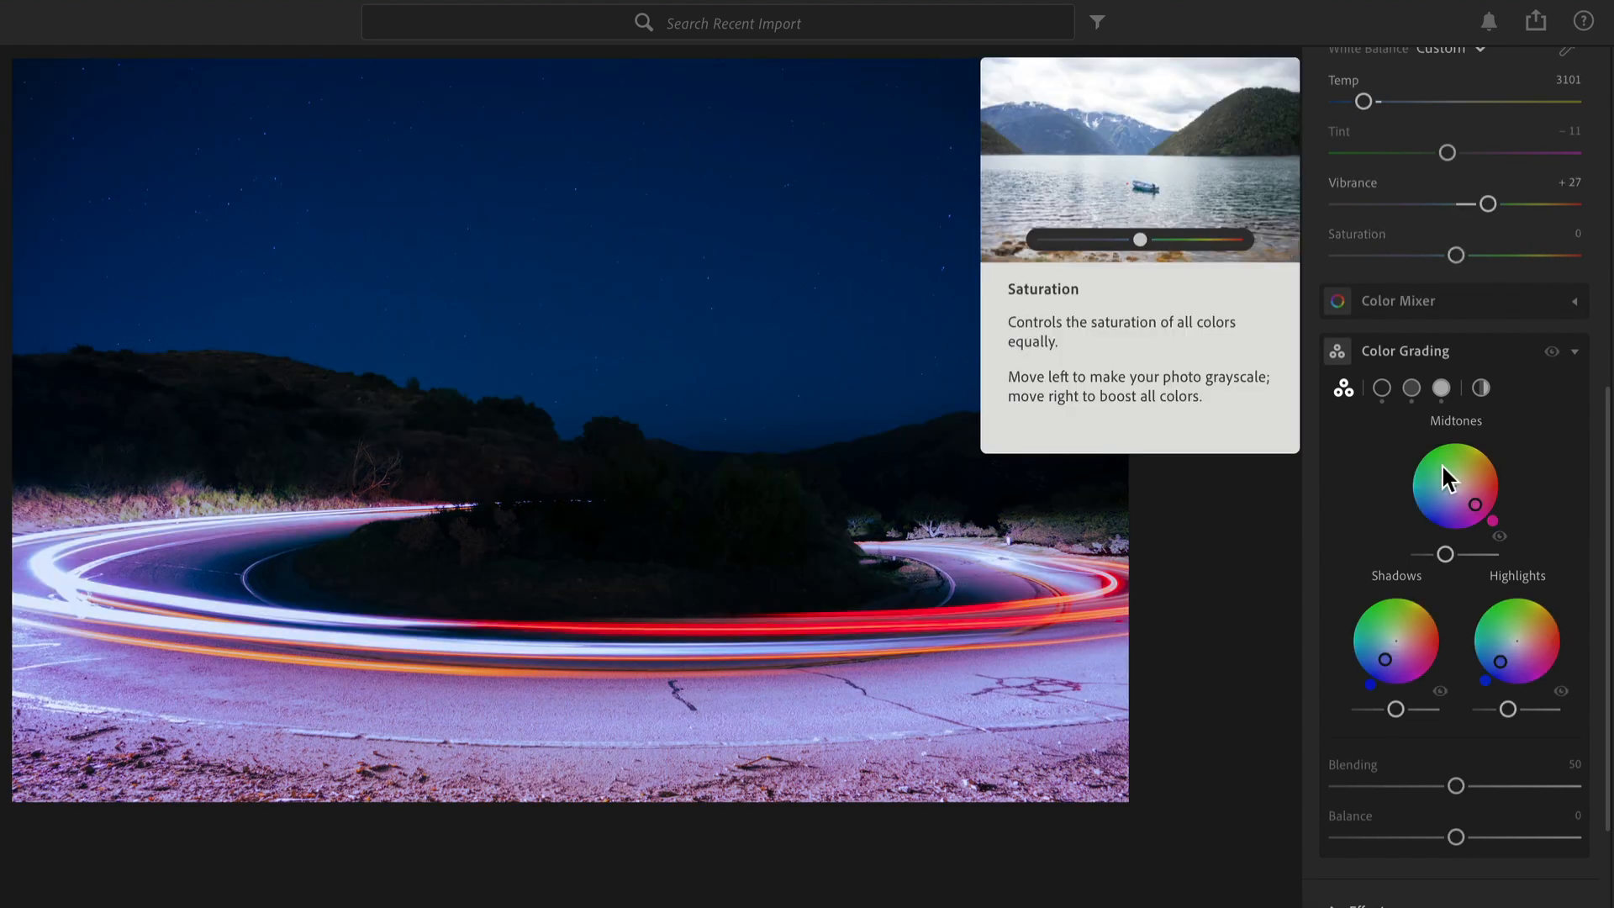
pyautogui.scroll(-3)
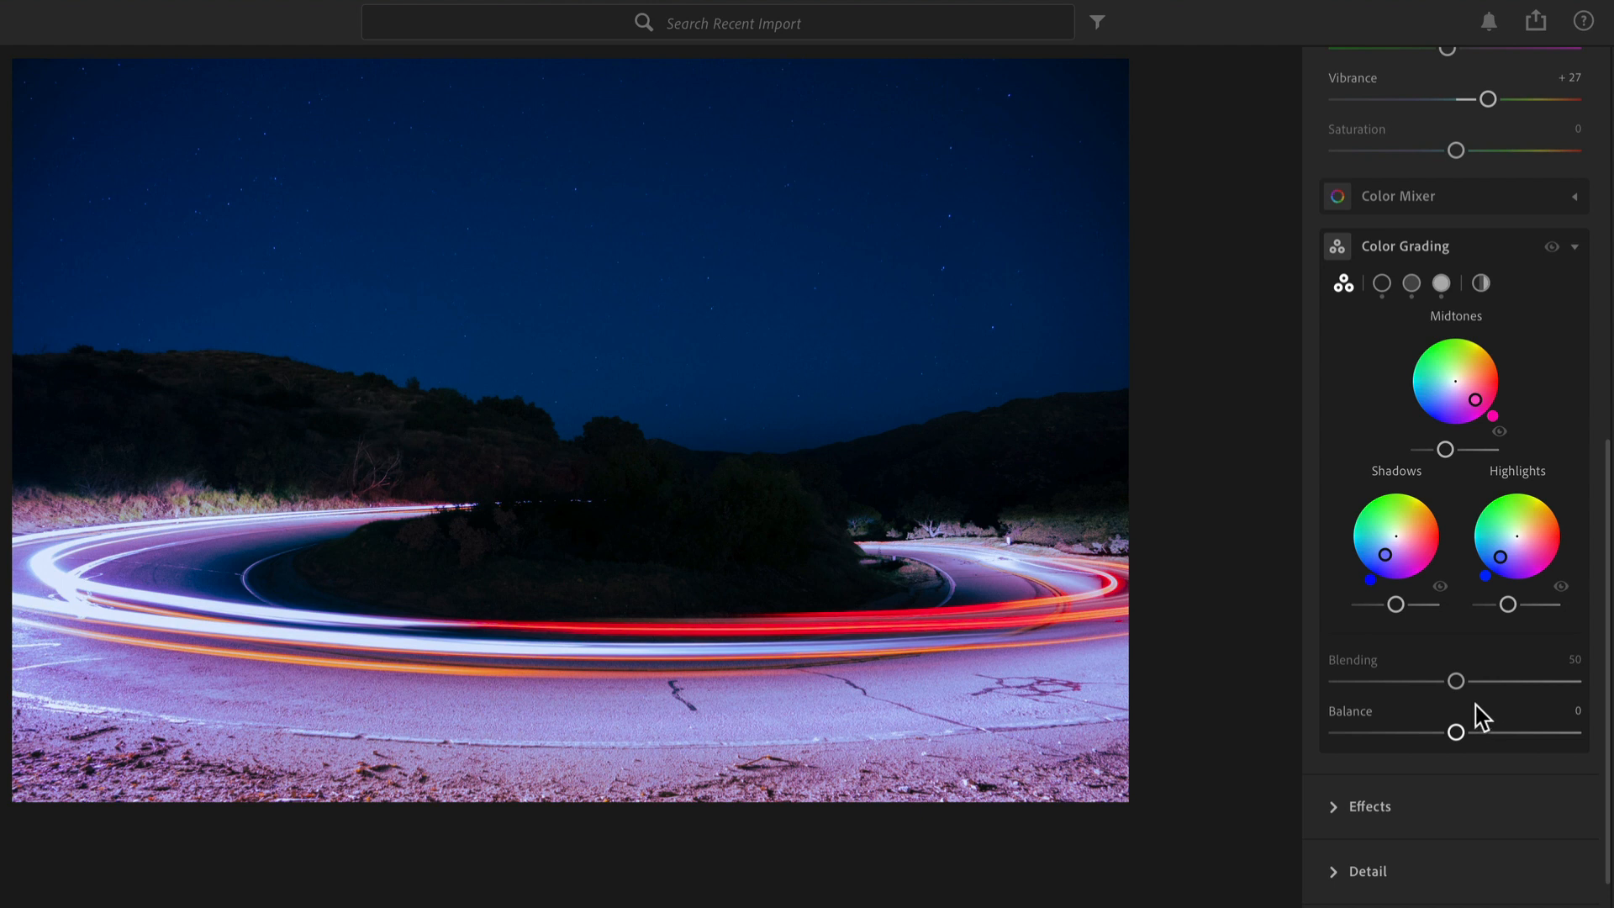
pyautogui.moveTo(1460, 402)
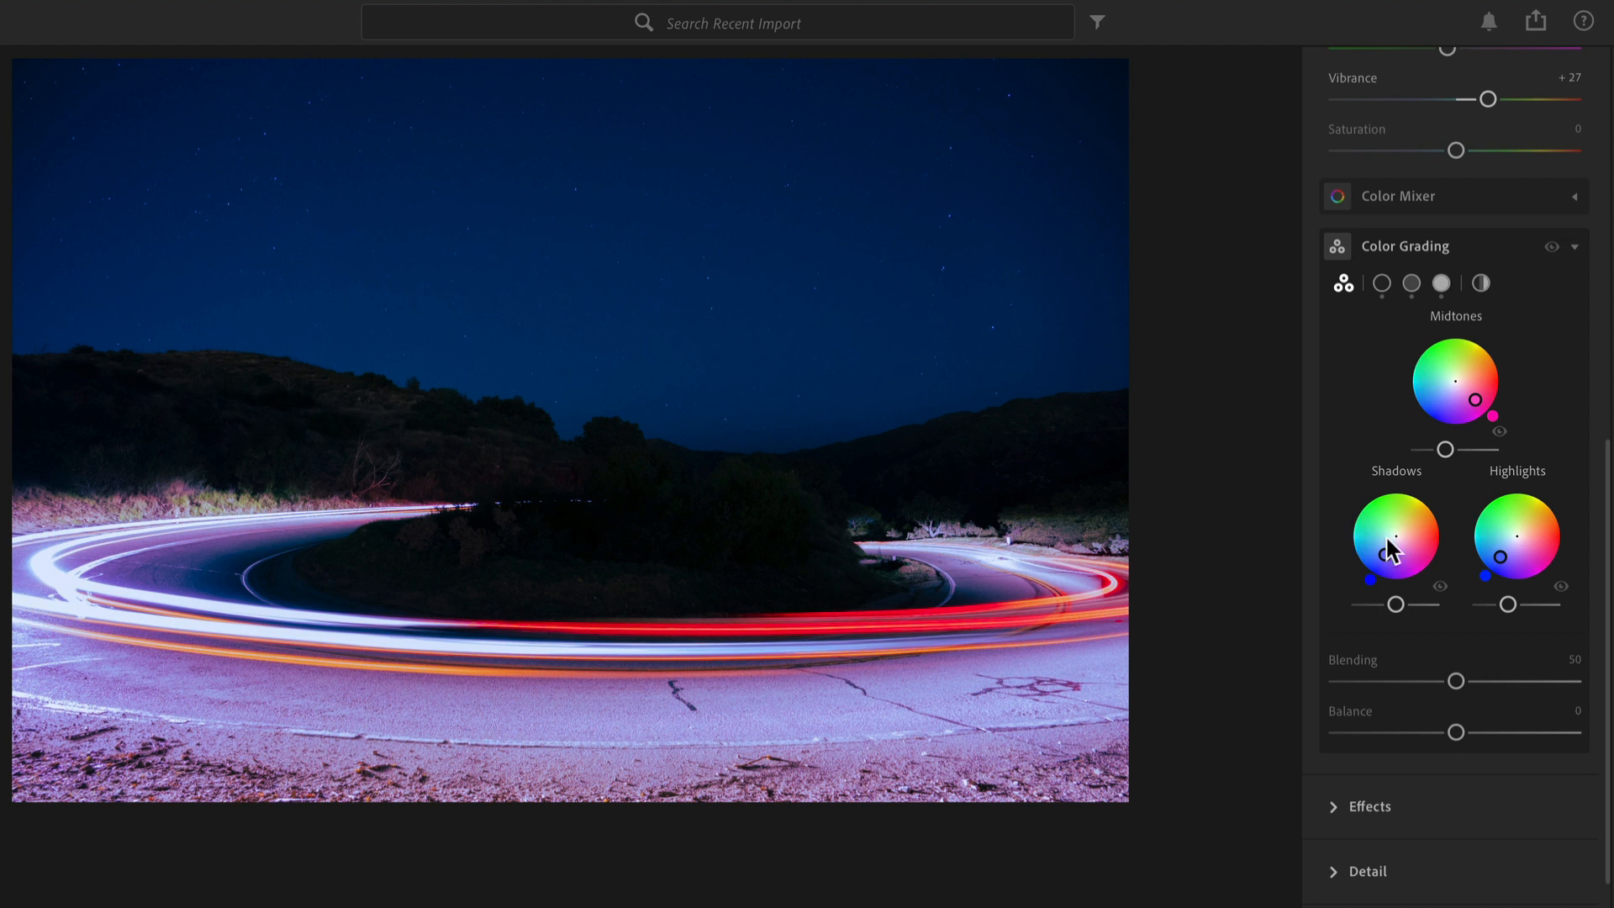
pyautogui.moveTo(1457, 689)
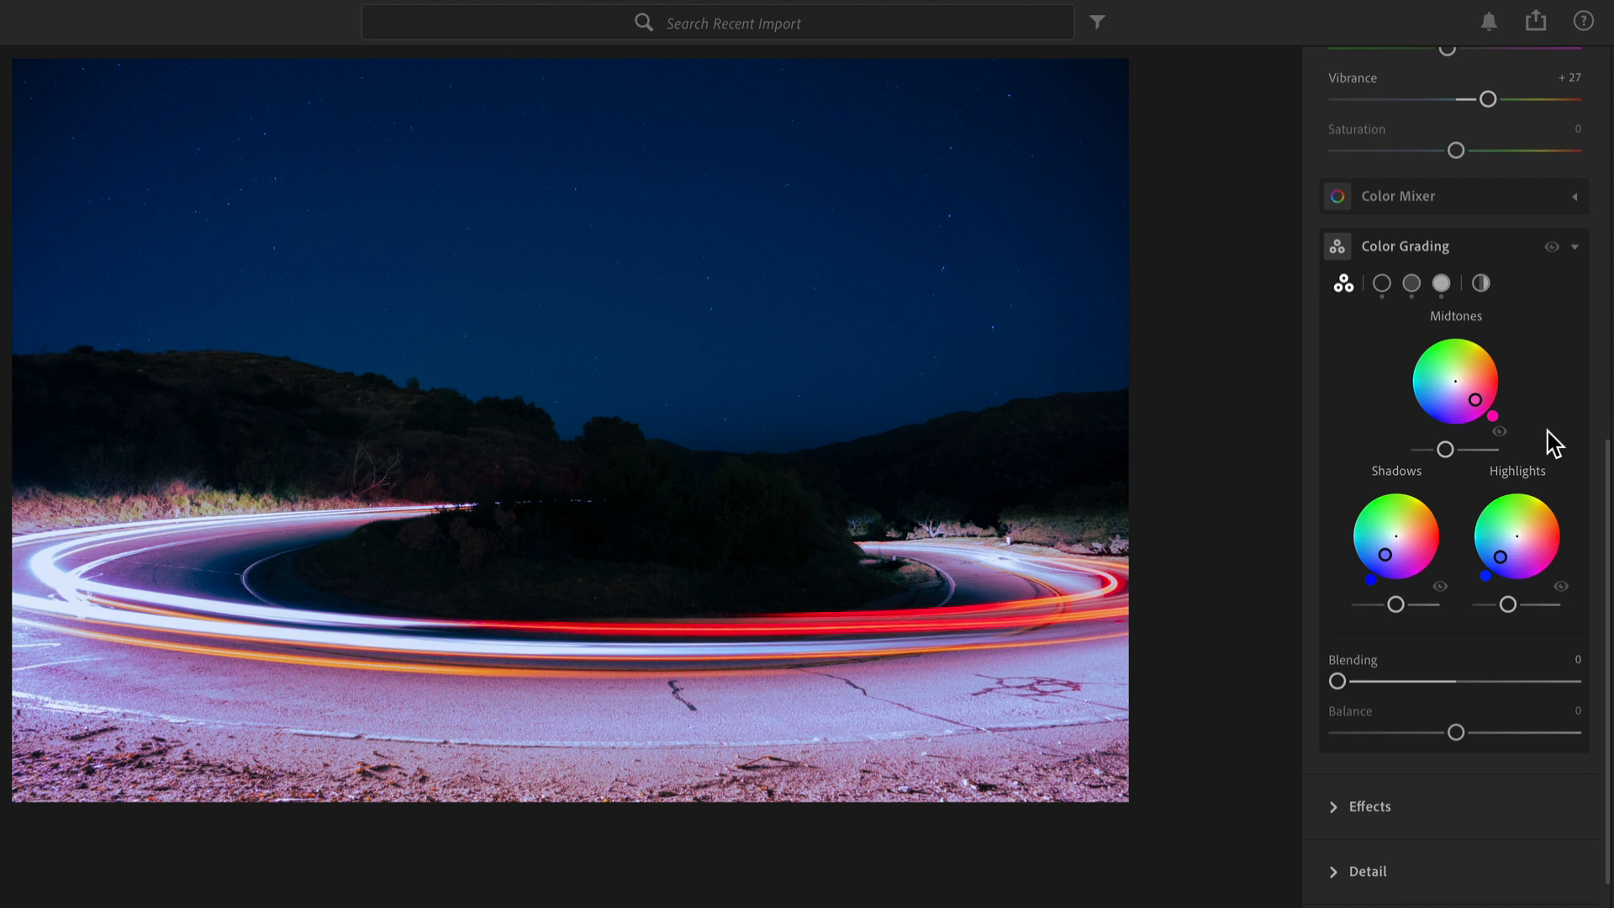
pyautogui.moveTo(1447, 683)
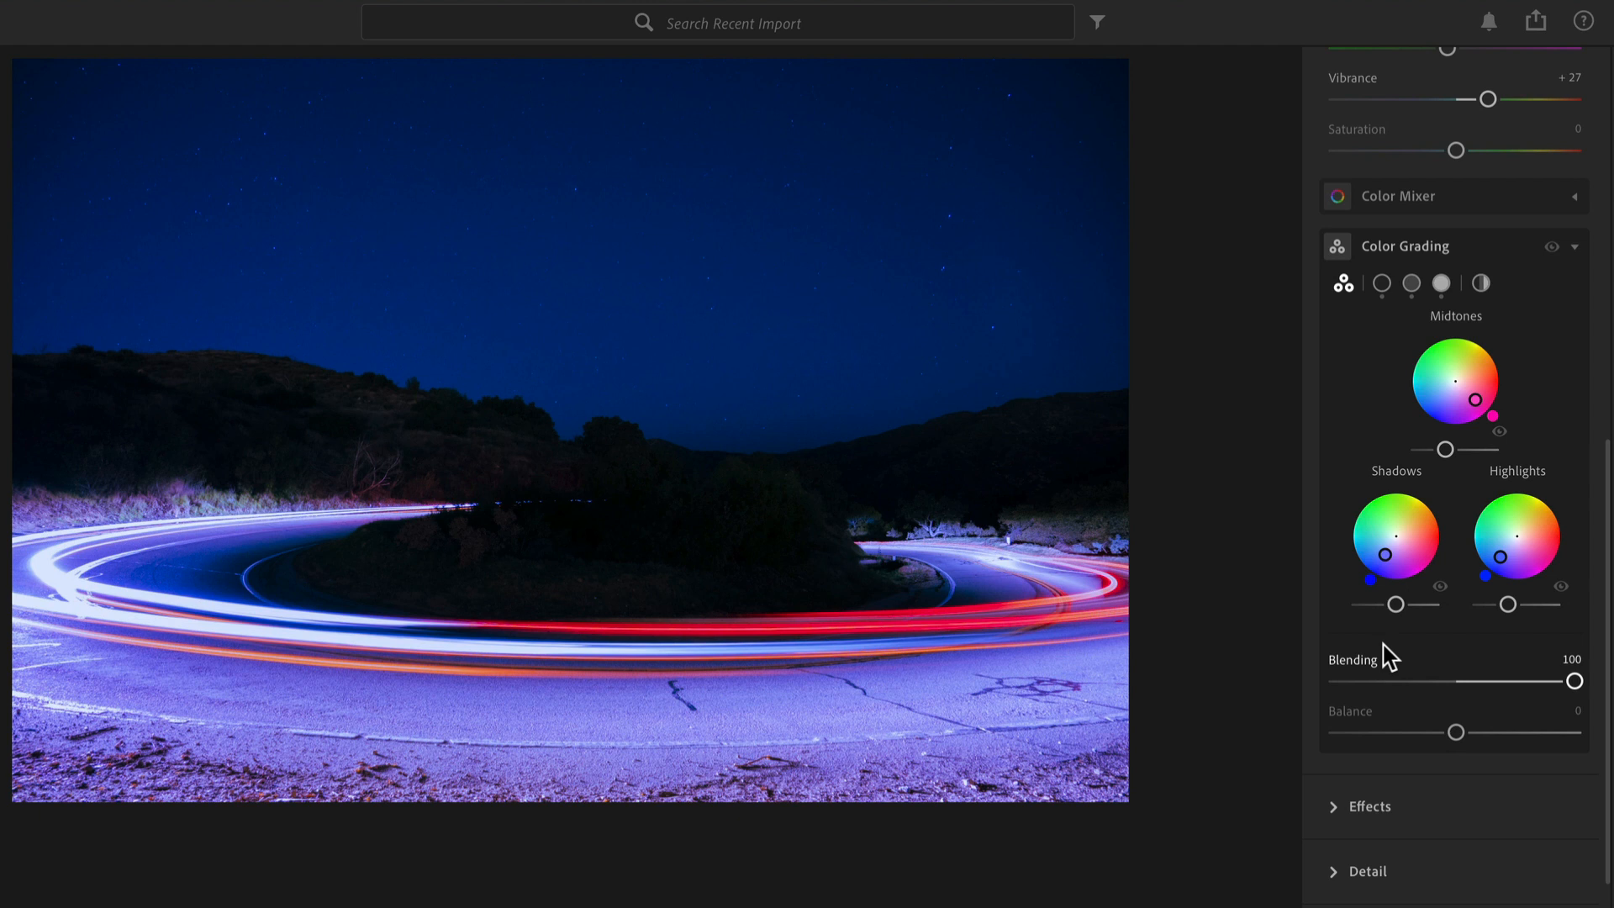
pyautogui.moveTo(1530, 706)
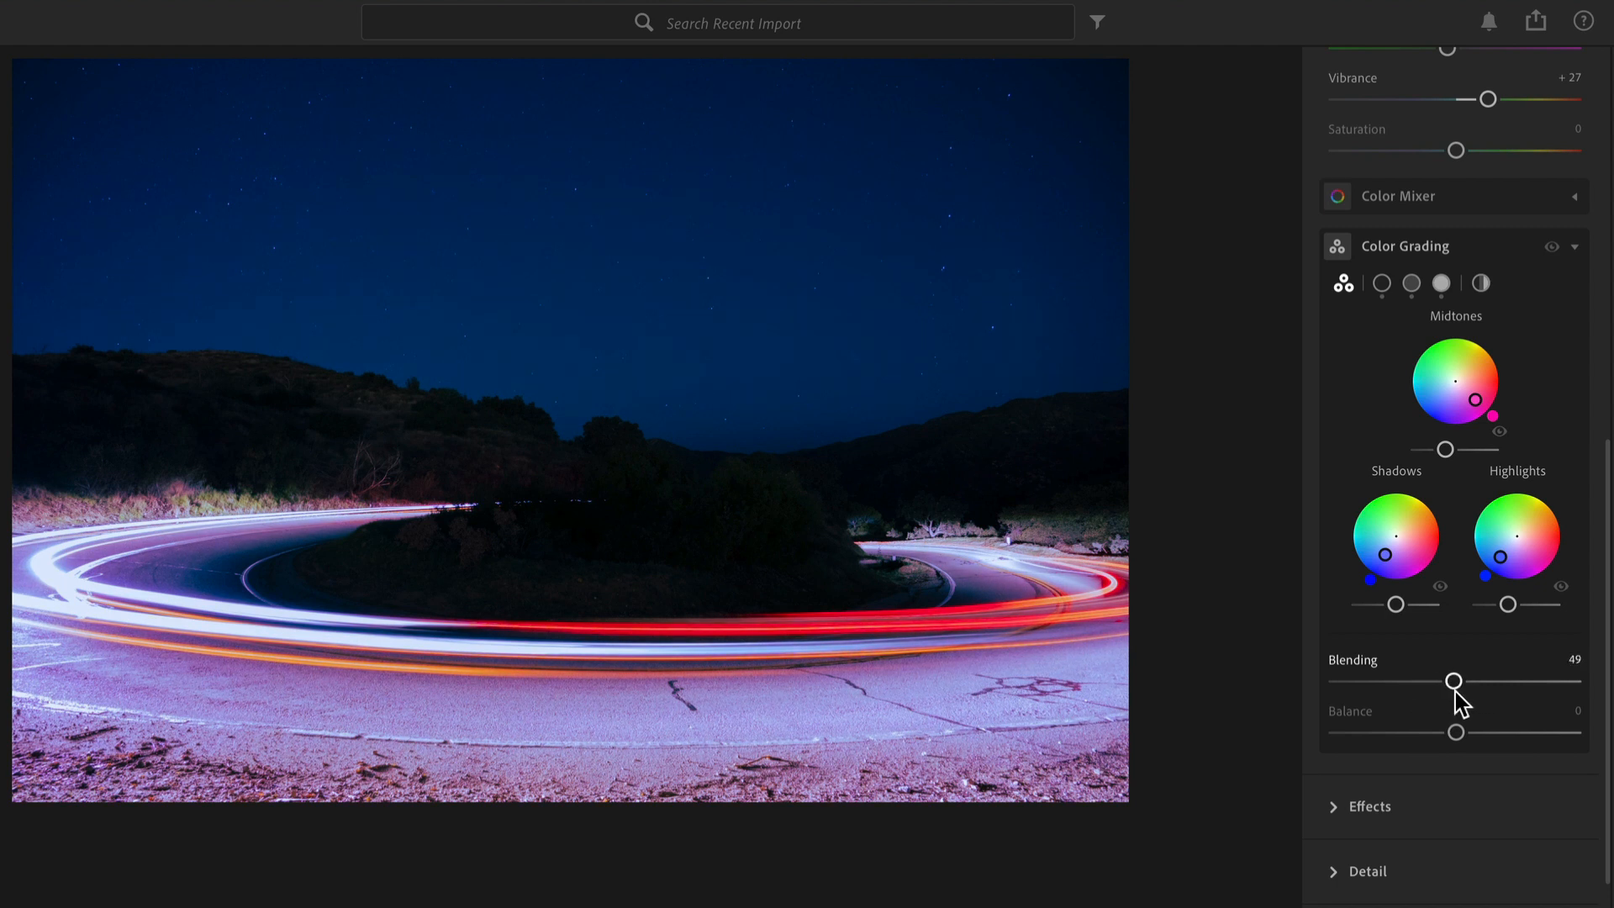
pyautogui.moveTo(1493, 556)
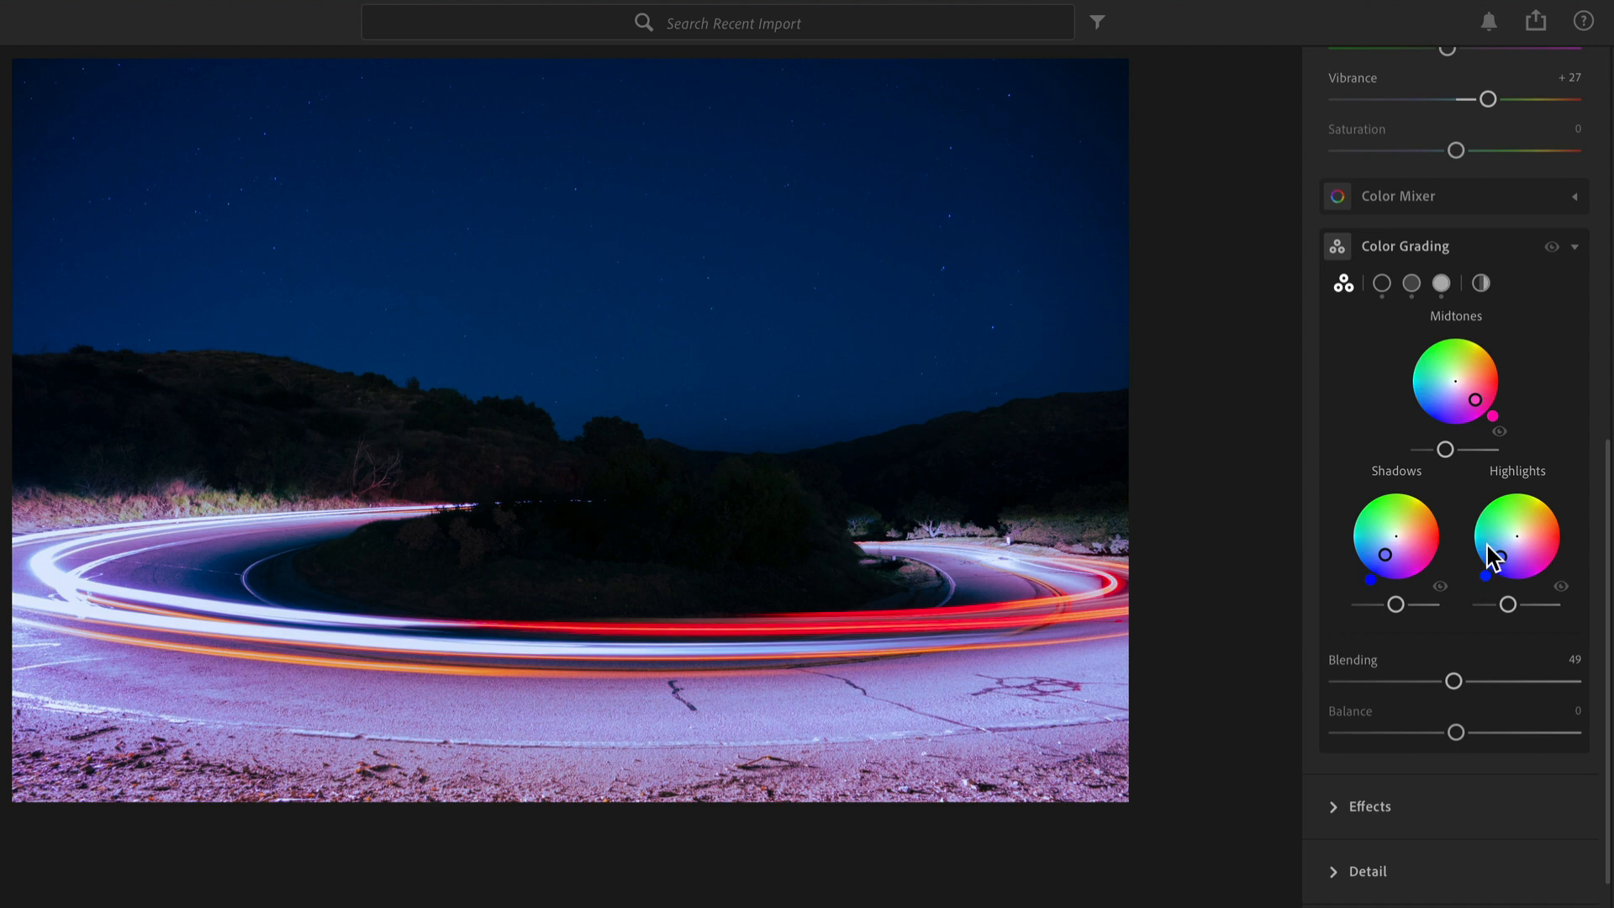
pyautogui.moveTo(1479, 437)
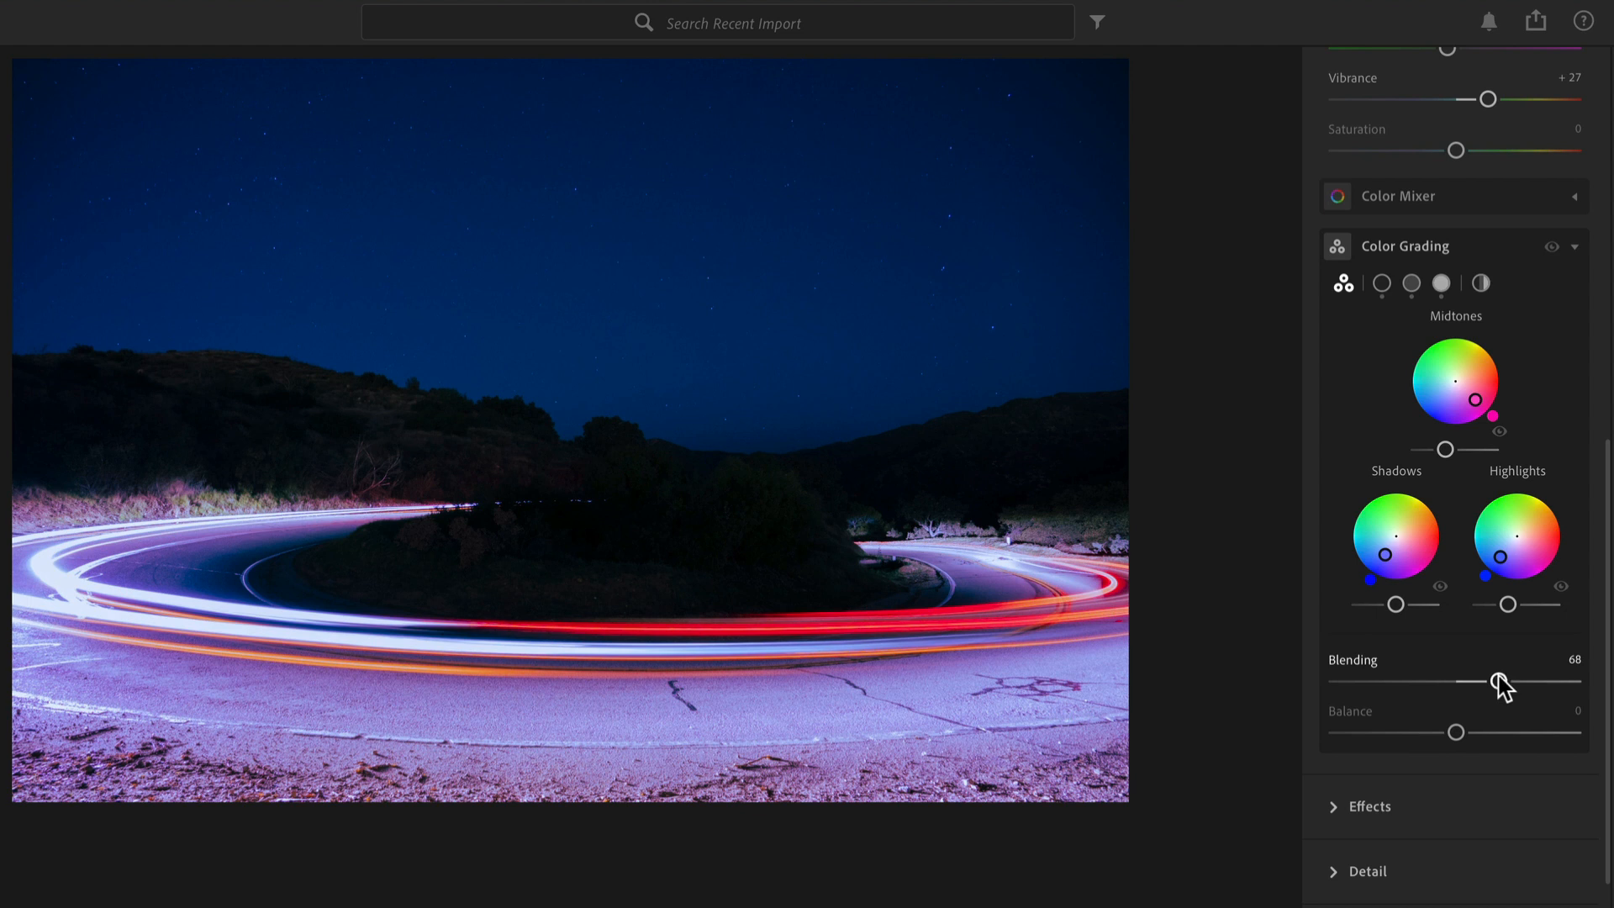
pyautogui.moveTo(1475, 707)
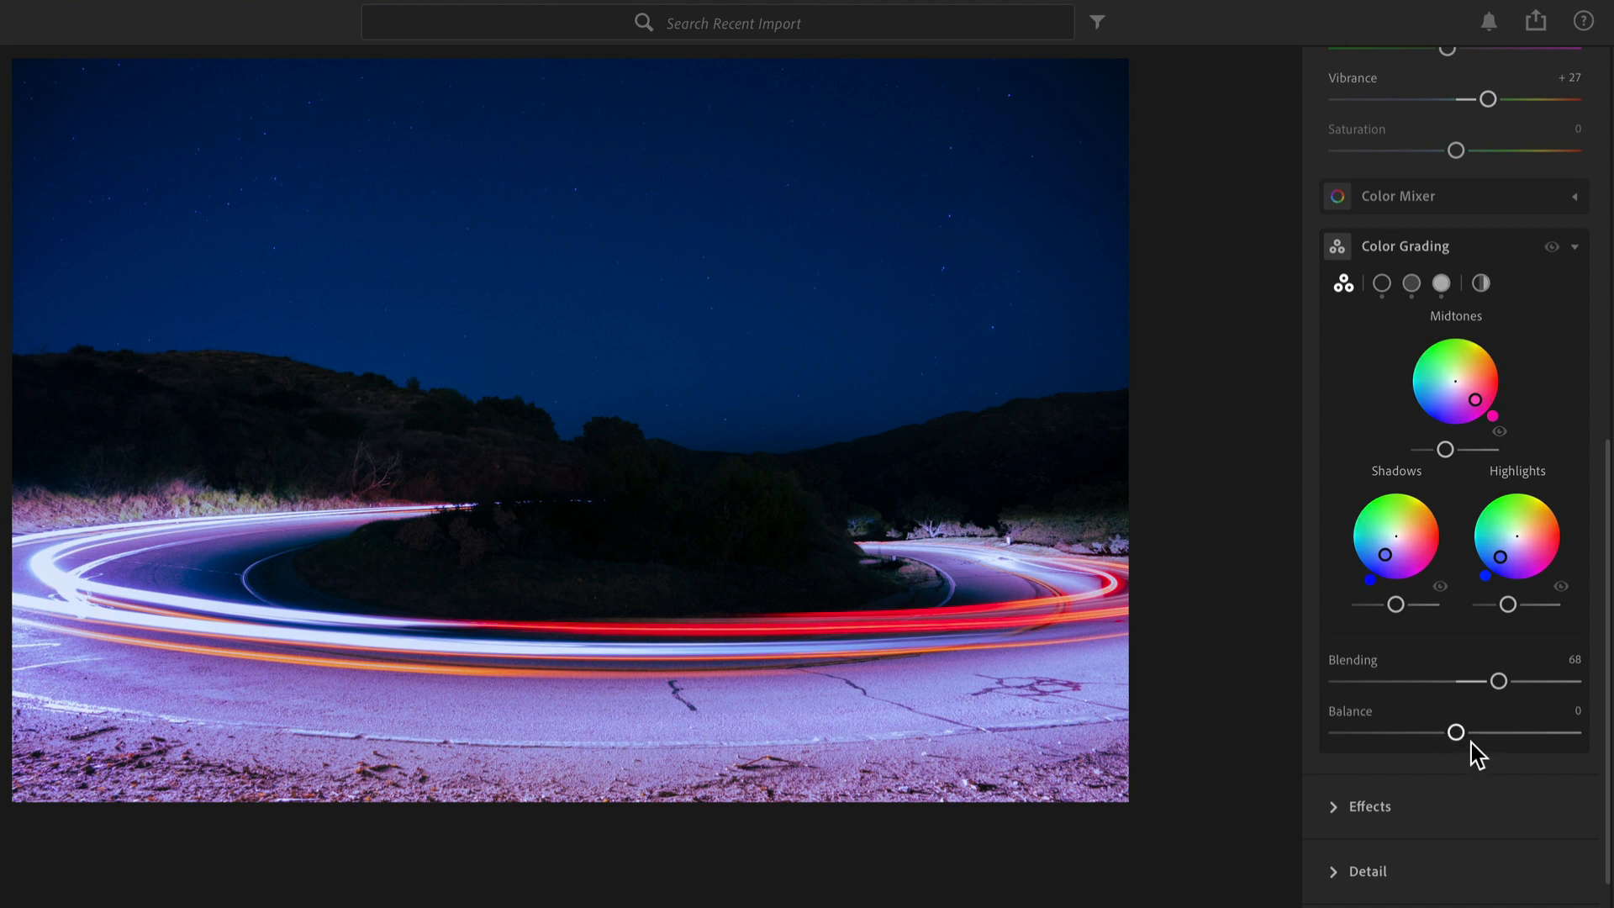
pyautogui.moveTo(1455, 733)
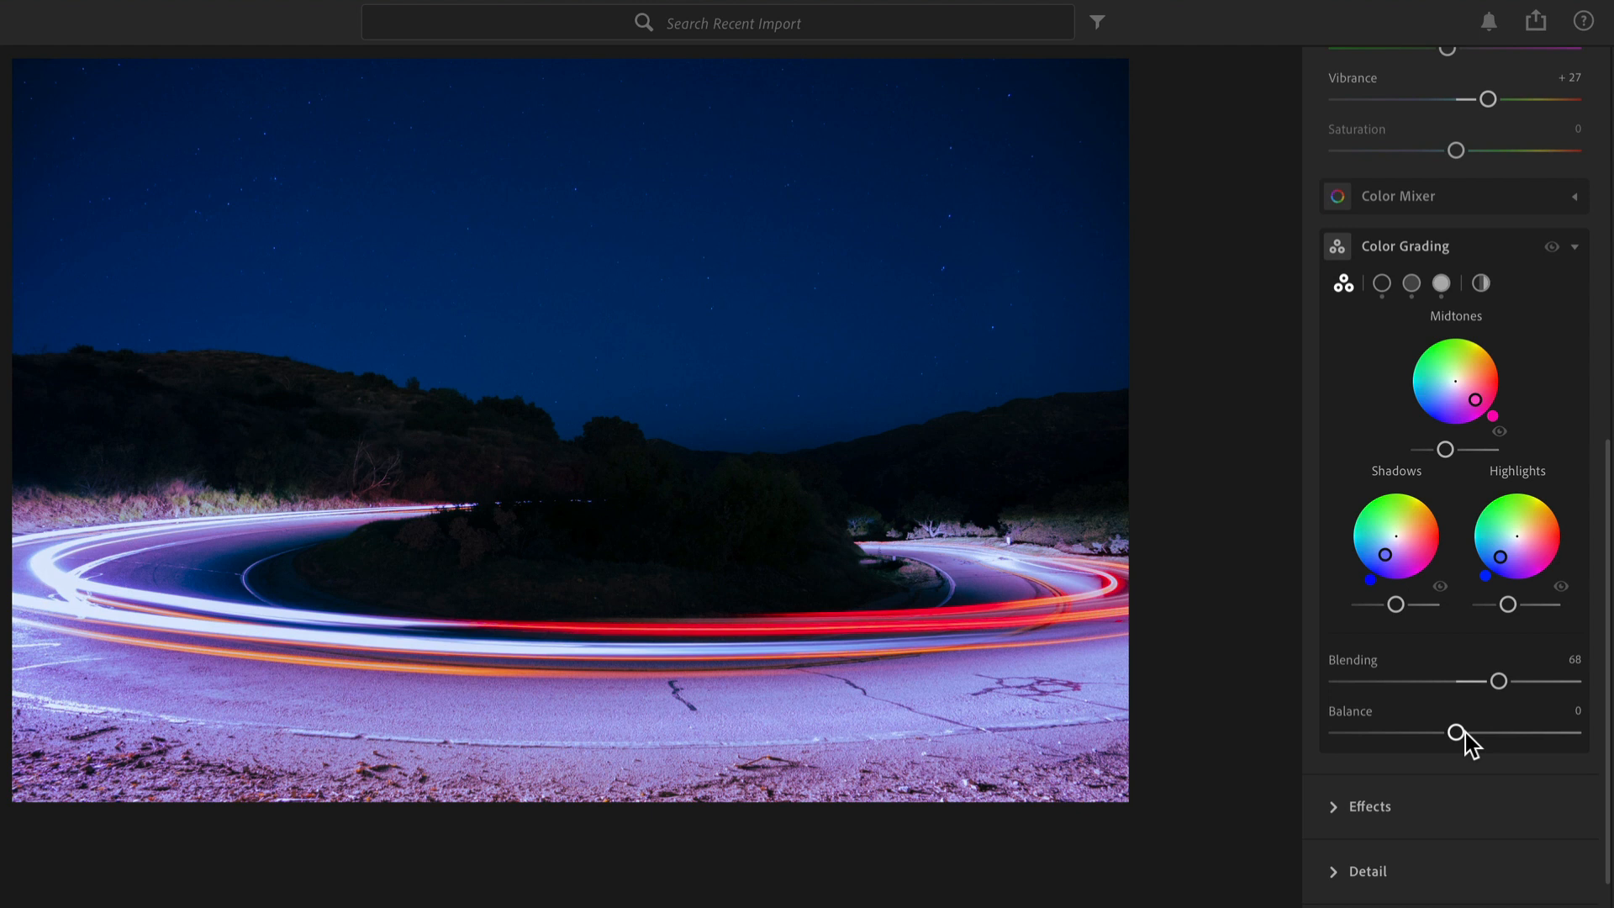
pyautogui.moveTo(1456, 737)
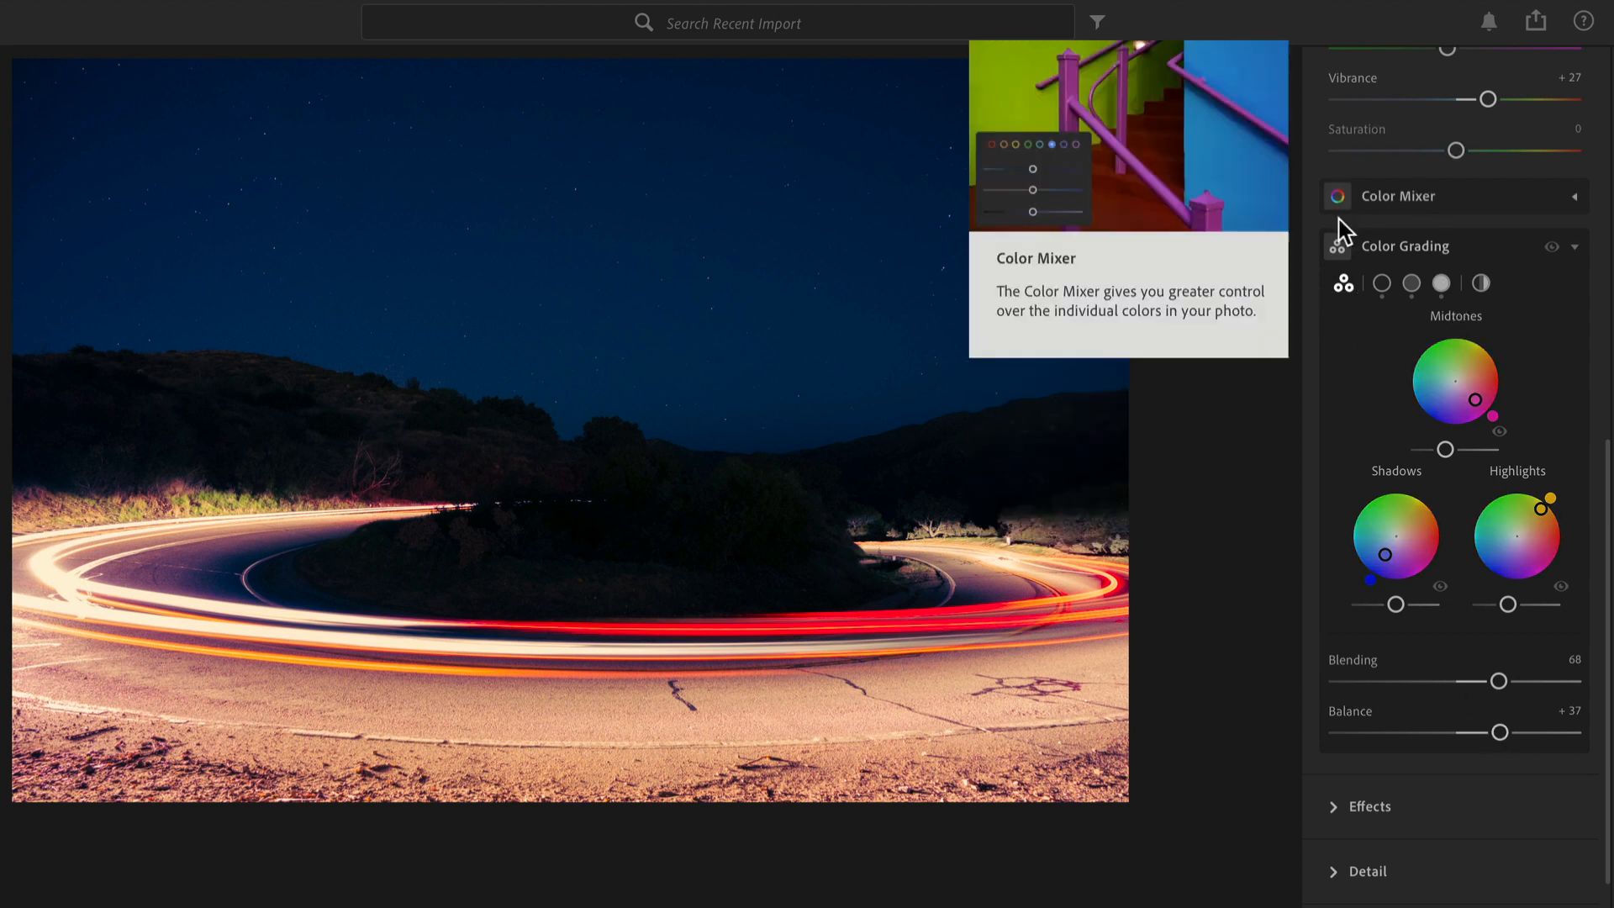
pyautogui.moveTo(1343, 286)
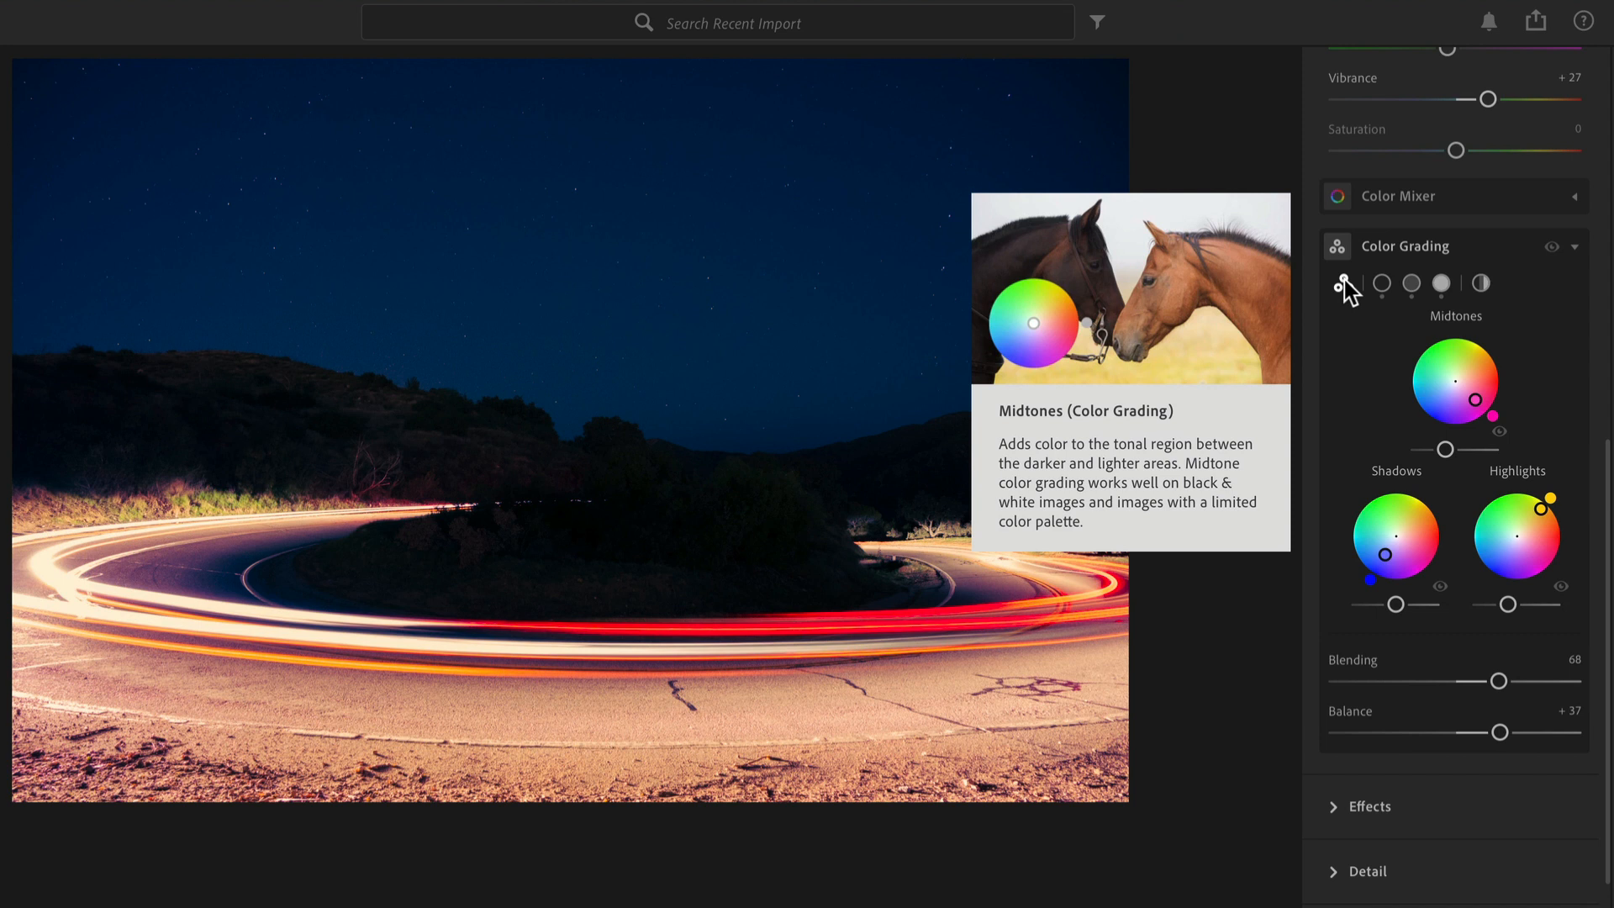
pyautogui.moveTo(1344, 282)
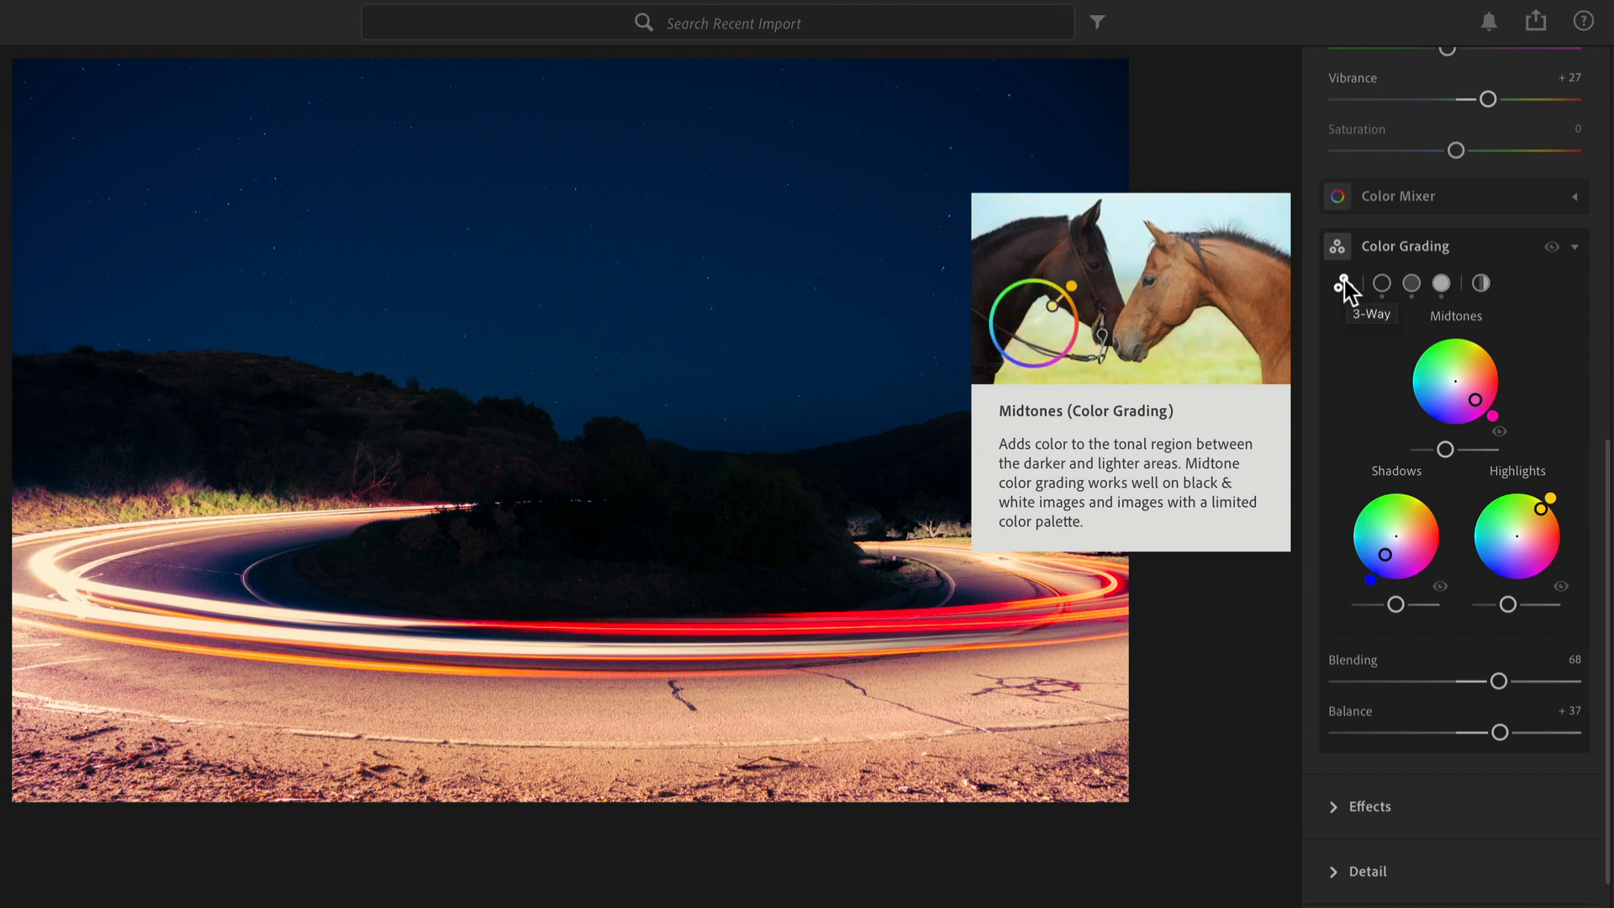
pyautogui.moveTo(1338, 412)
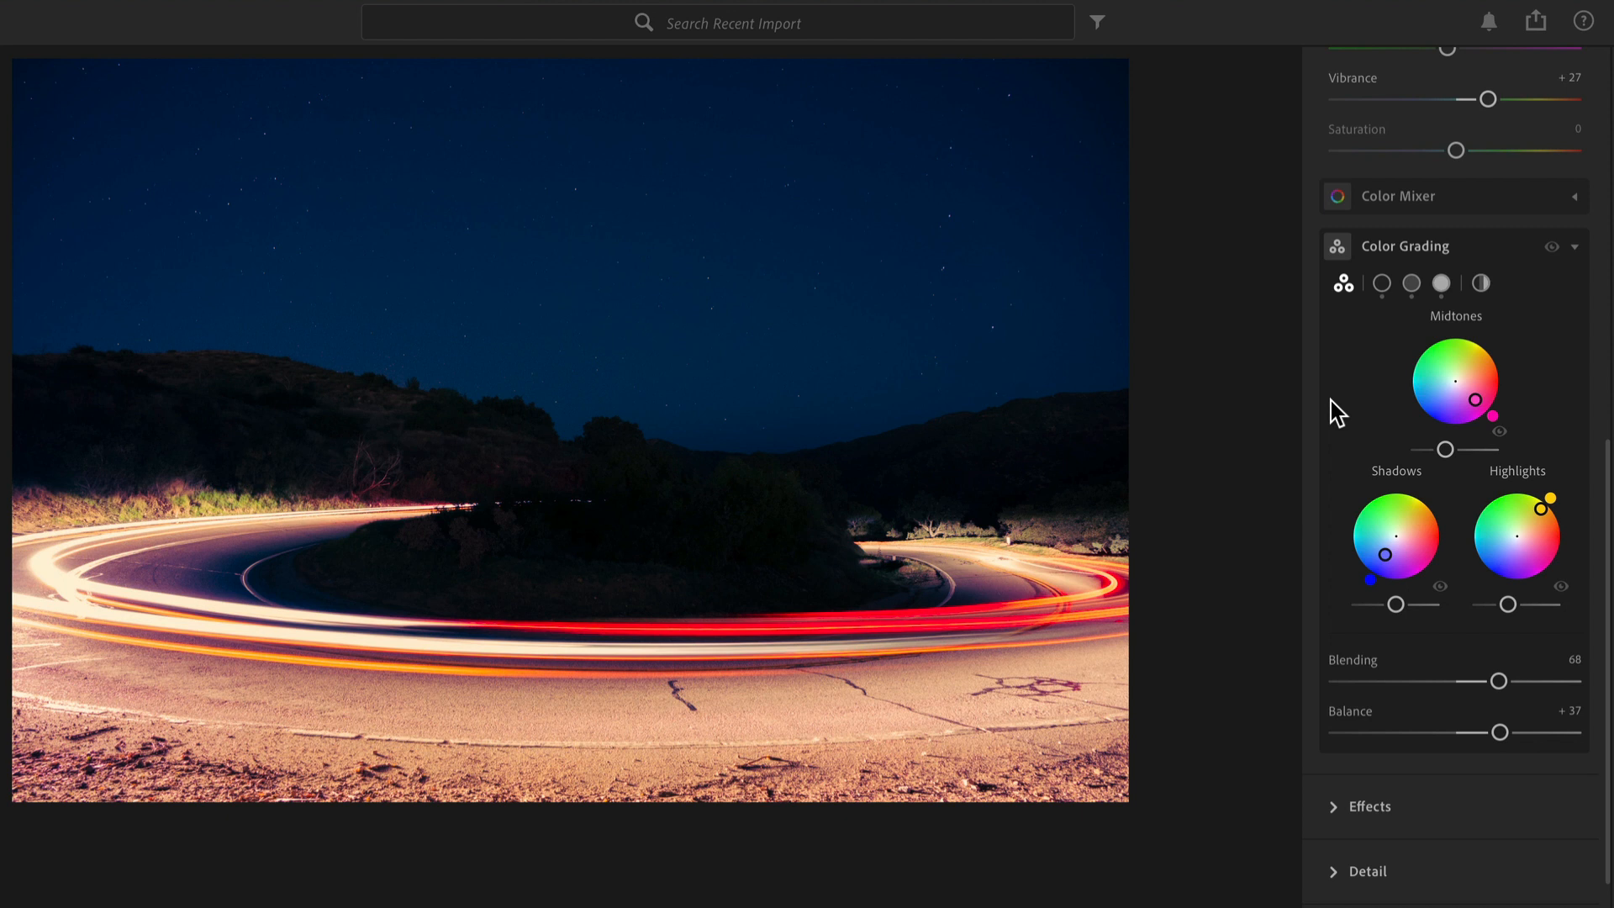
pyautogui.moveTo(1456, 334)
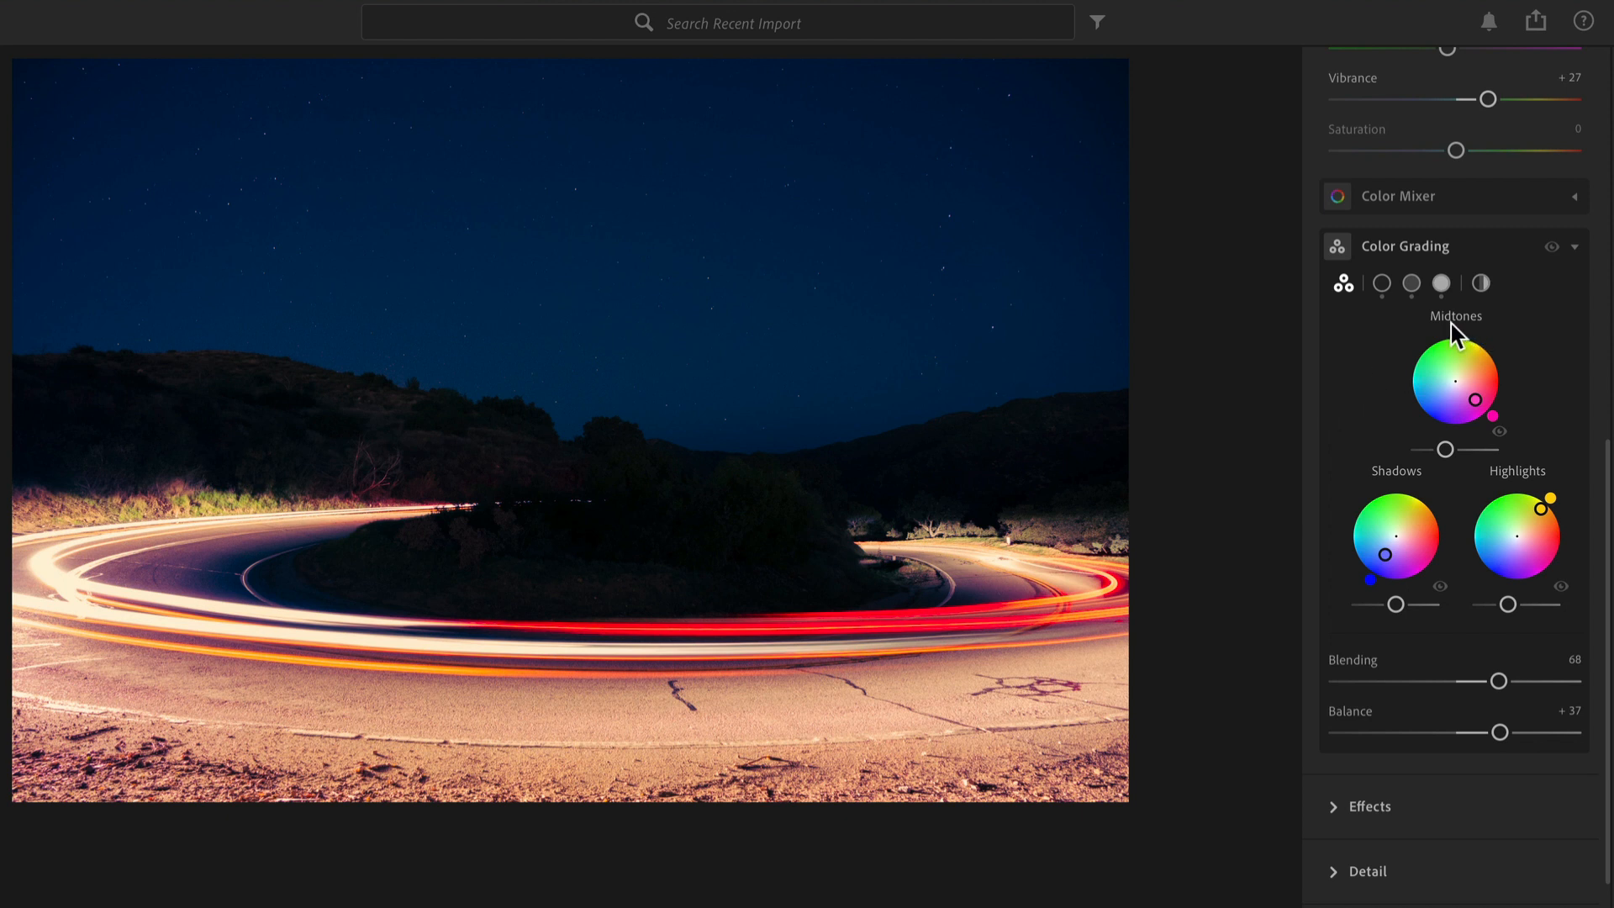
pyautogui.moveTo(1250, 346)
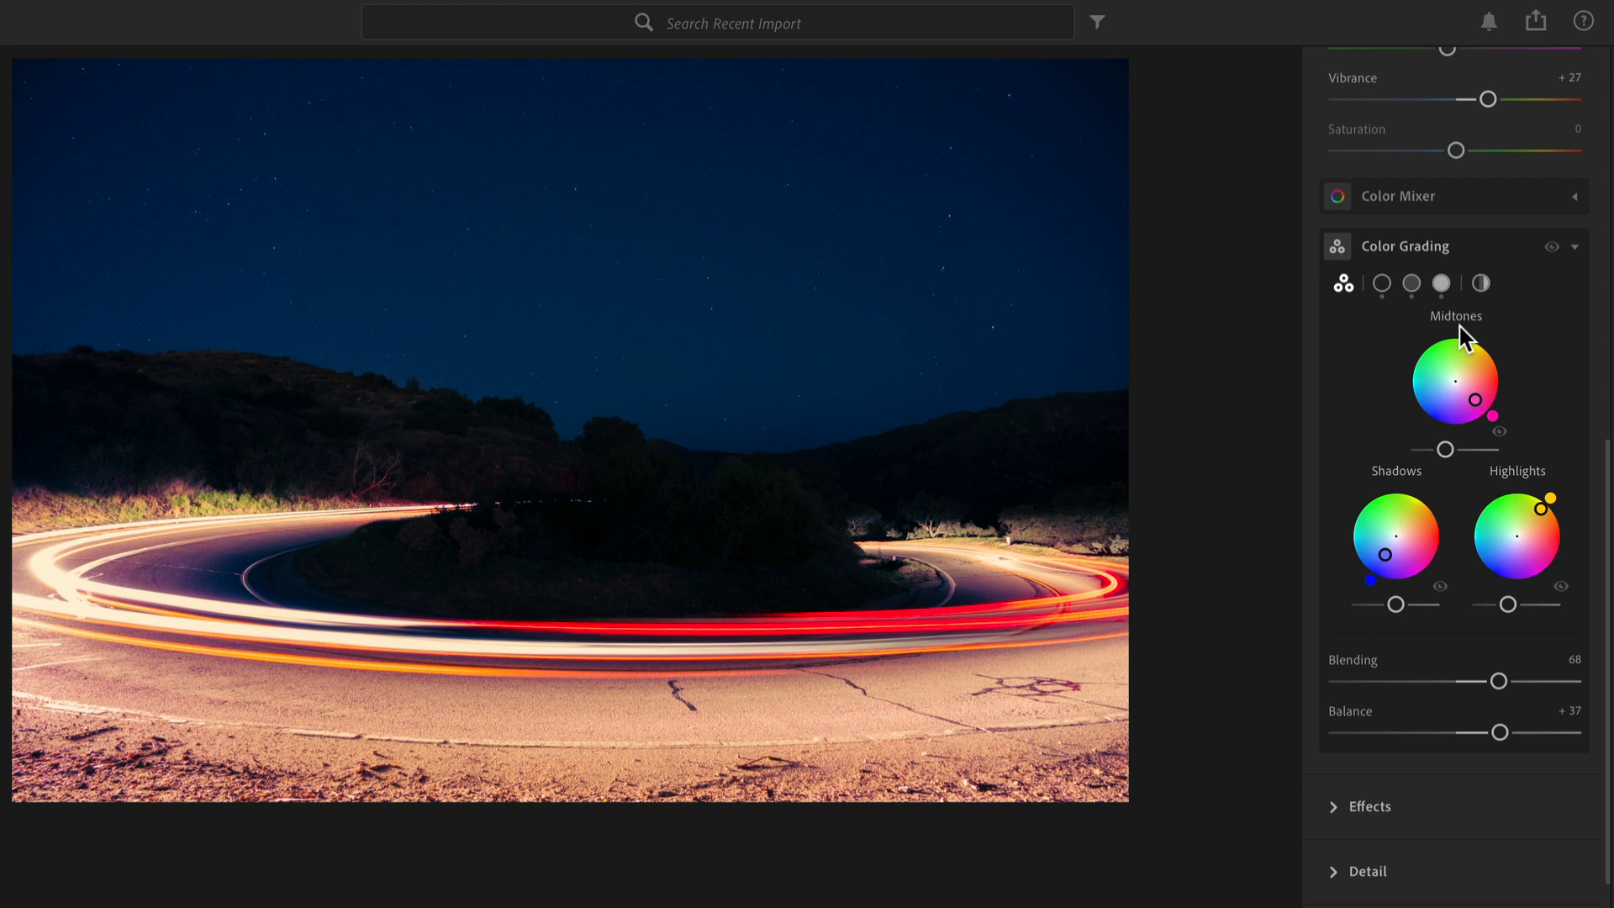
pyautogui.moveTo(1575, 277)
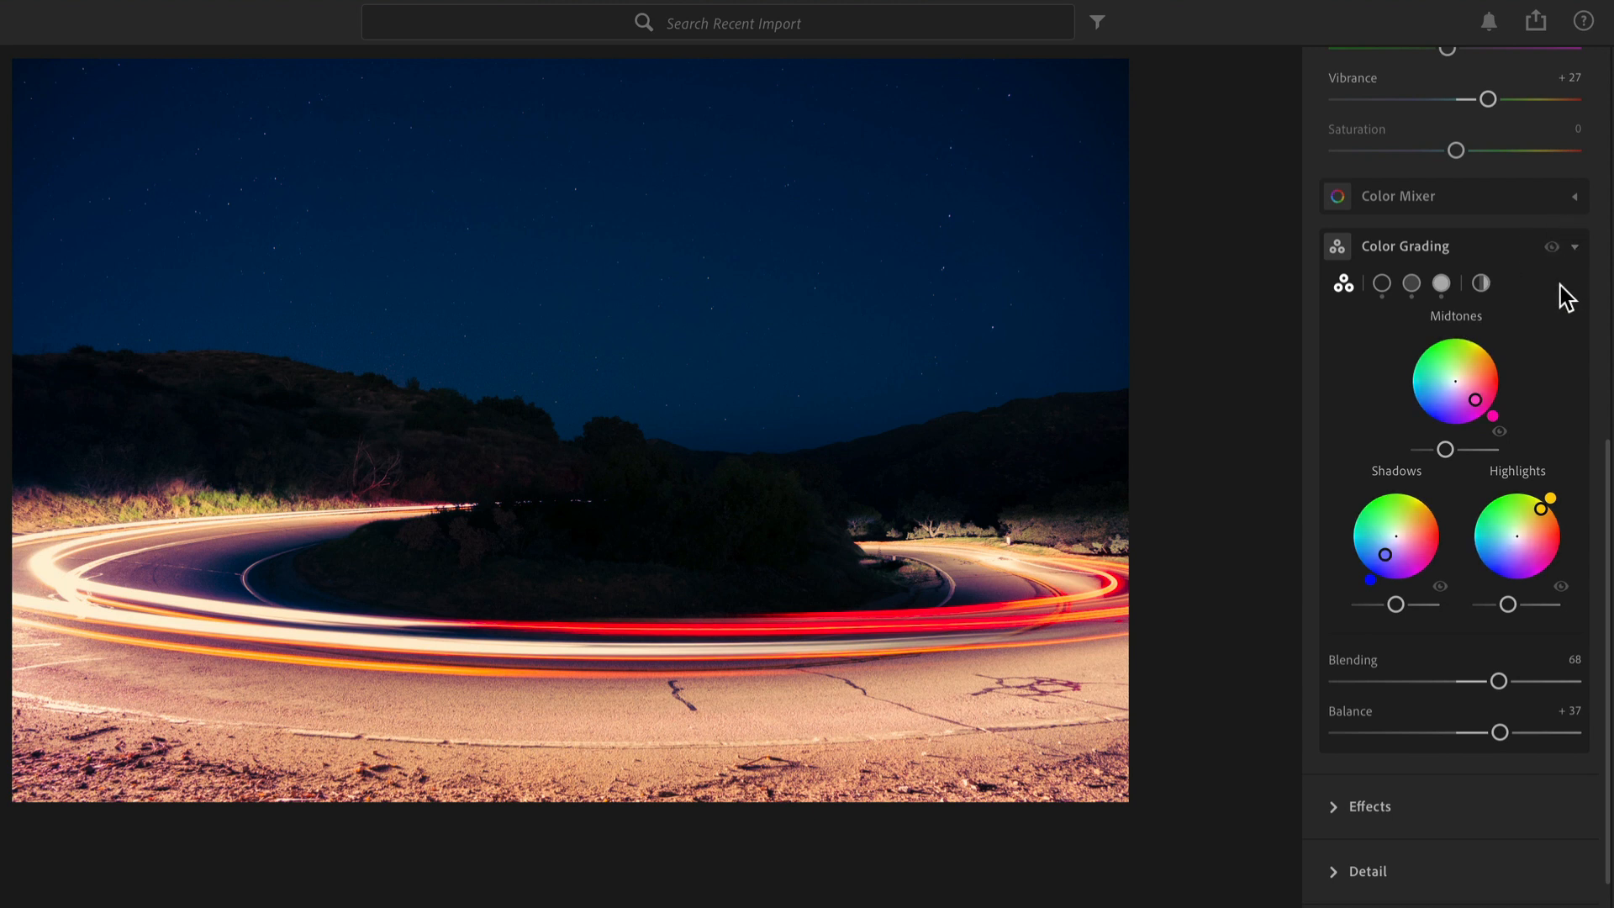
pyautogui.moveTo(1547, 296)
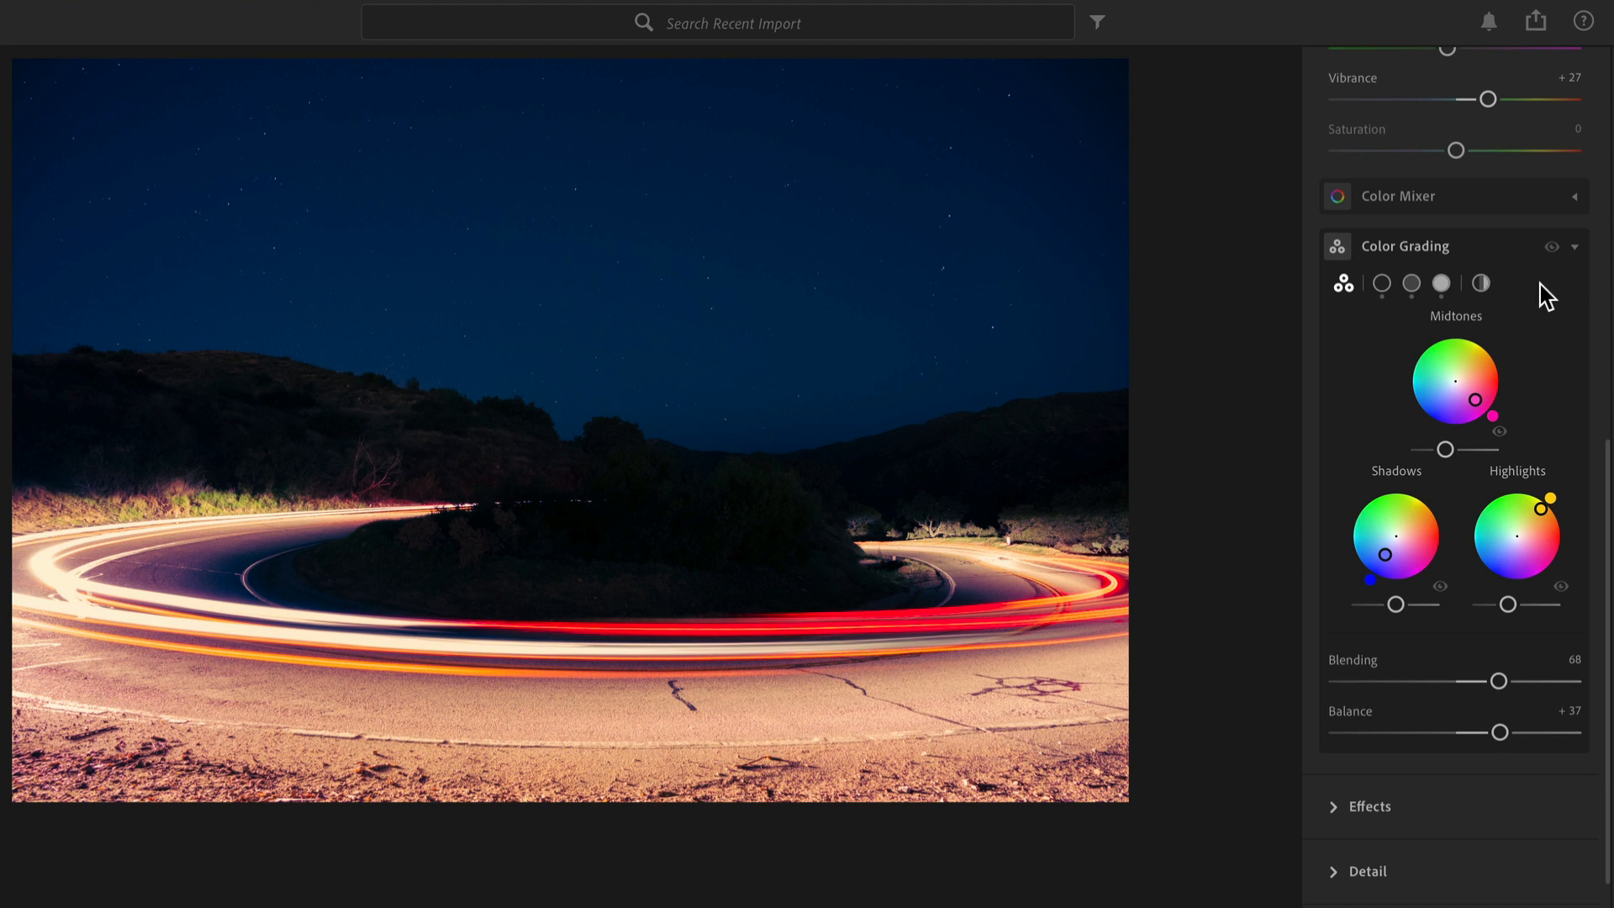
pyautogui.moveTo(1541, 345)
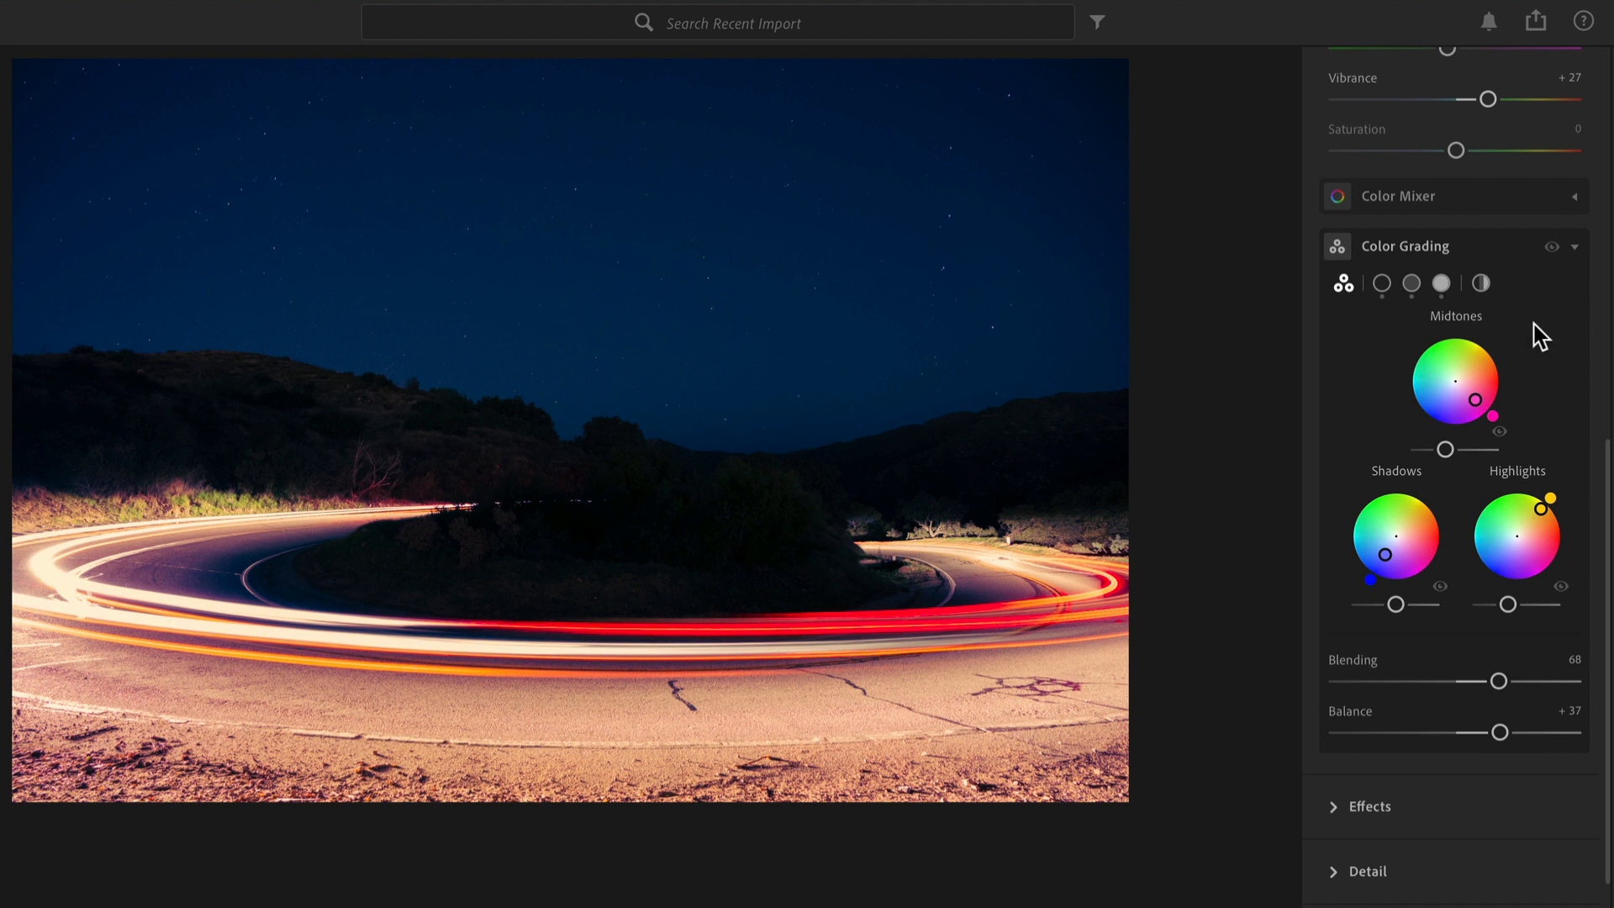
pyautogui.moveTo(1525, 341)
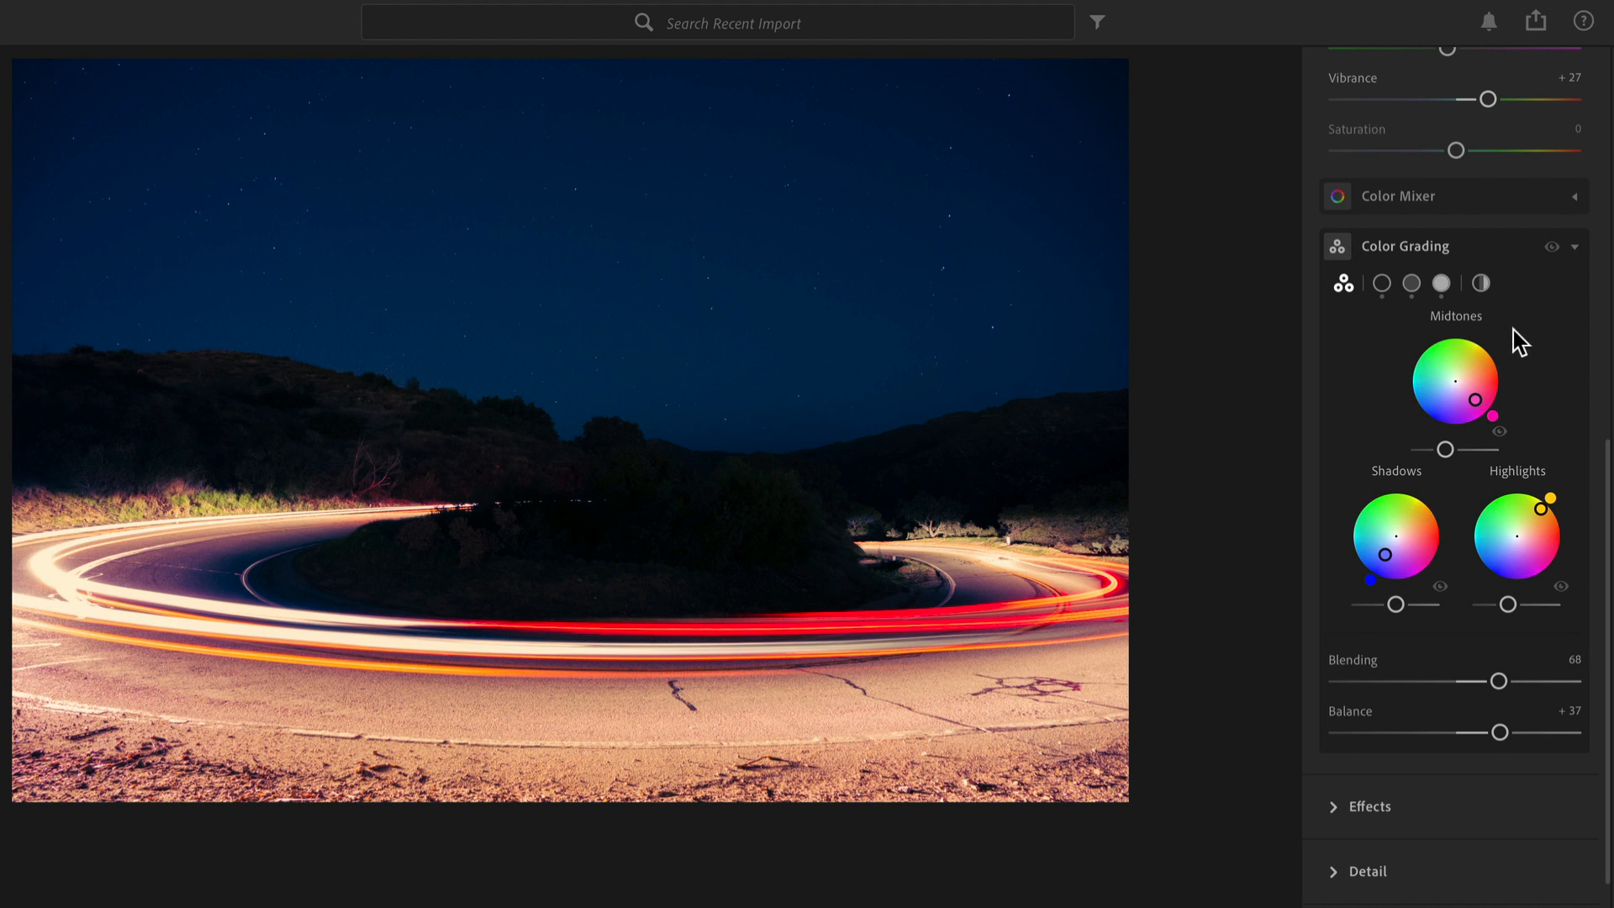
pyautogui.moveTo(1523, 354)
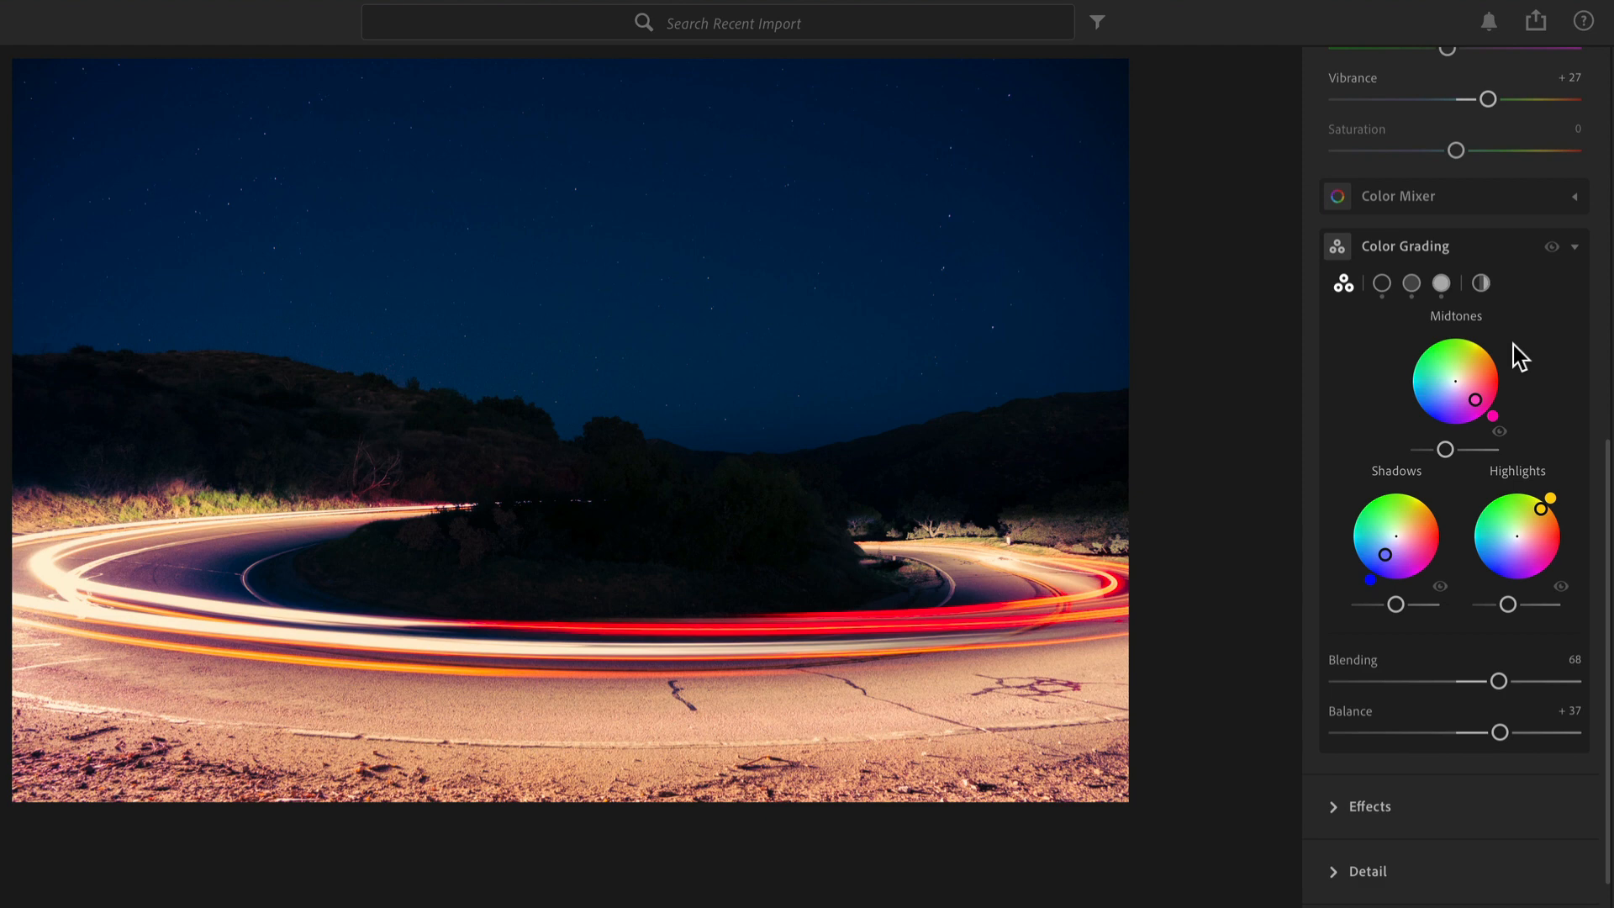
pyautogui.moveTo(1520, 375)
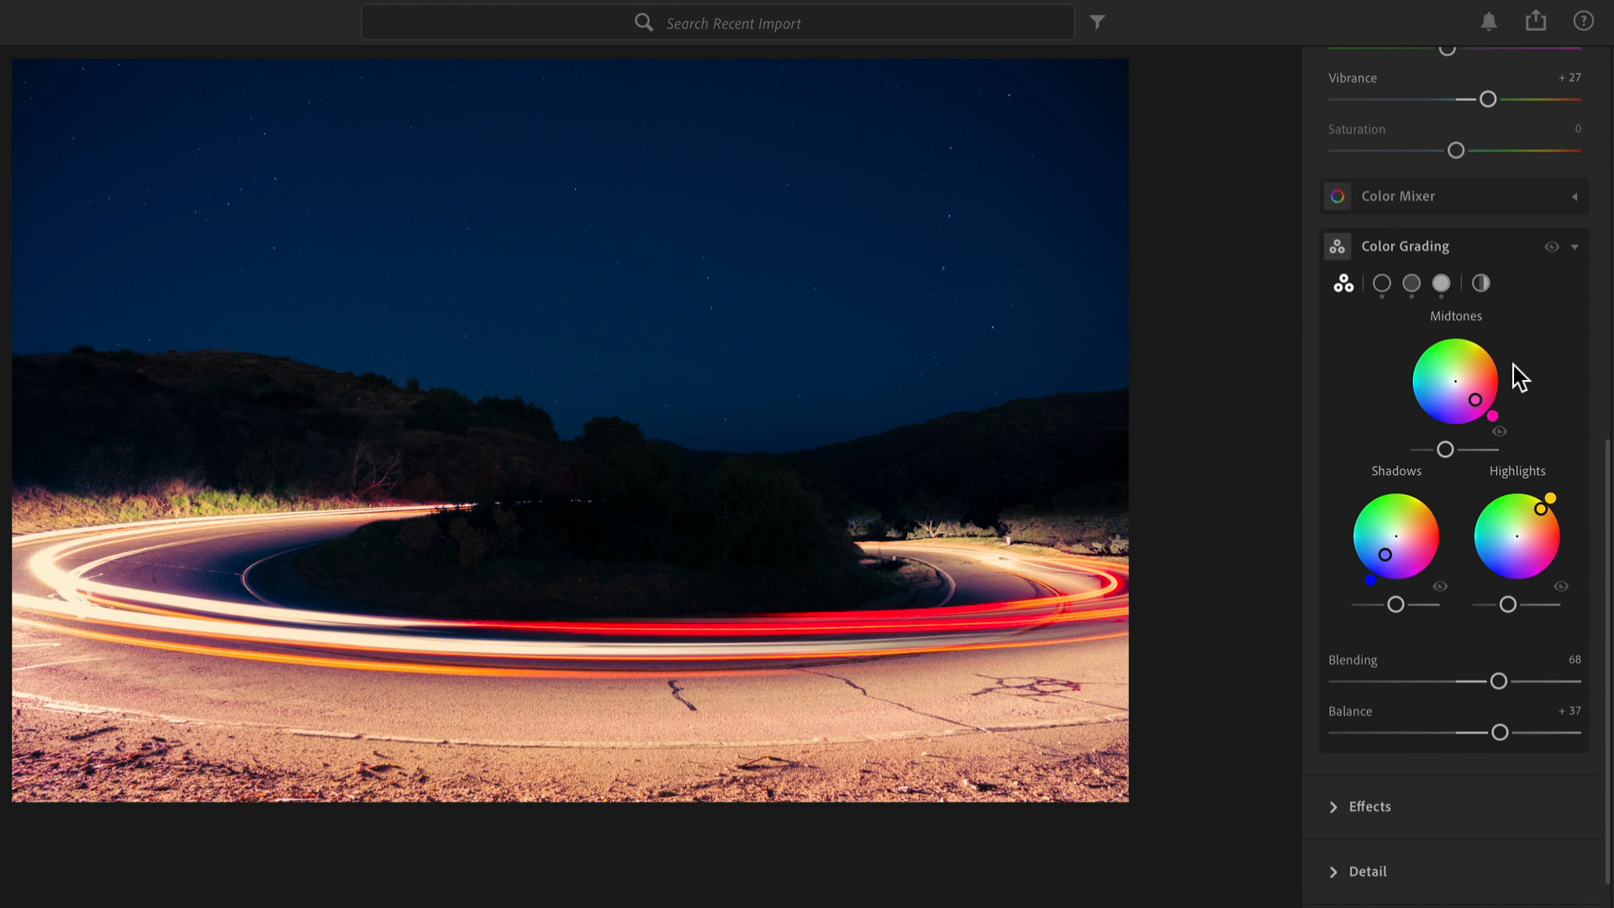